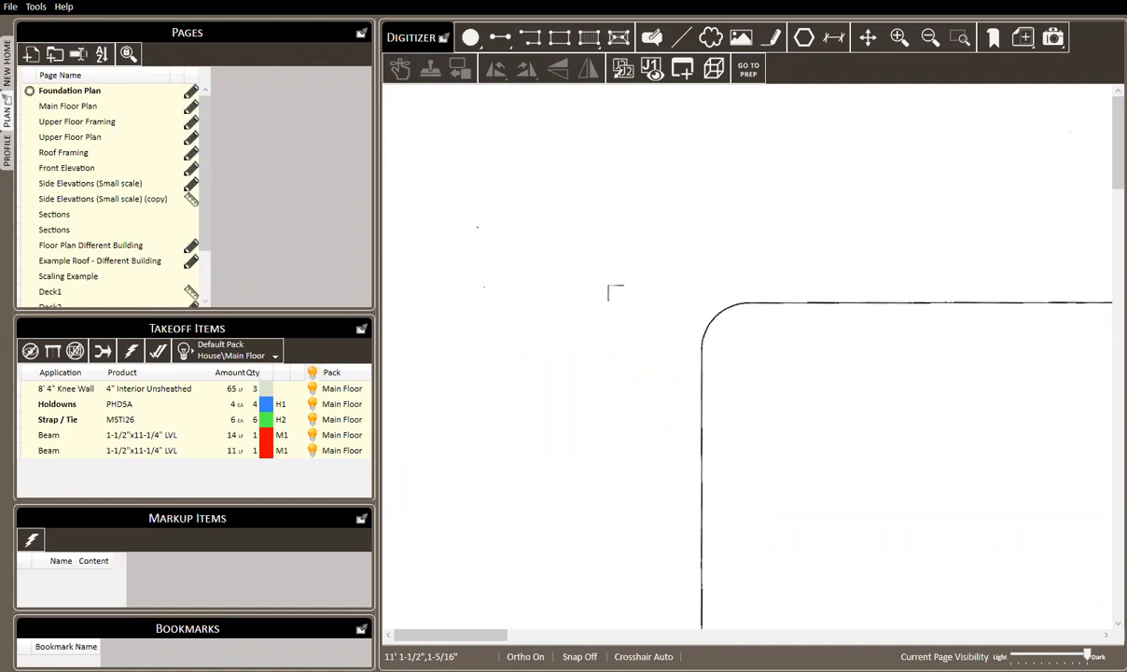
mouse_move(928, 295)
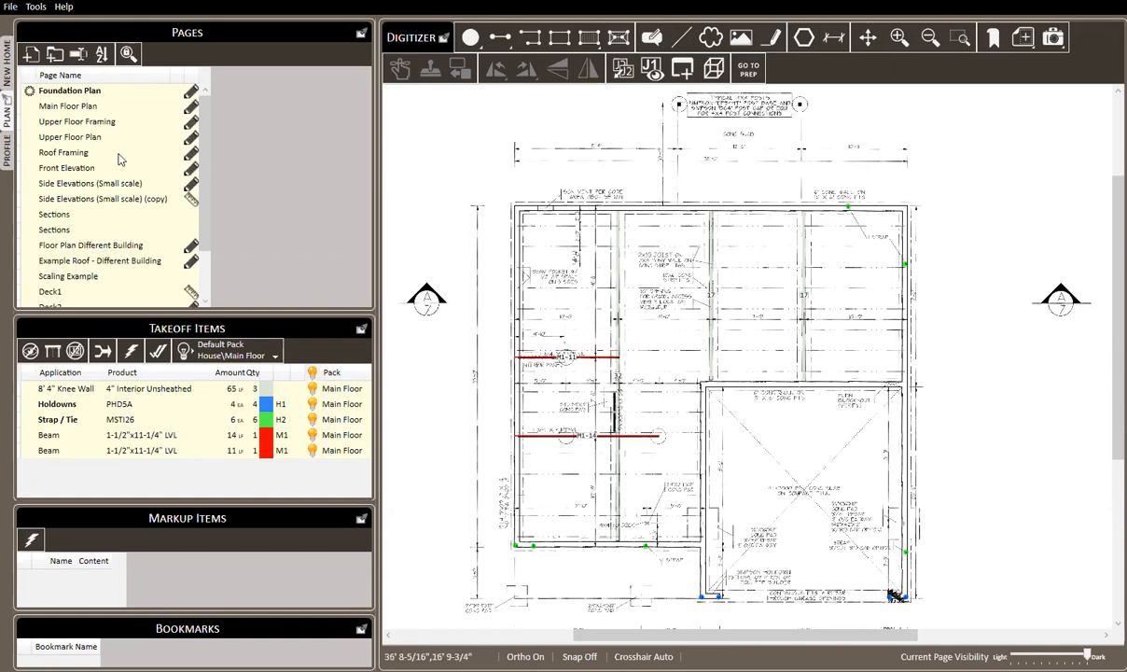
Scroll the Pages list and open the Deck - No Plan page in the Digitizer.
scroll(down, 3)
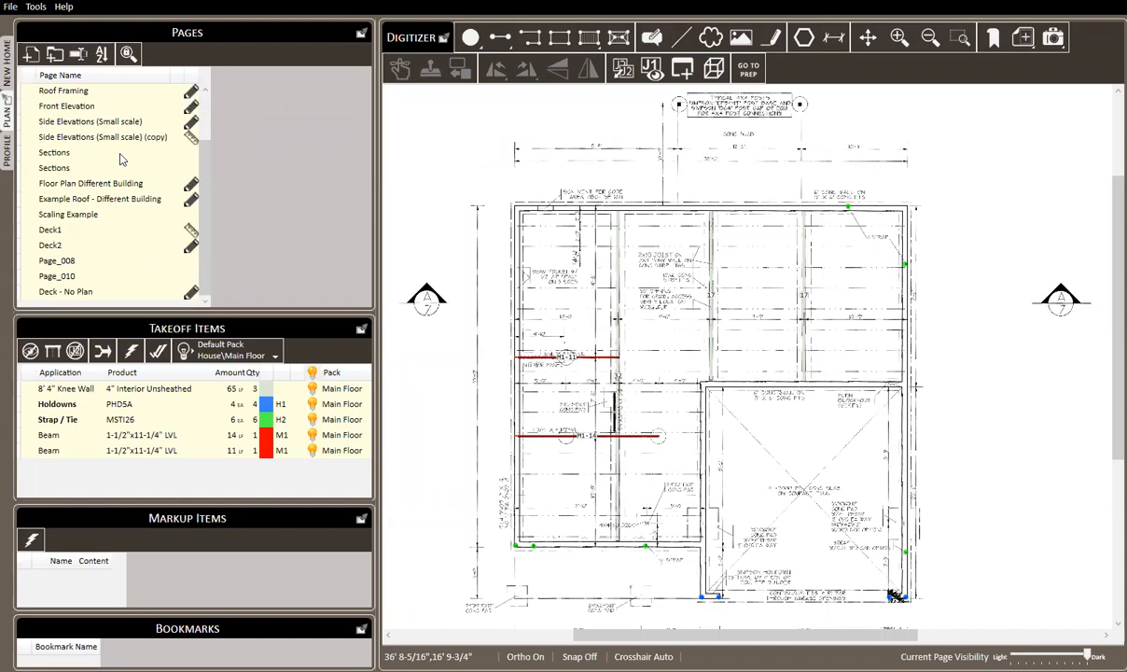
click(66, 292)
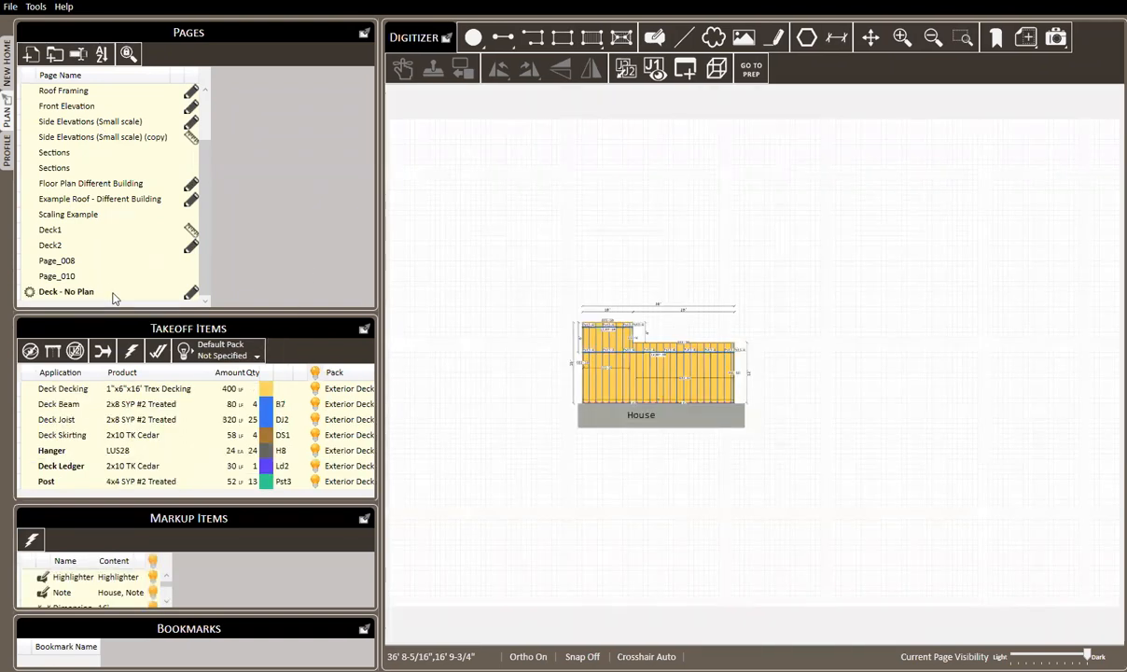
mouse_move(508, 424)
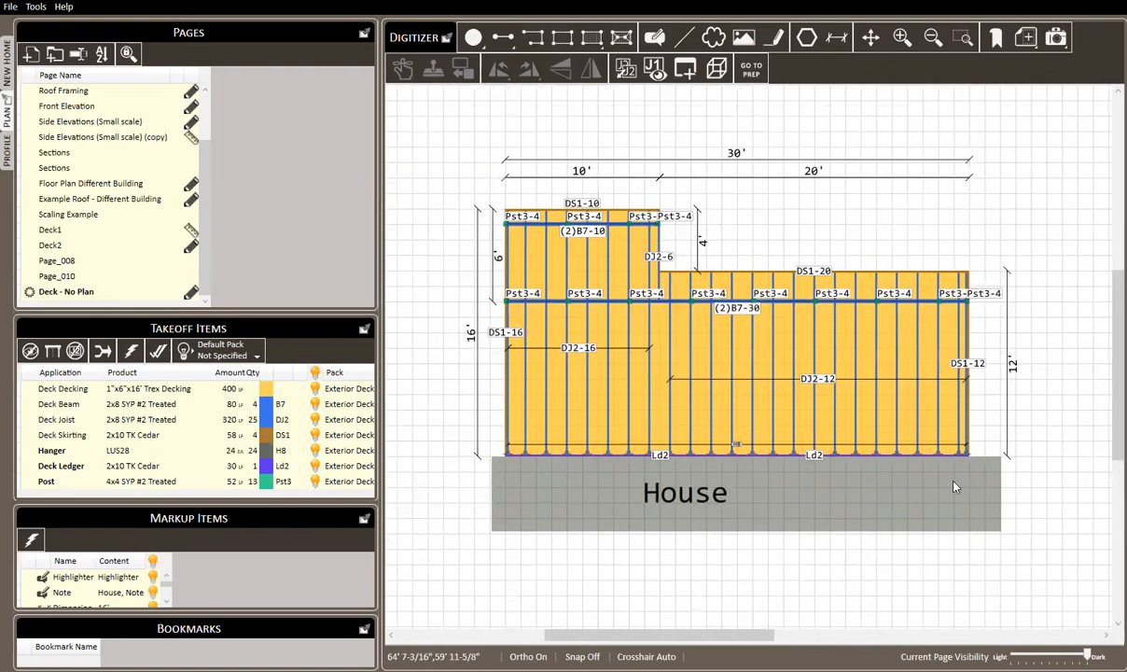
mouse_move(1044, 261)
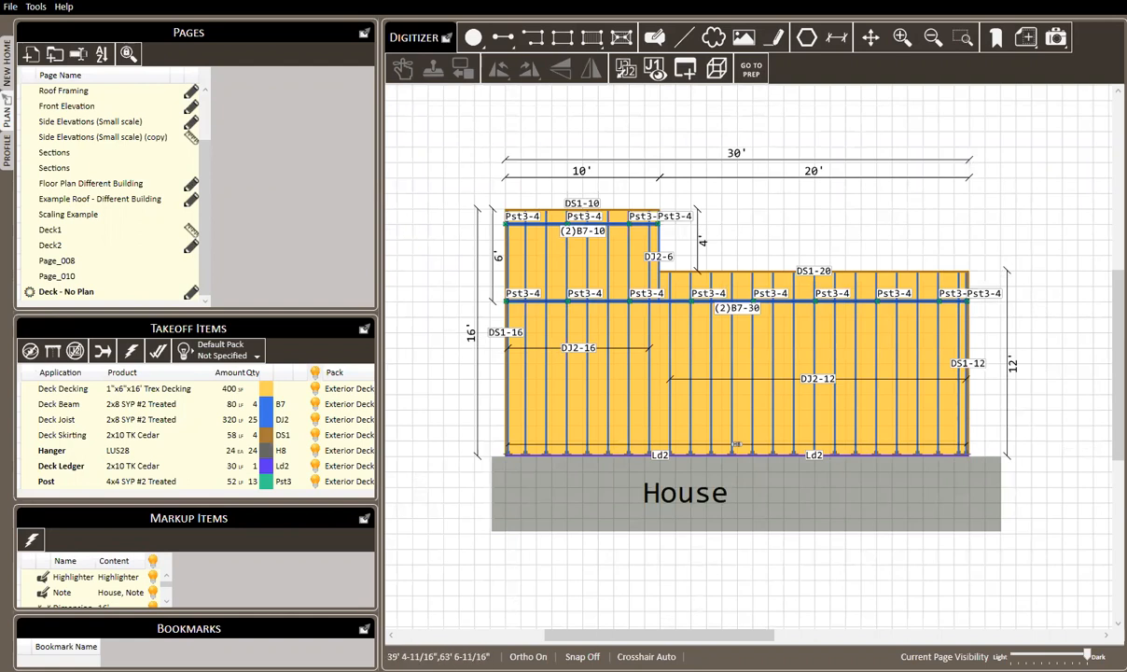
mouse_move(1068, 515)
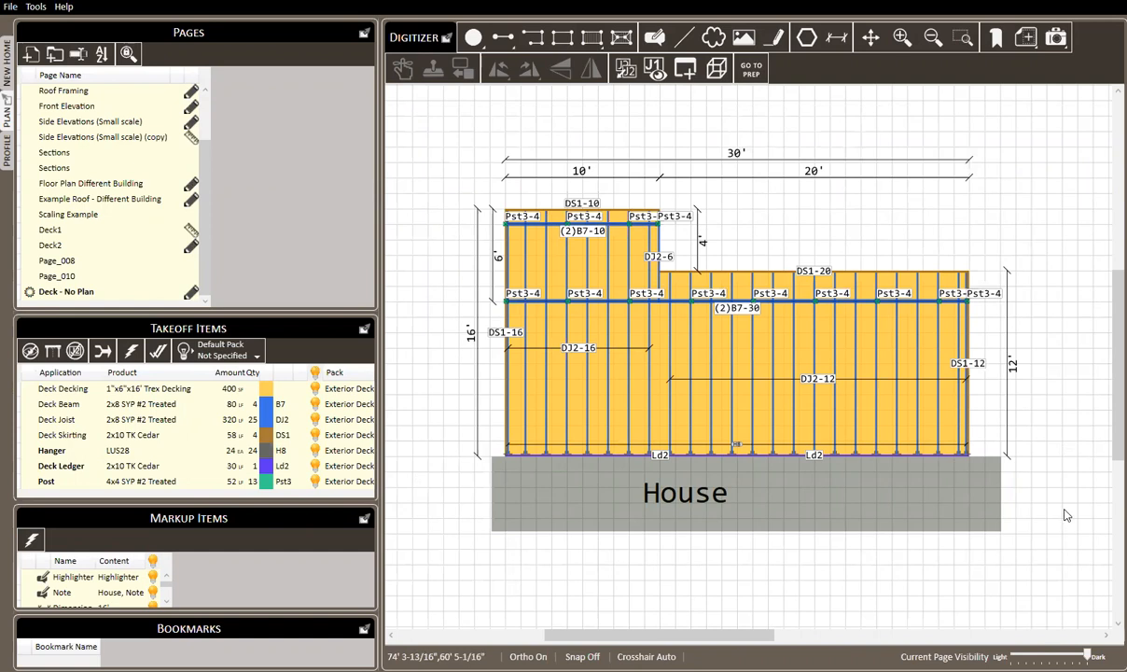
mouse_move(490, 260)
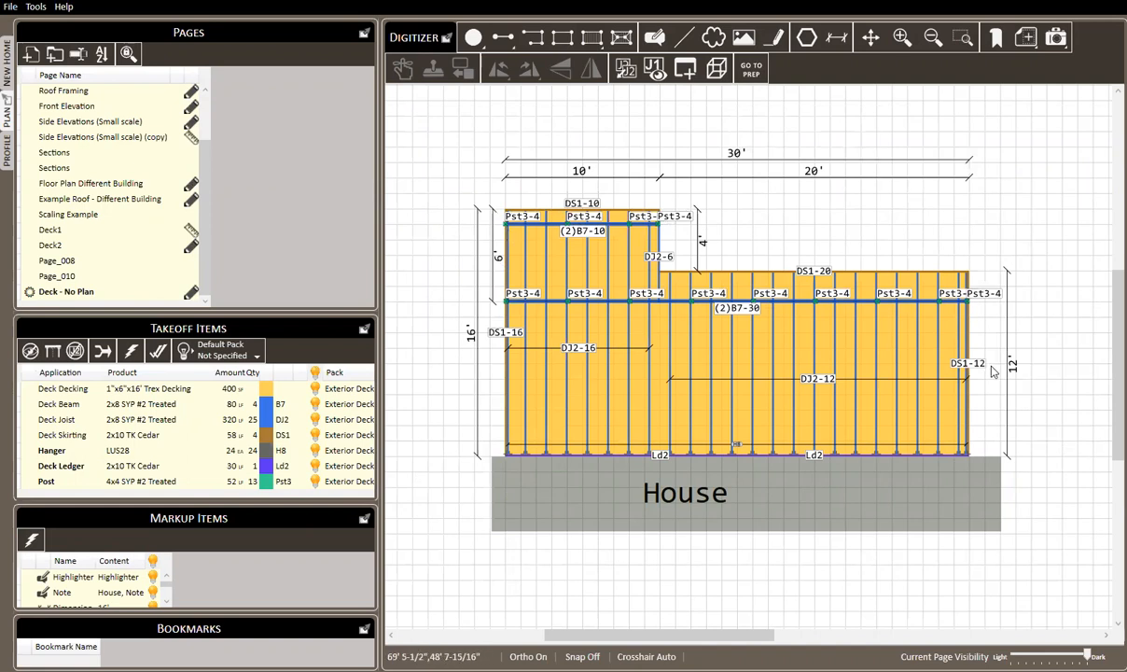
mouse_move(729, 227)
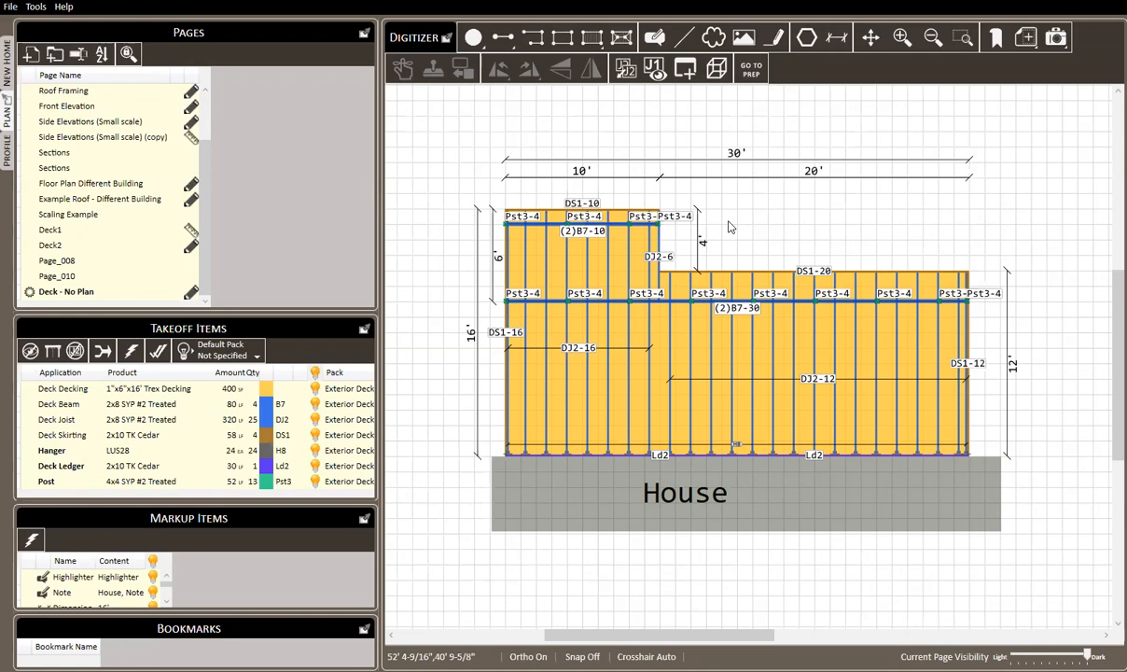
mouse_move(768, 237)
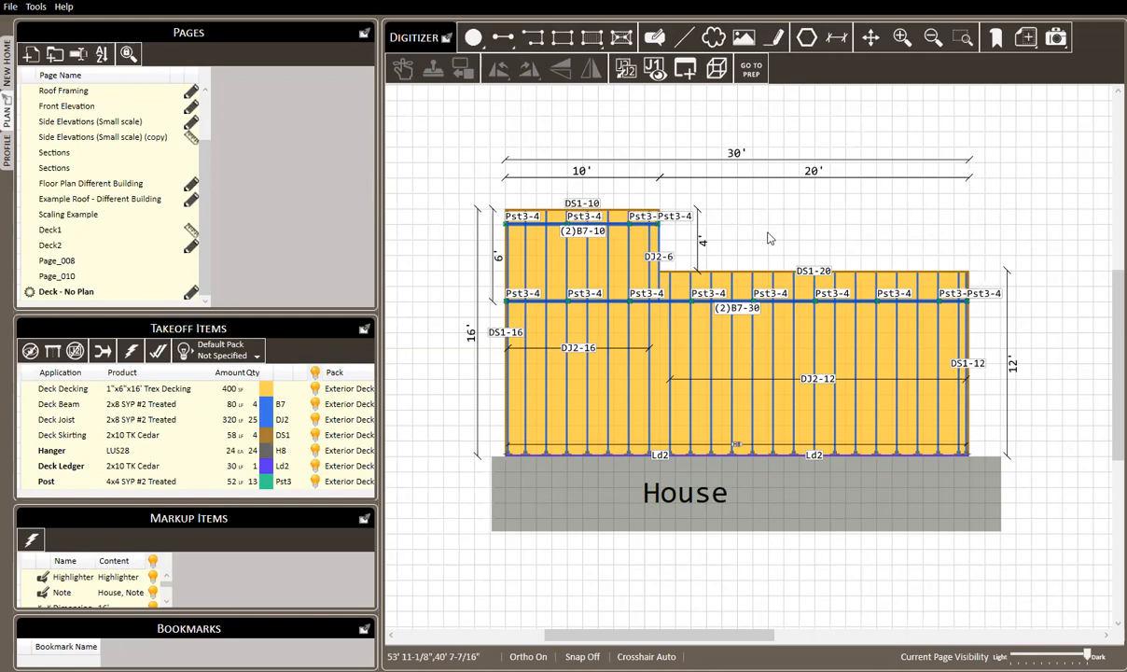
mouse_move(769, 237)
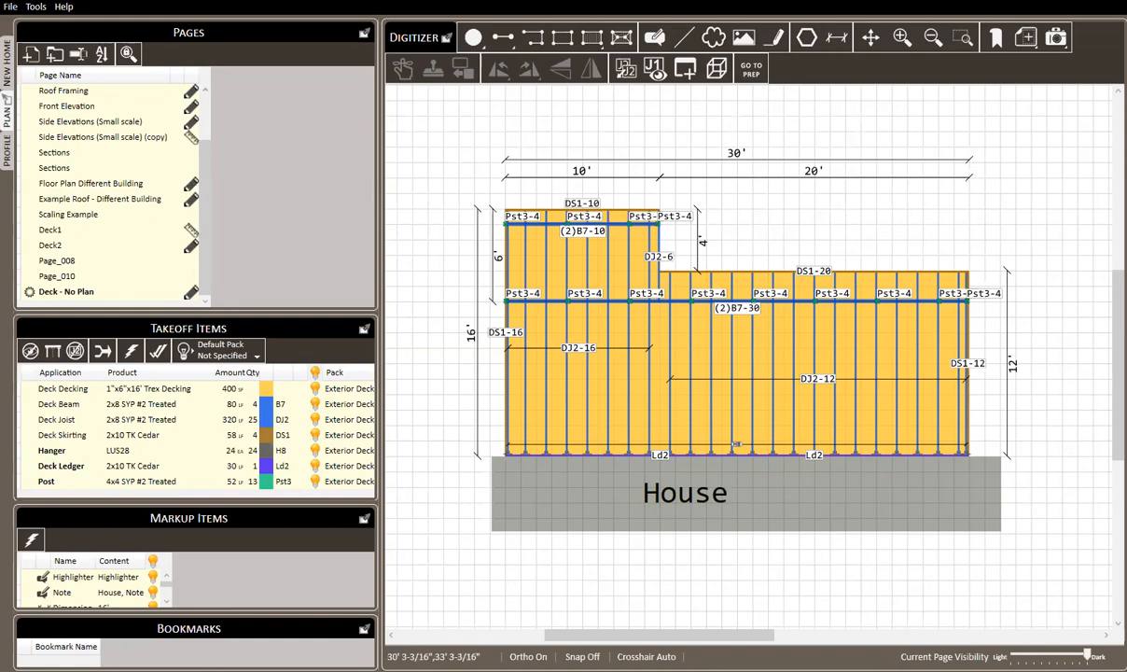
mouse_move(145, 150)
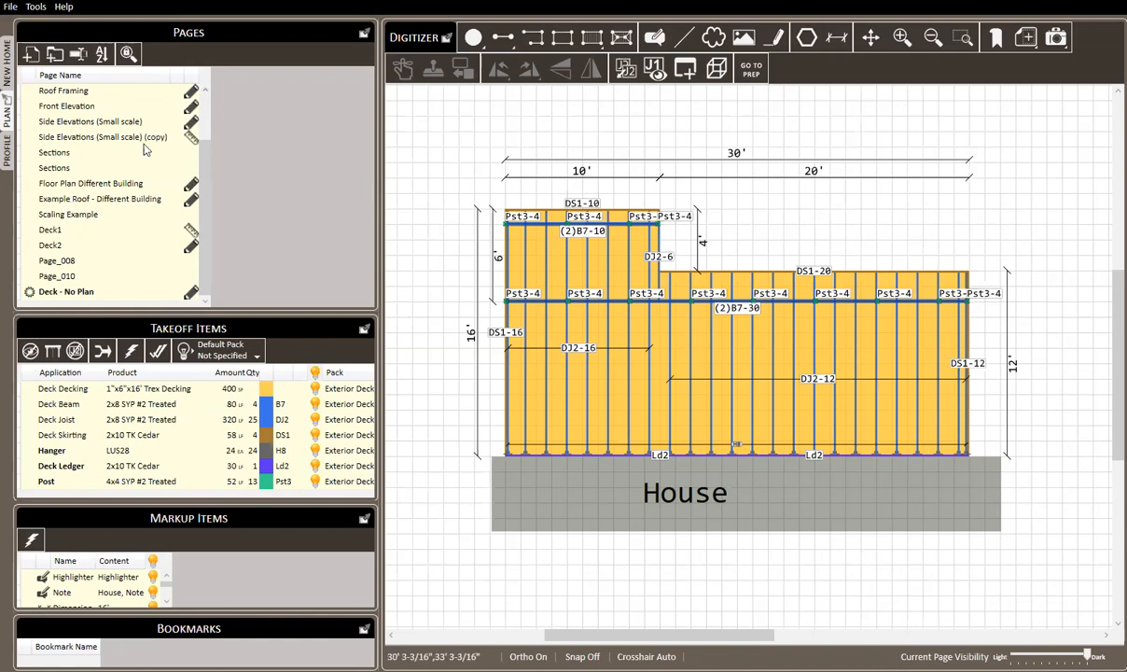
mouse_move(87, 121)
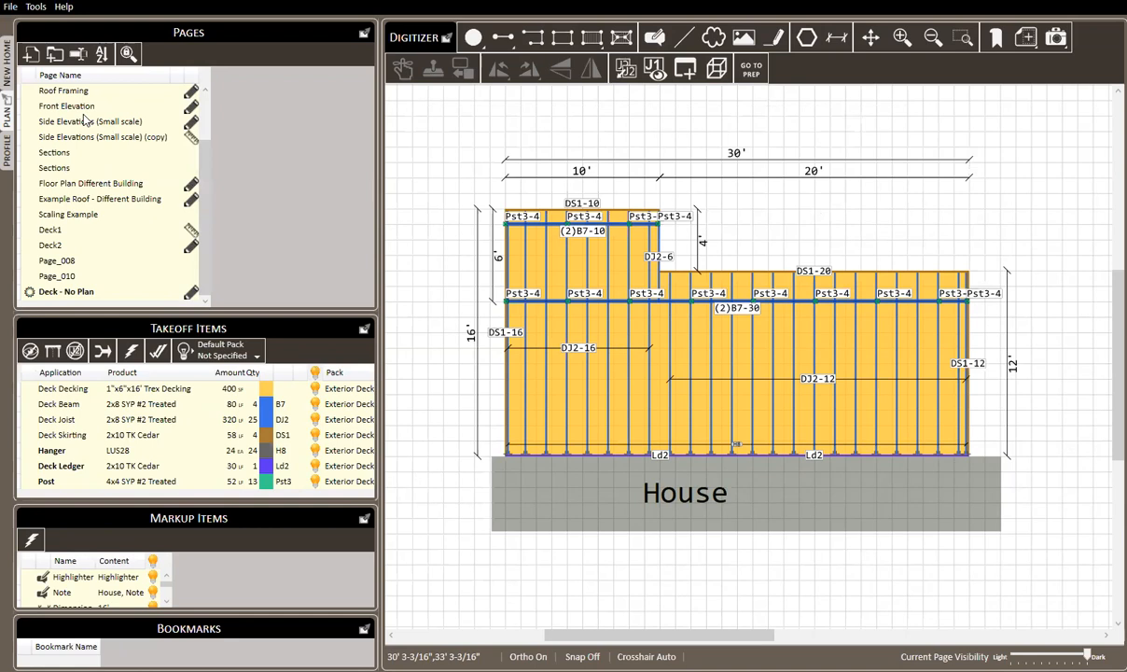
mouse_move(162, 154)
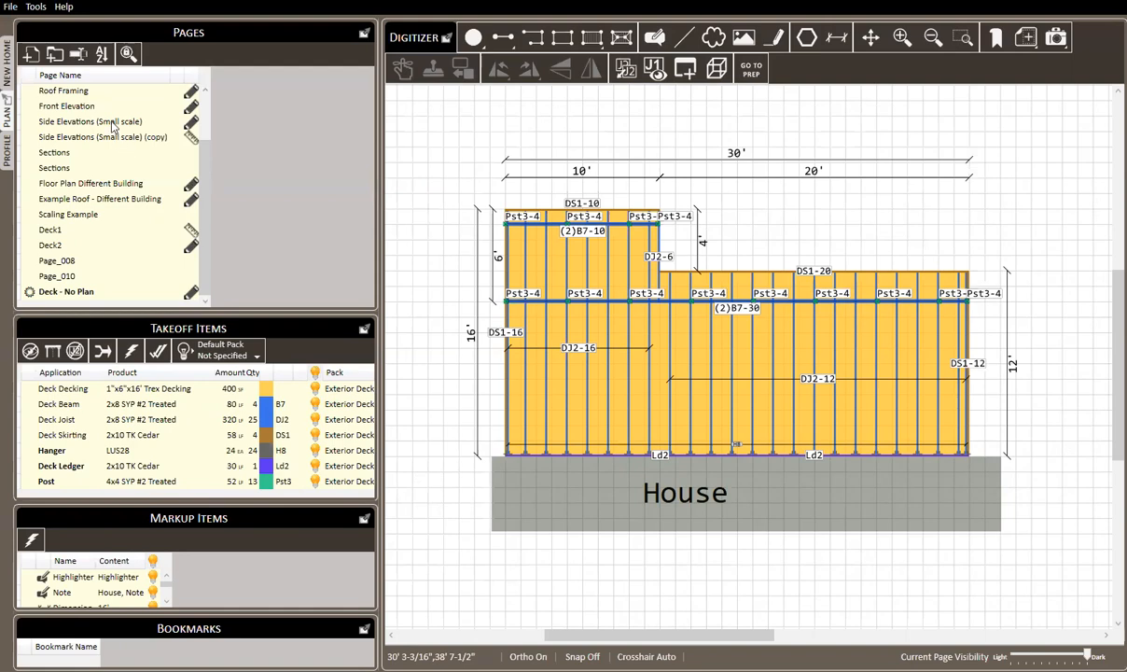
Open the Front Elevation page showing the house elevation.
click(67, 106)
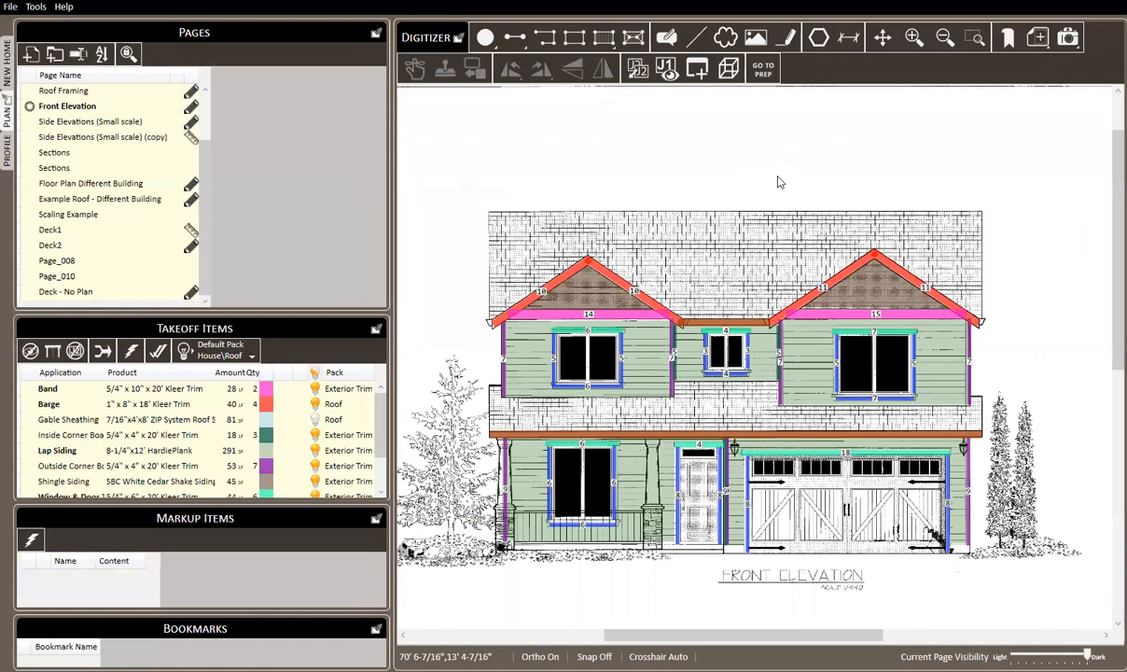
mouse_move(738, 156)
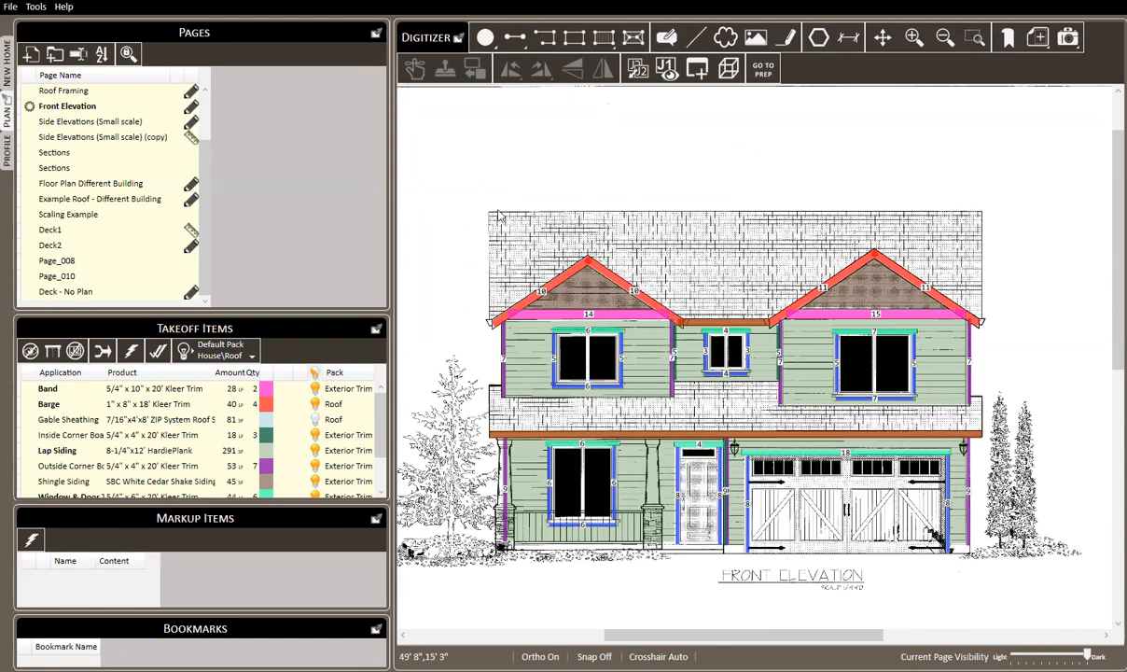
mouse_move(1024, 182)
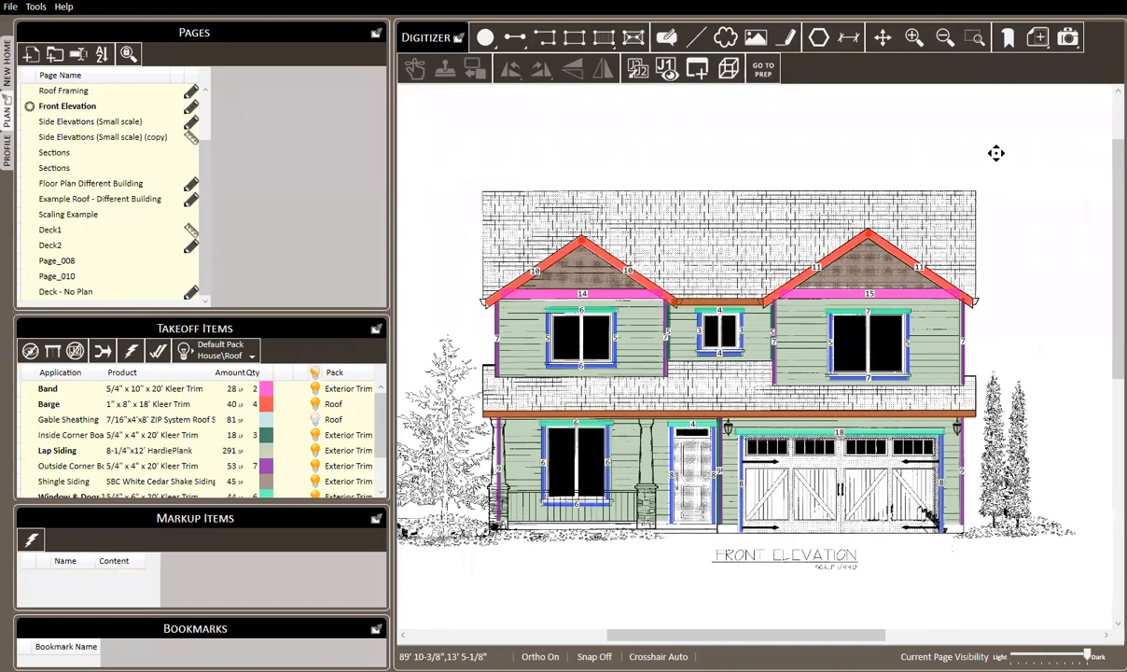
mouse_move(1045, 199)
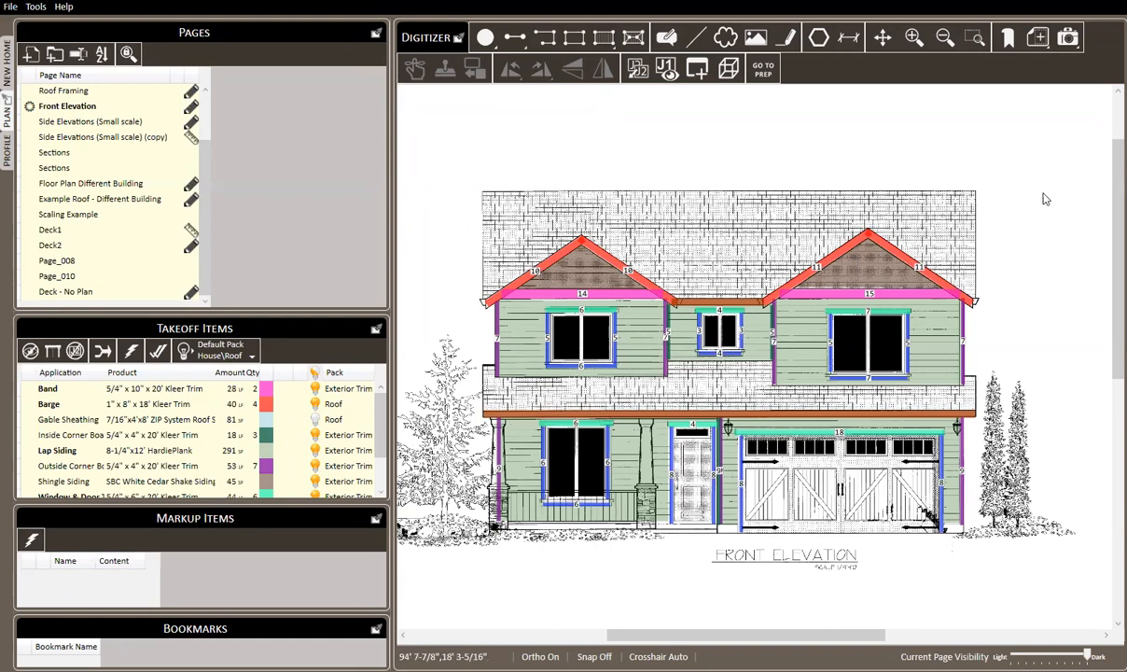
mouse_move(562, 227)
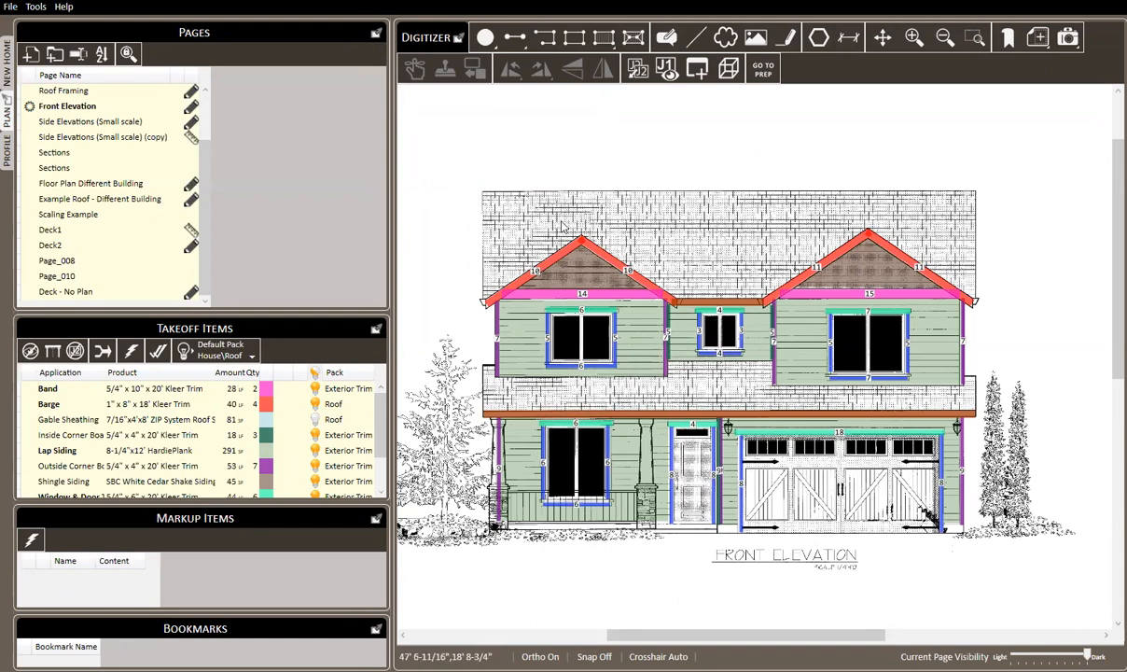
mouse_move(1056, 140)
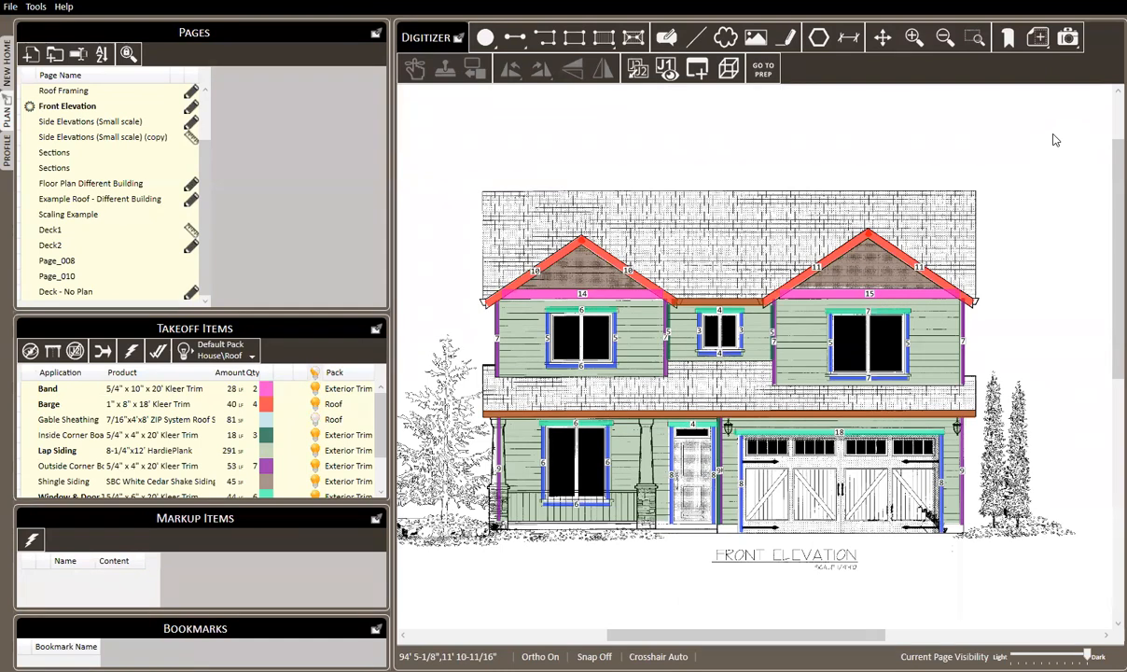
mouse_move(998, 194)
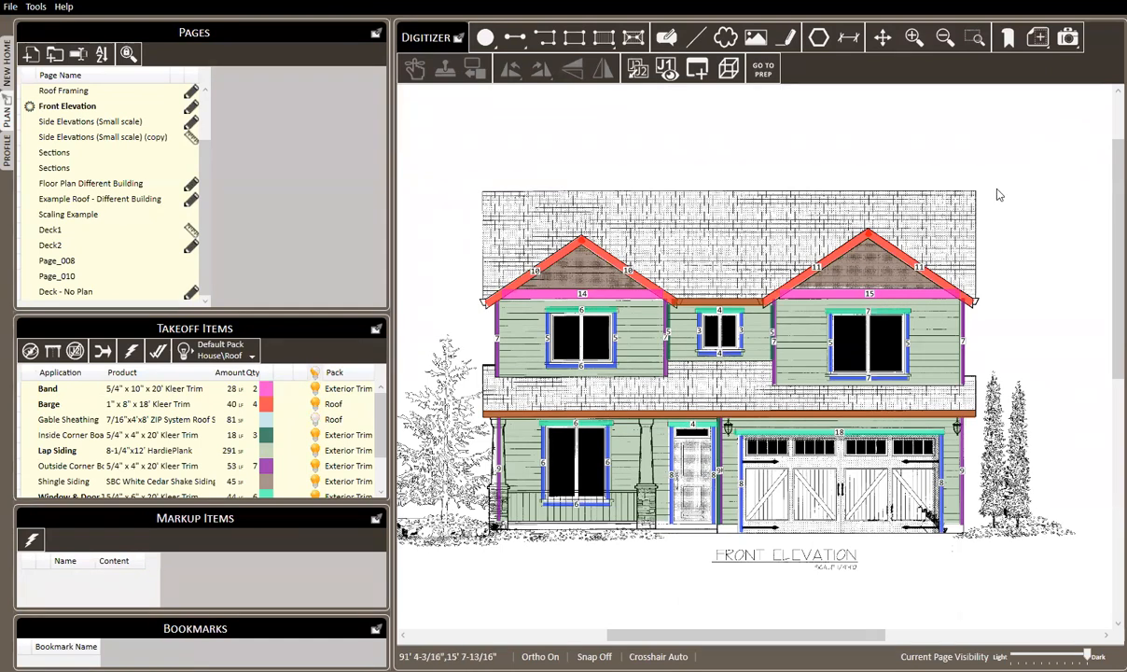
mouse_move(1066, 147)
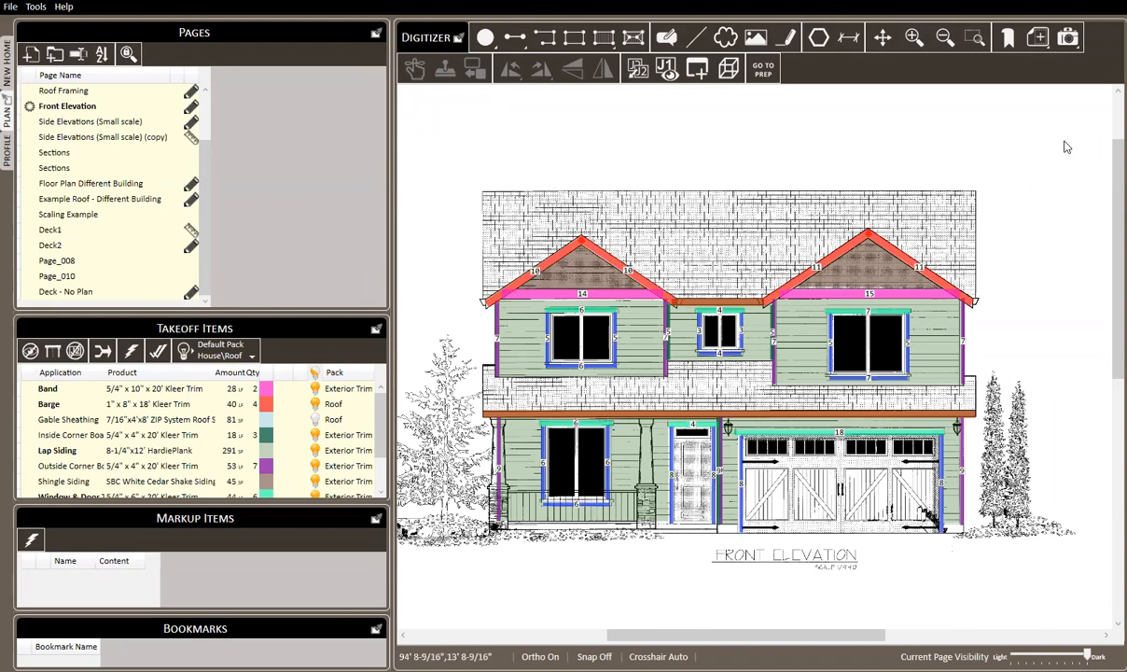
mouse_move(1066, 38)
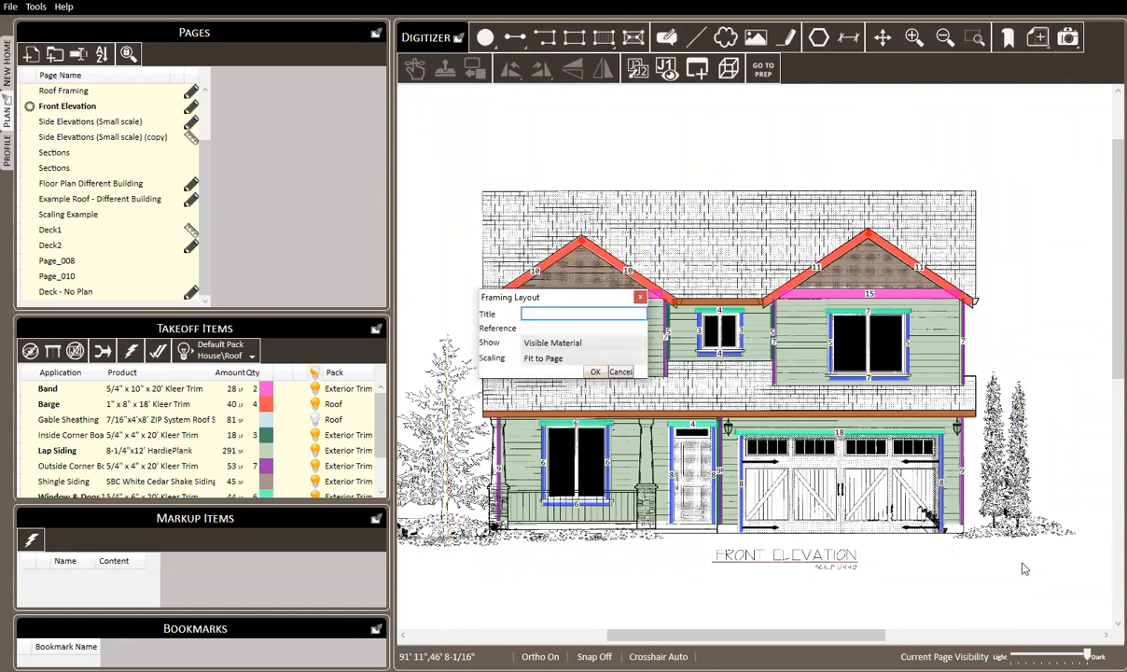
Confirm the Framing Layout dialog to create and preview the front elevation layout sheet.
click(596, 371)
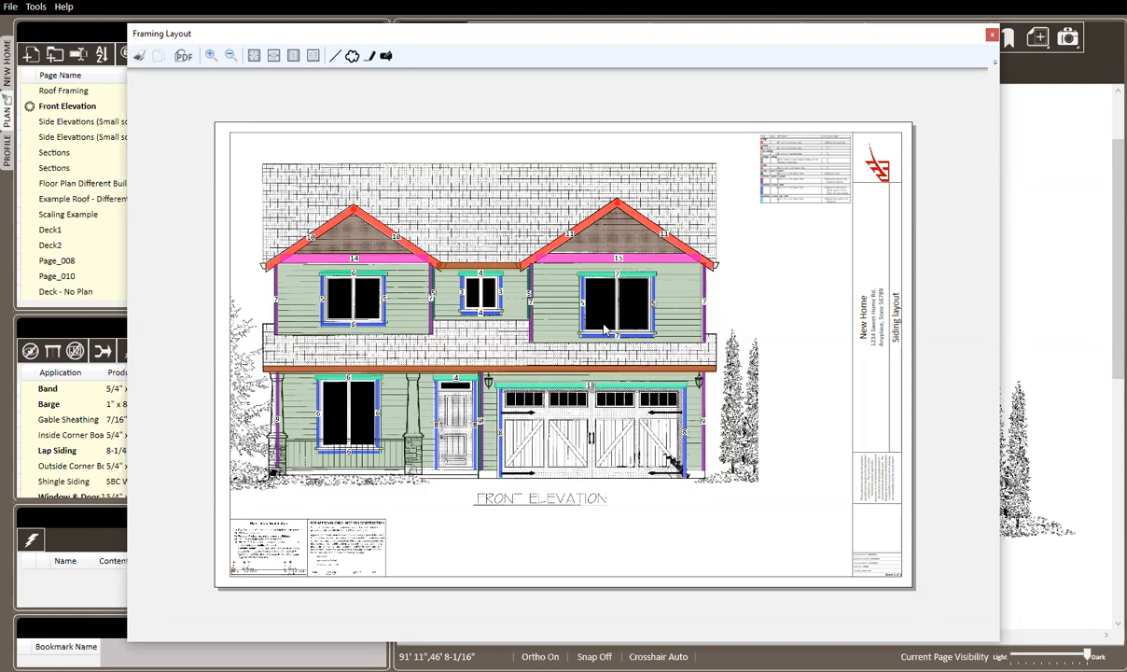
mouse_move(783, 252)
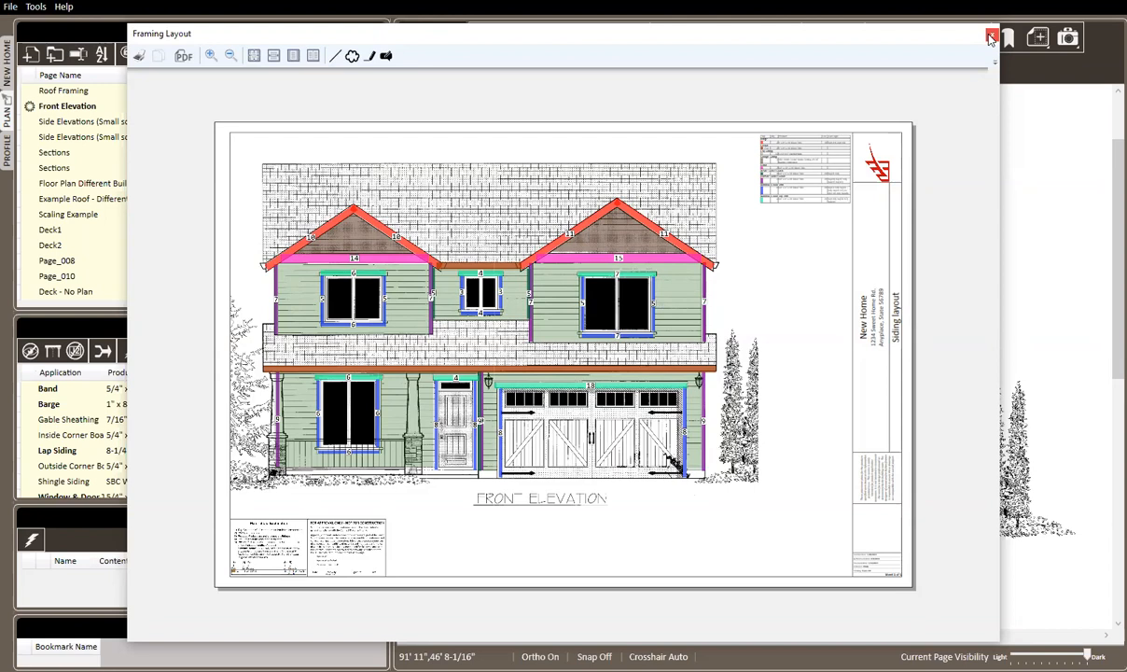
mouse_move(988, 35)
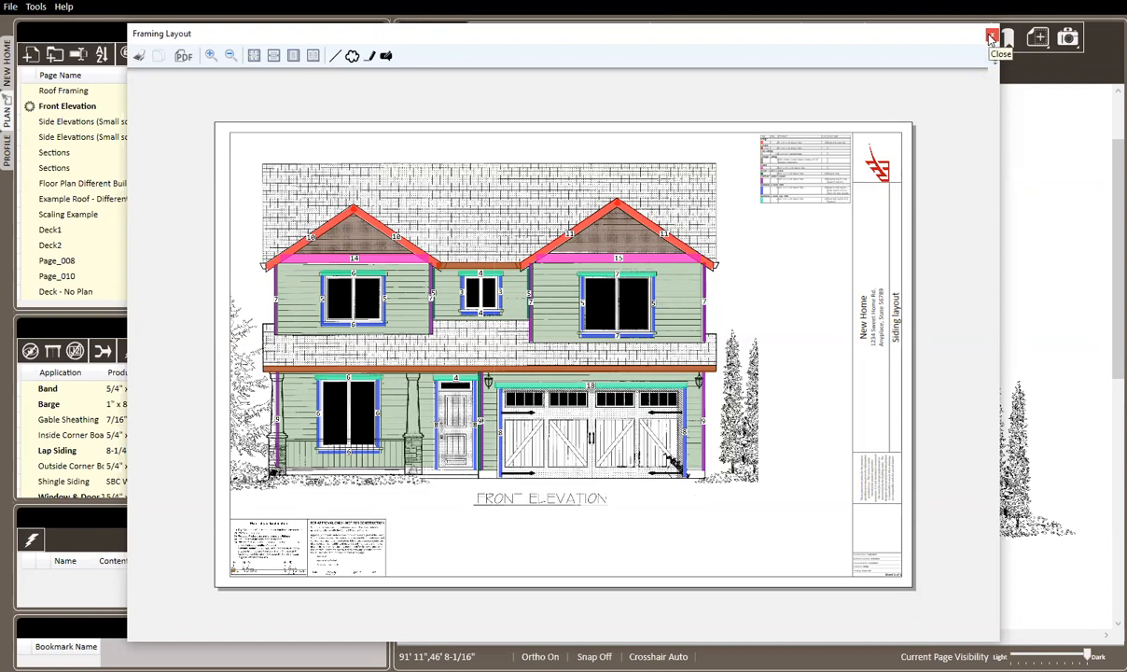
mouse_move(984, 36)
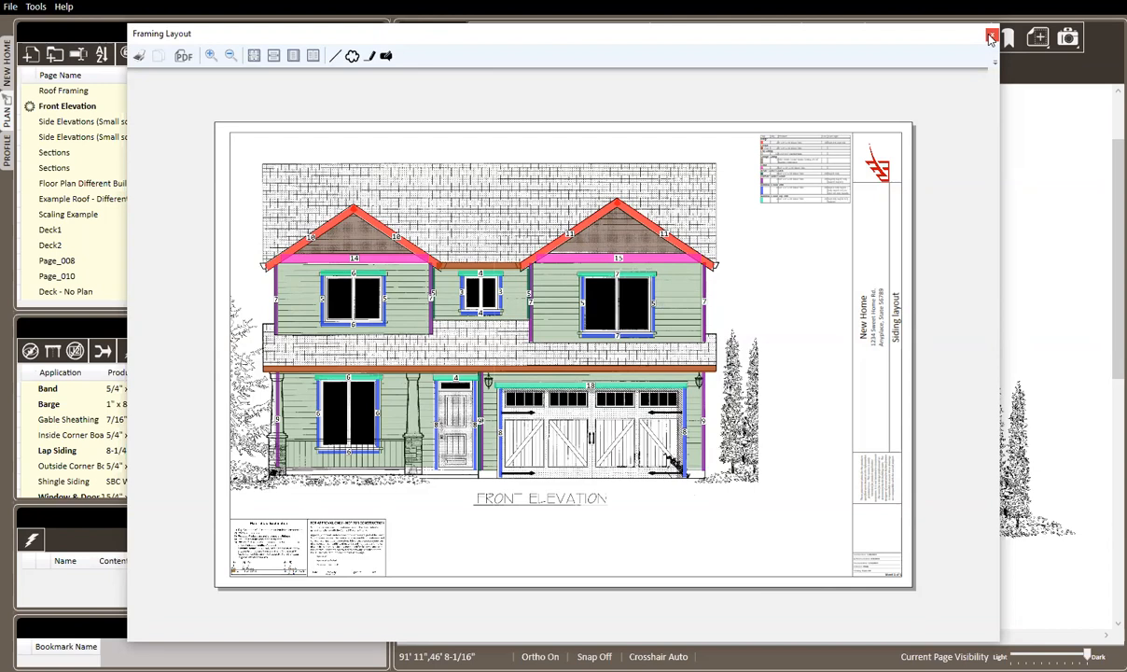
Close the layout preview and show the profile's Framing Layouts list.
click(988, 35)
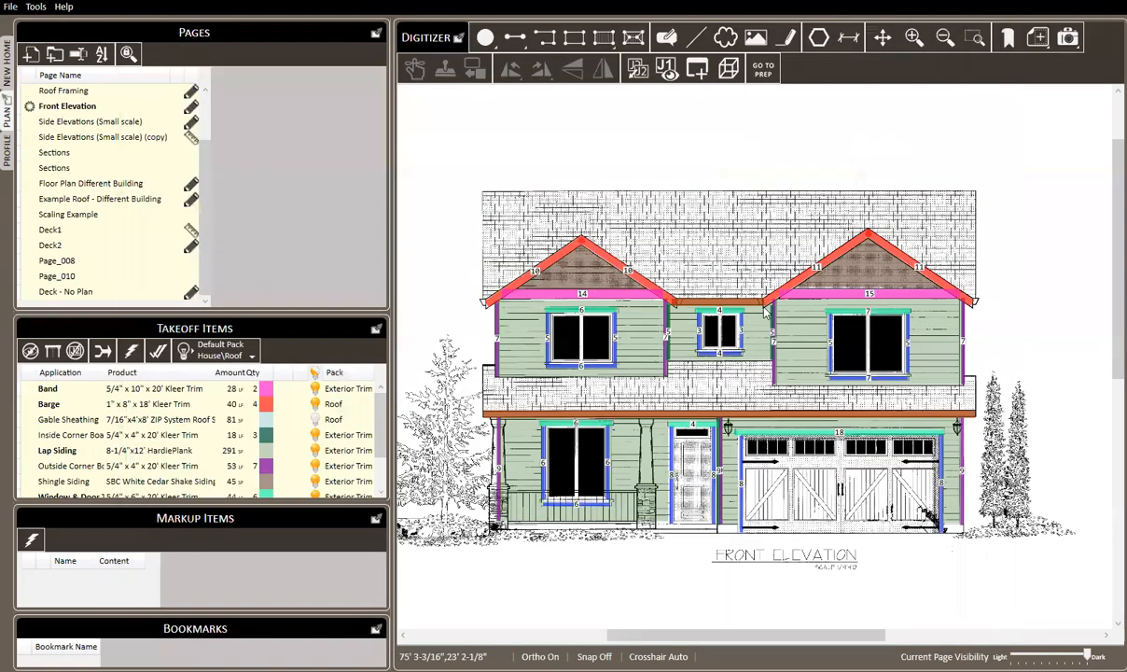
mouse_move(768, 217)
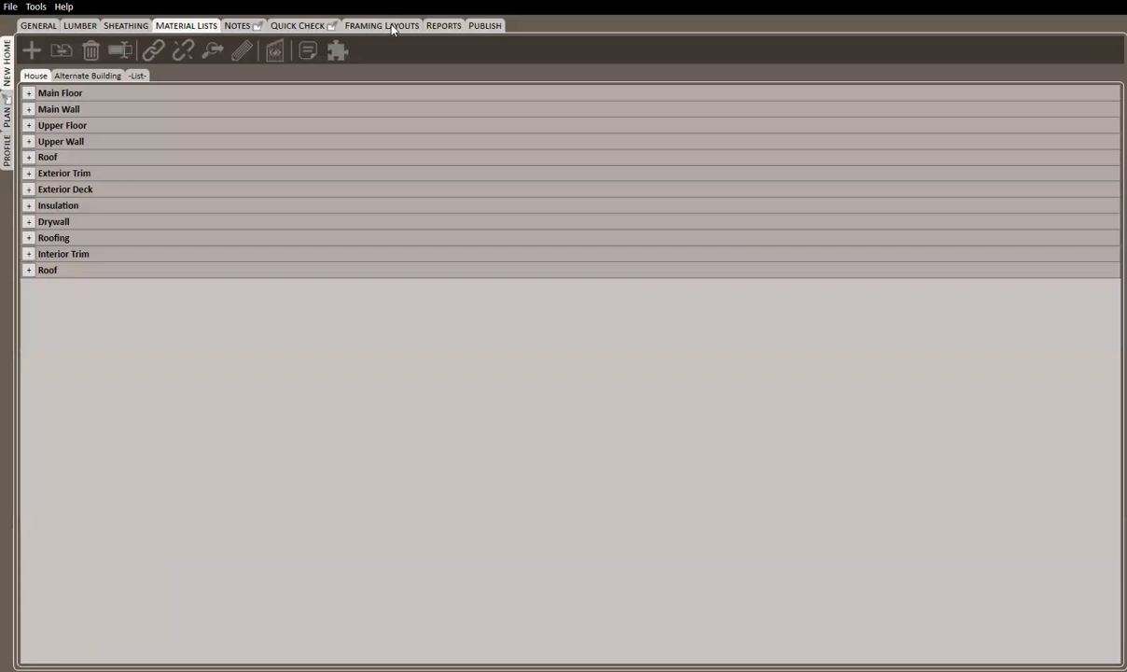
click(383, 25)
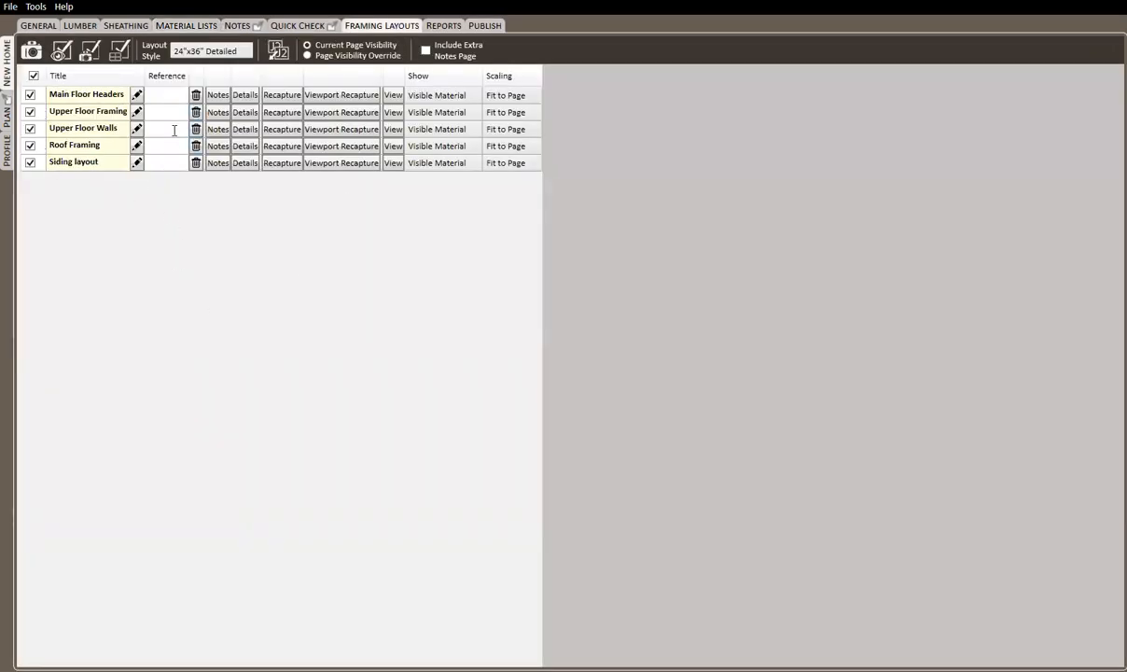
mouse_move(172, 408)
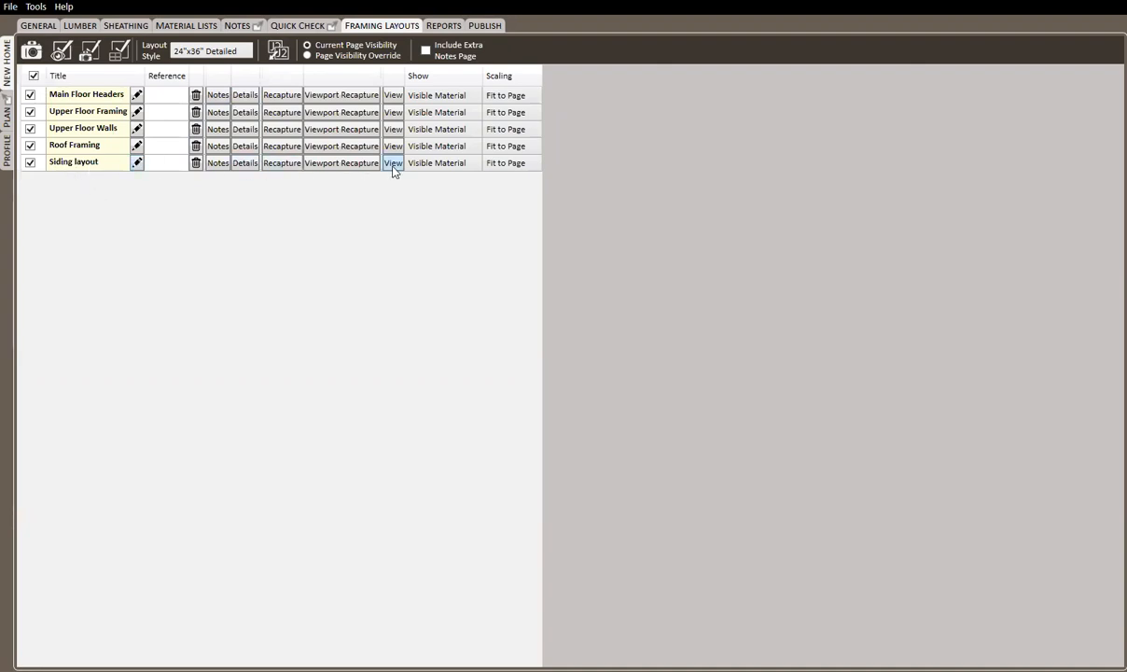
Preview the saved Siding layout sheet of the front elevation, then close it.
click(393, 163)
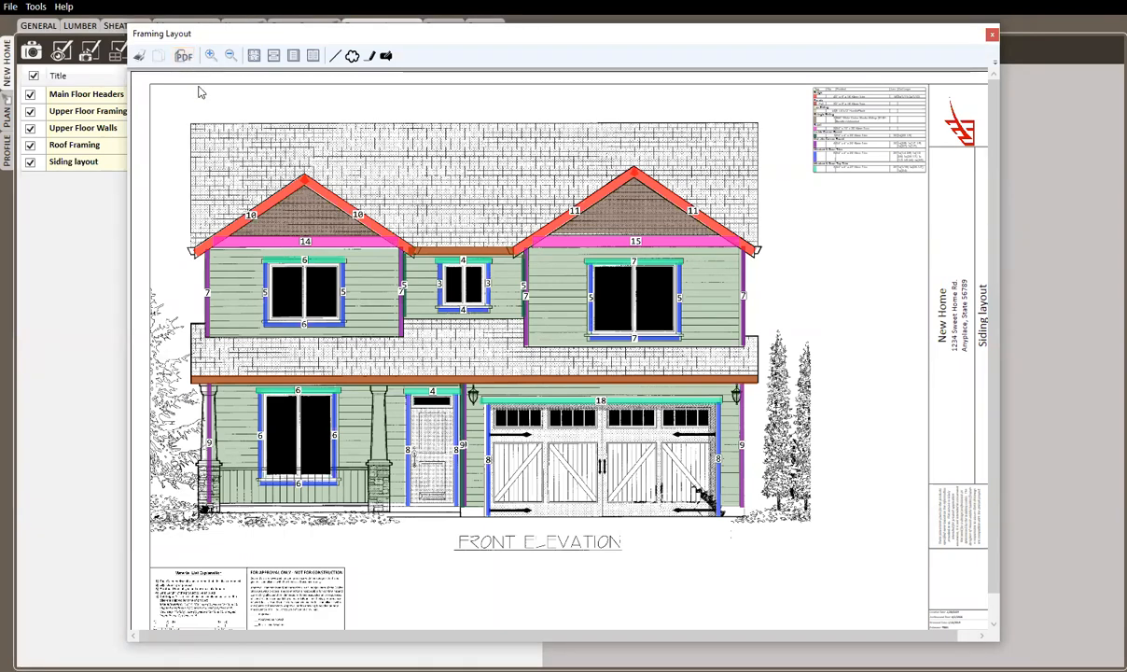
mouse_move(197, 106)
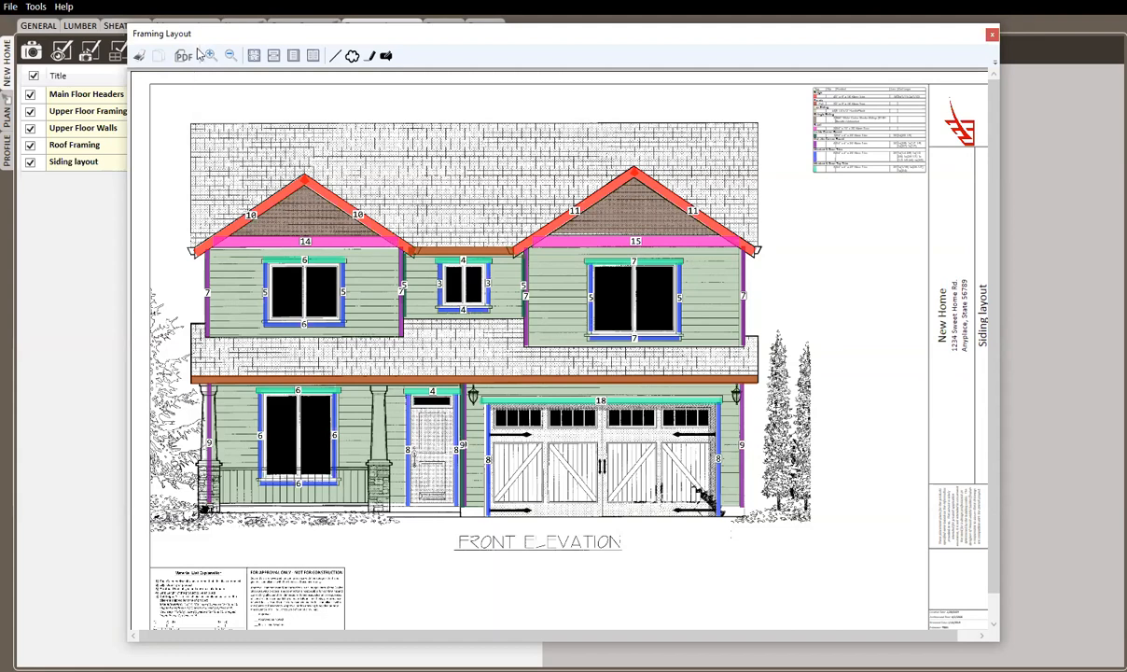
mouse_move(196, 79)
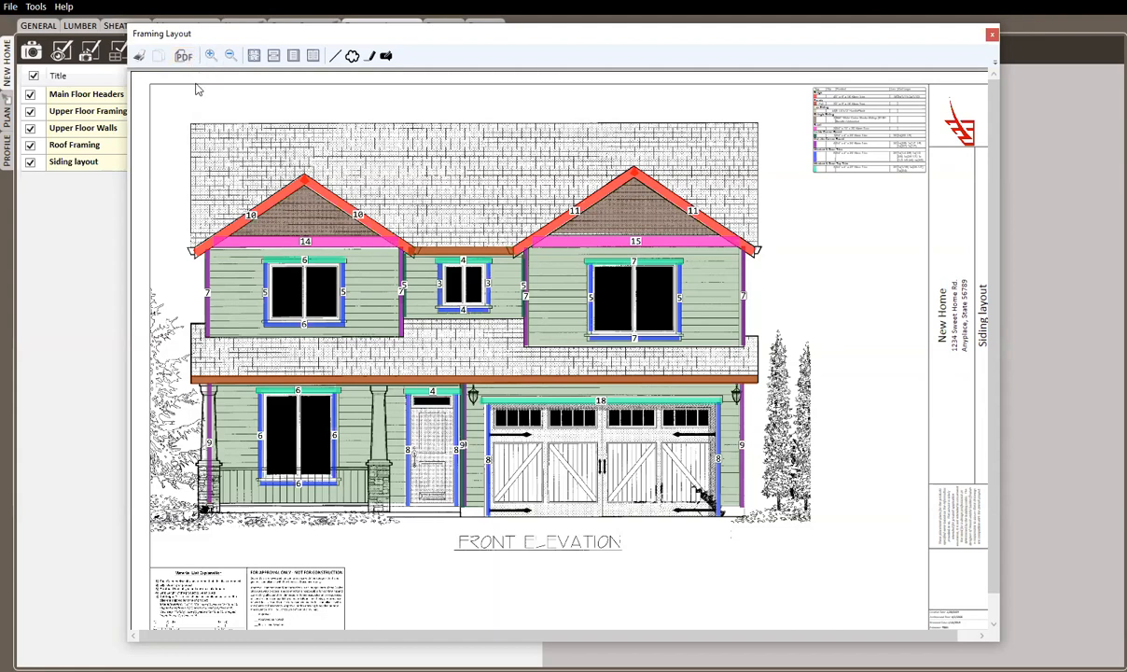
mouse_move(1005, 42)
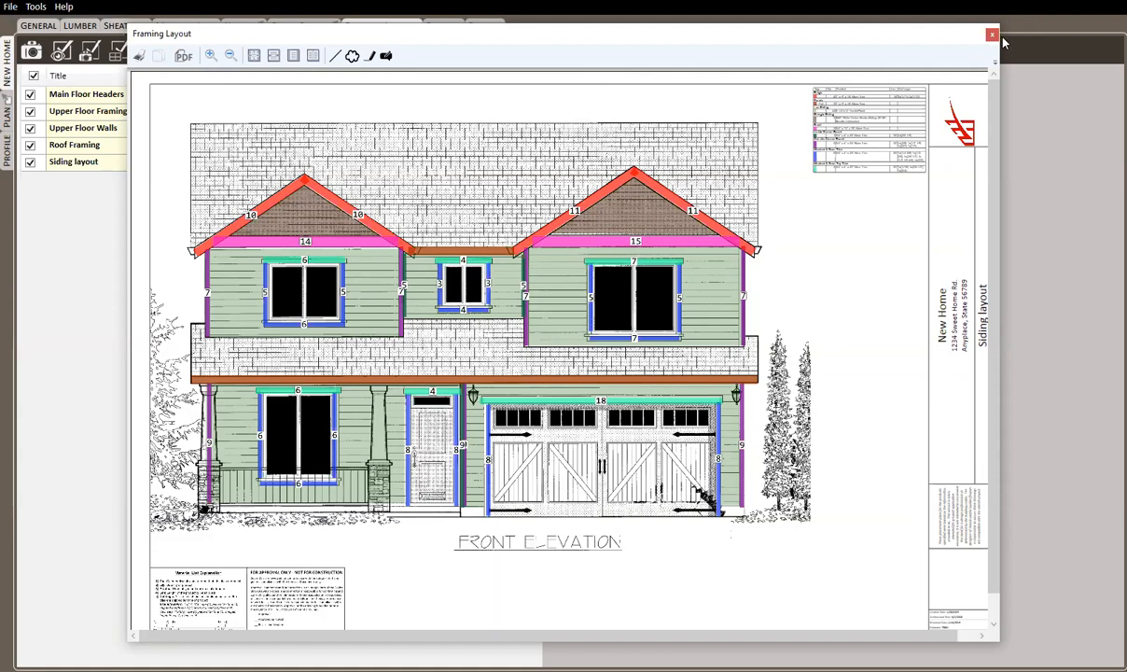
mouse_move(992, 35)
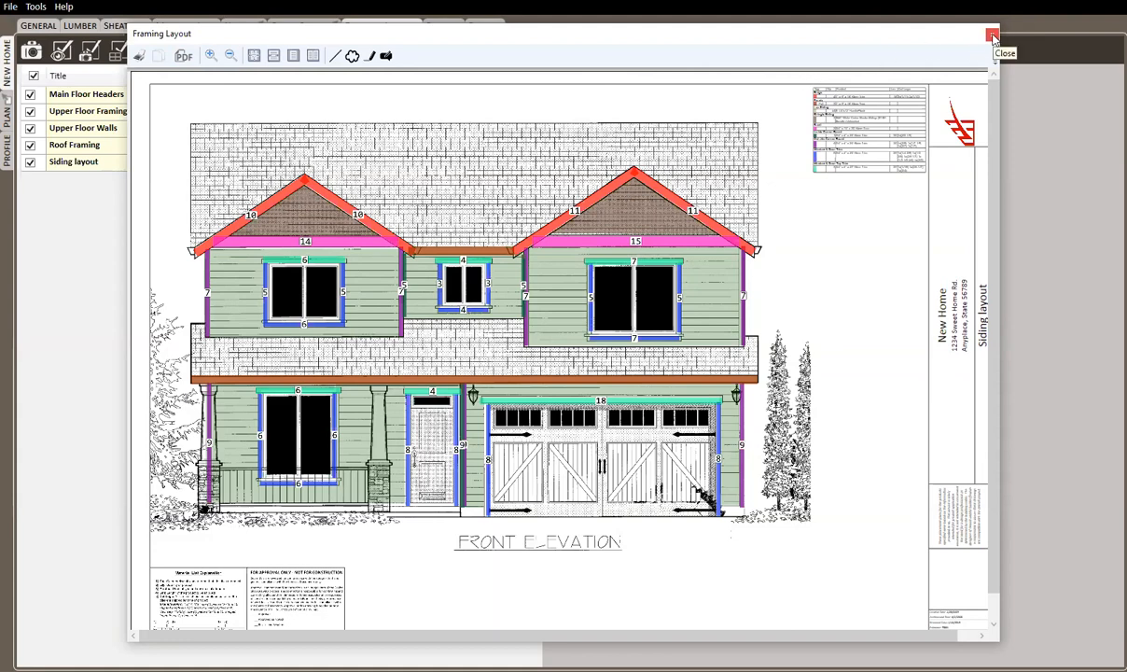
click(991, 34)
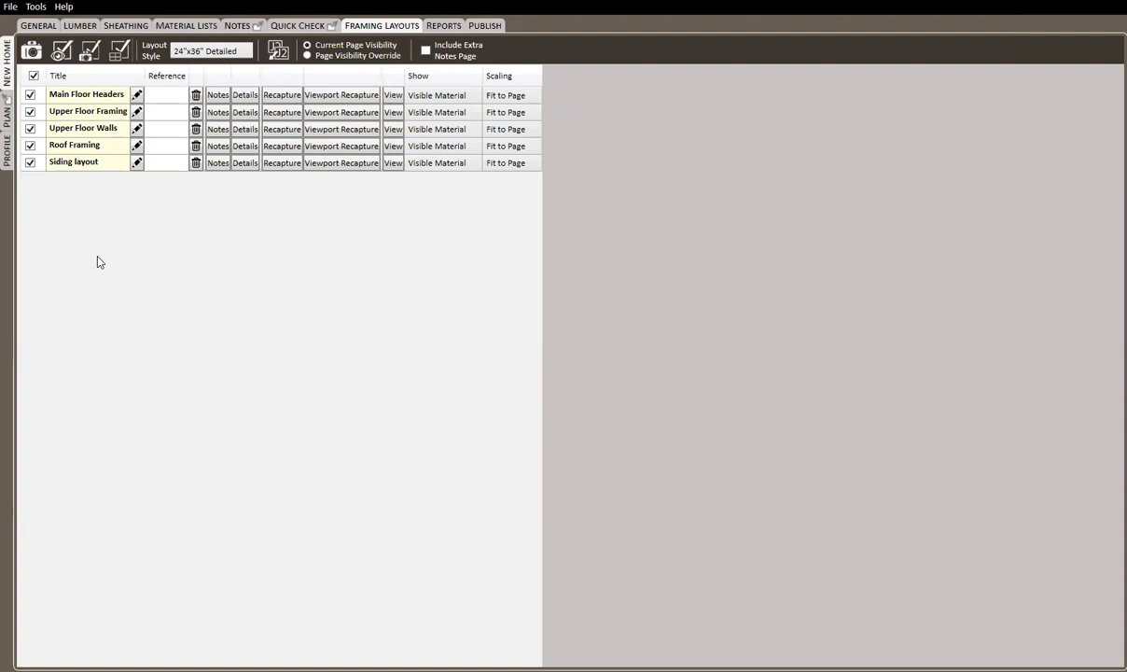
mouse_move(156, 278)
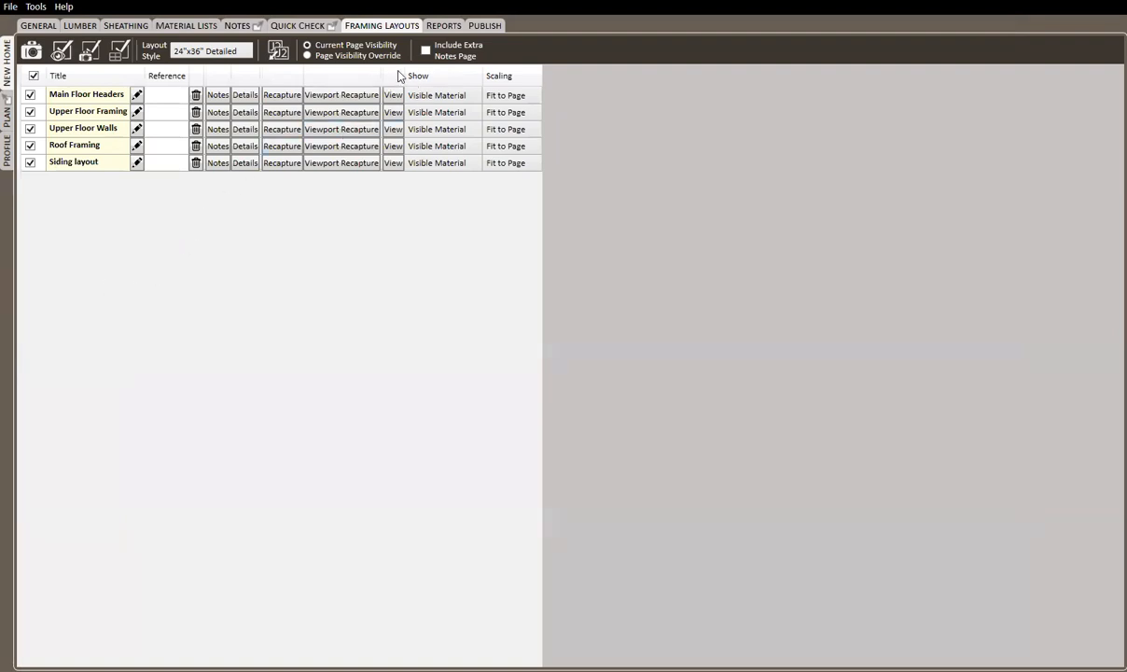
Preview and enlarge the Main Floor Headers layout sheet, then close it.
click(391, 94)
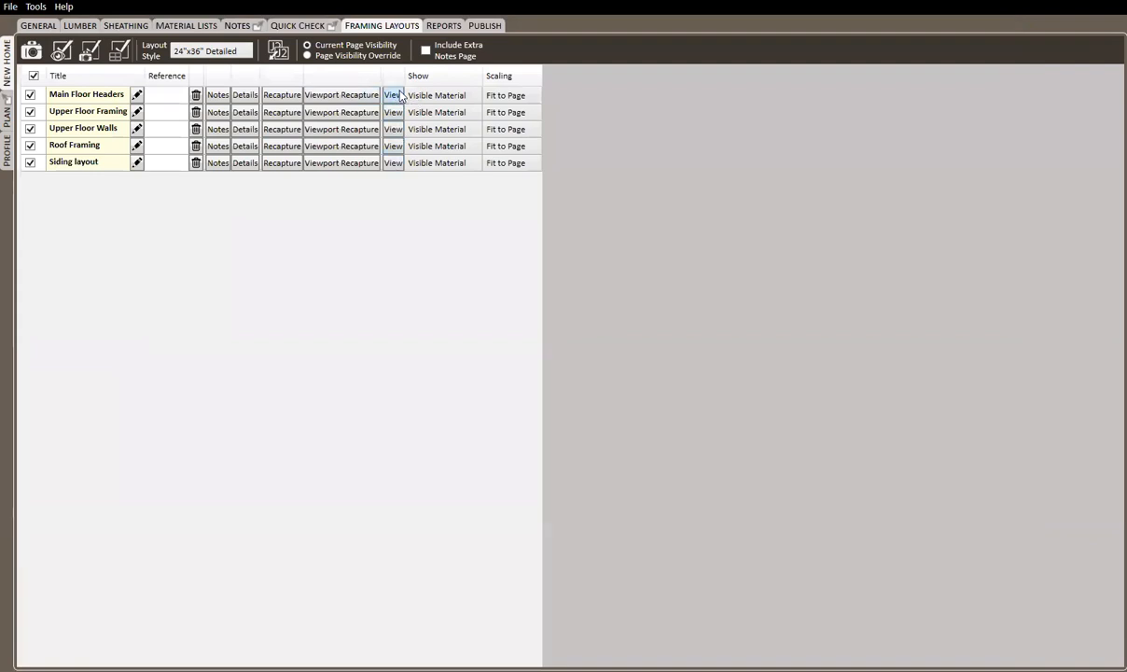
click(392, 94)
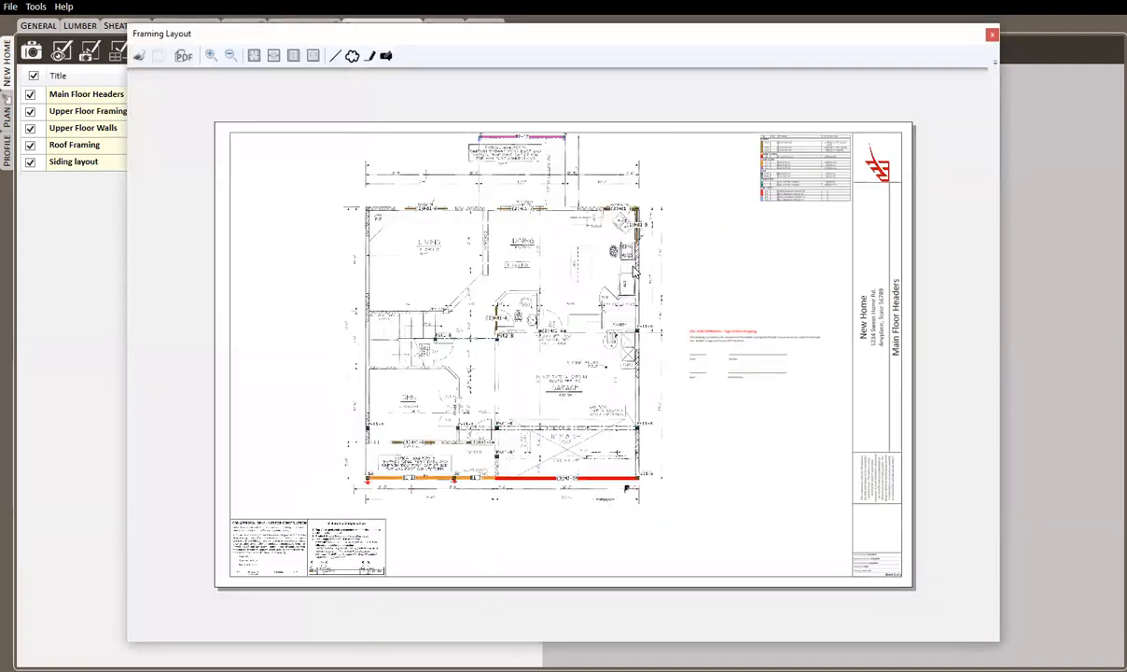
click(183, 53)
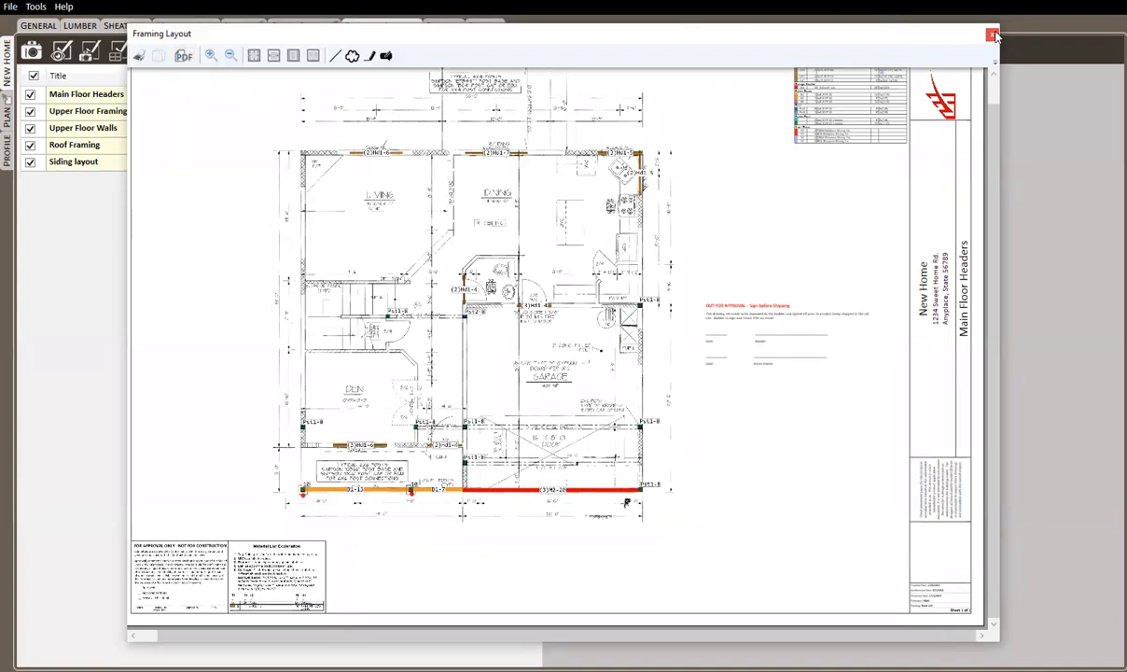
click(992, 34)
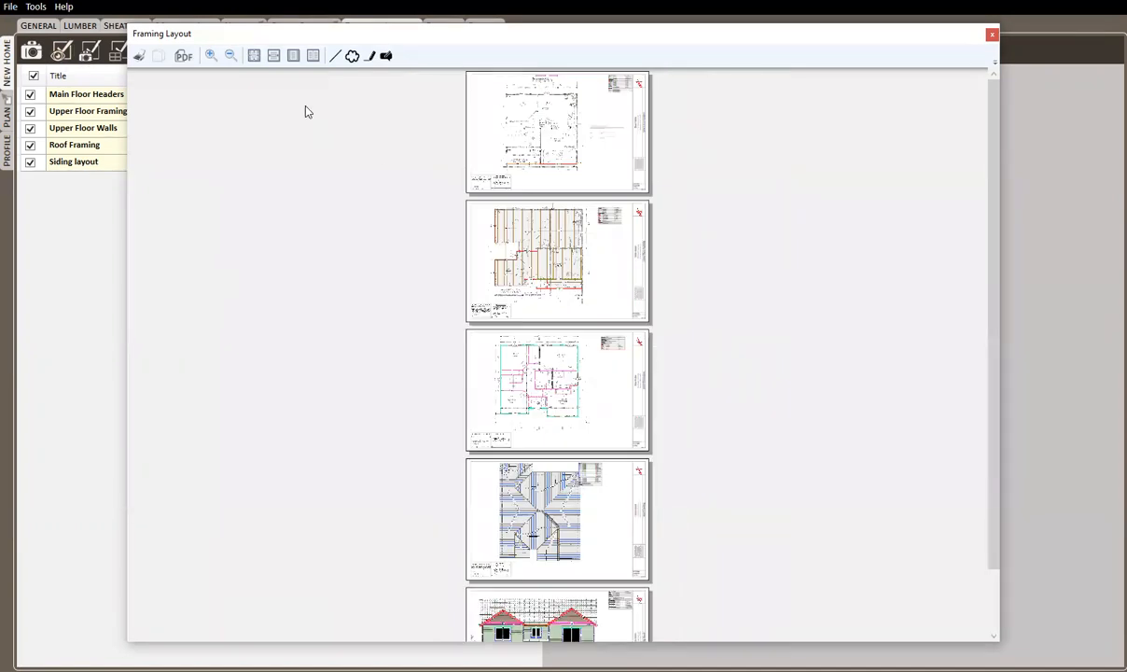
mouse_move(1008, 42)
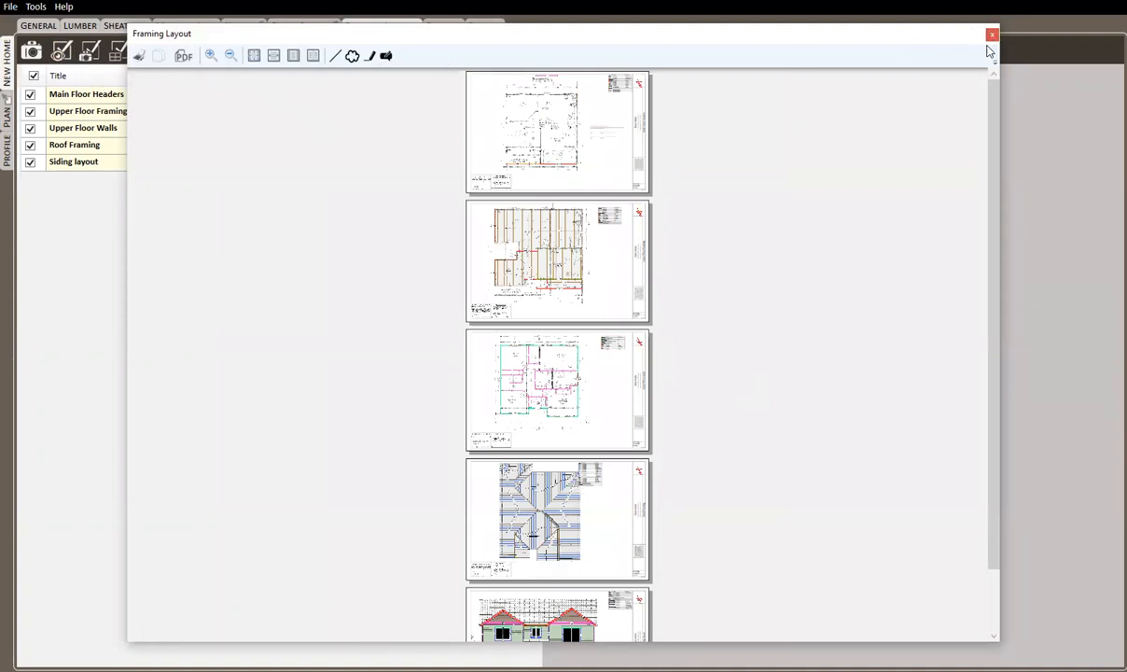
Close the multi-page layout preview and switch to the Publish page.
click(991, 34)
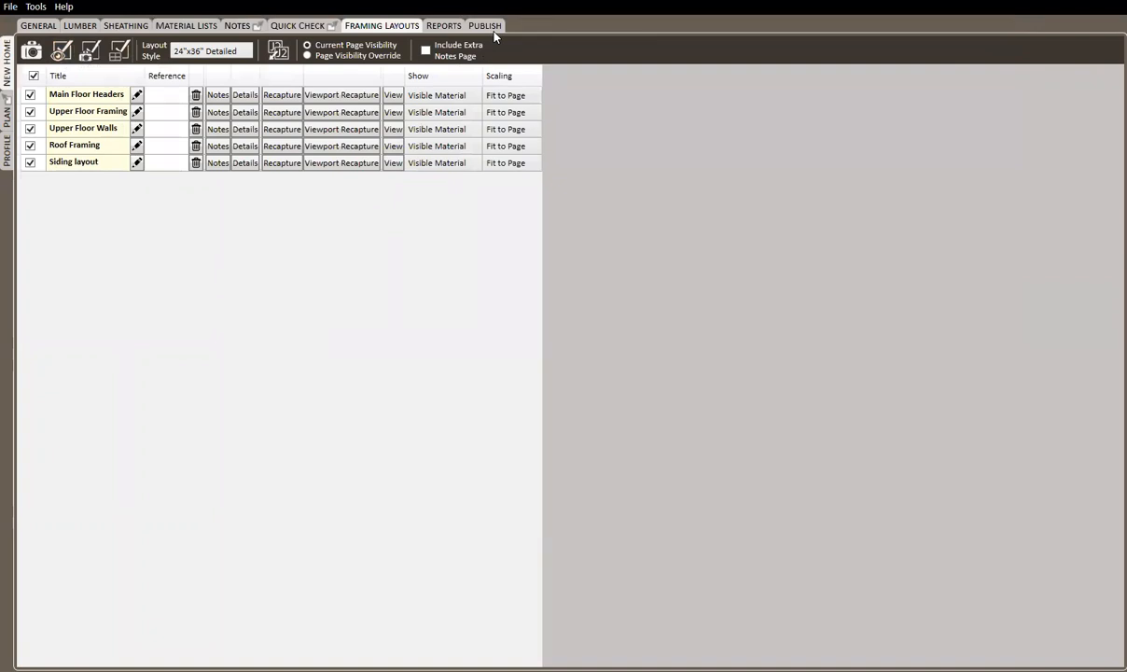
mouse_move(492, 34)
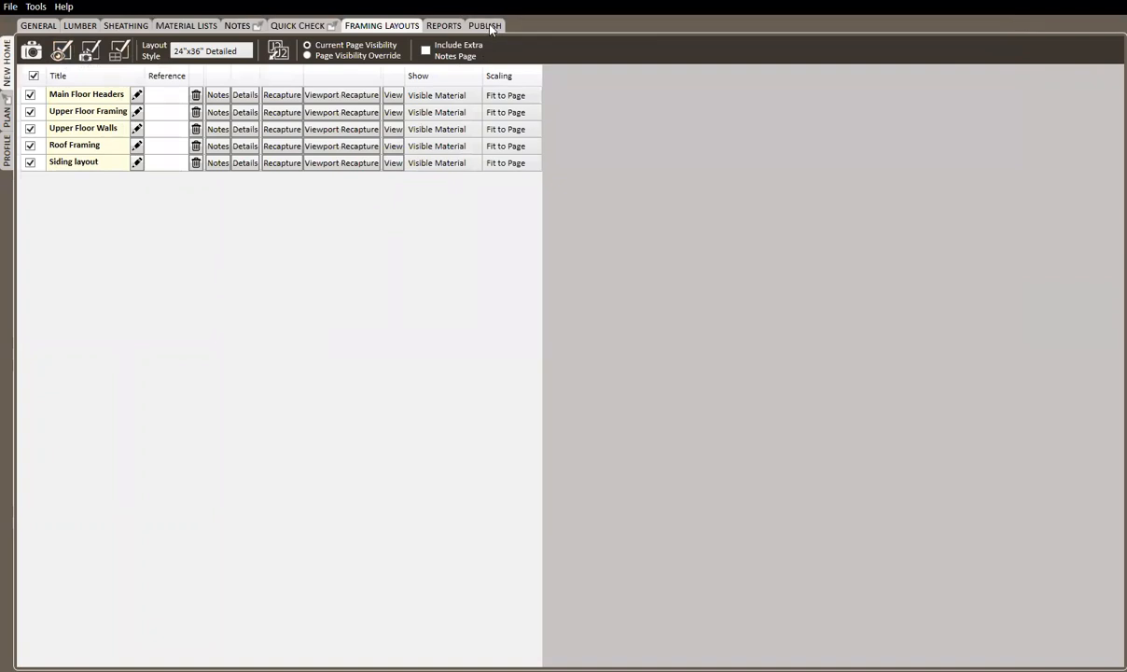
click(497, 25)
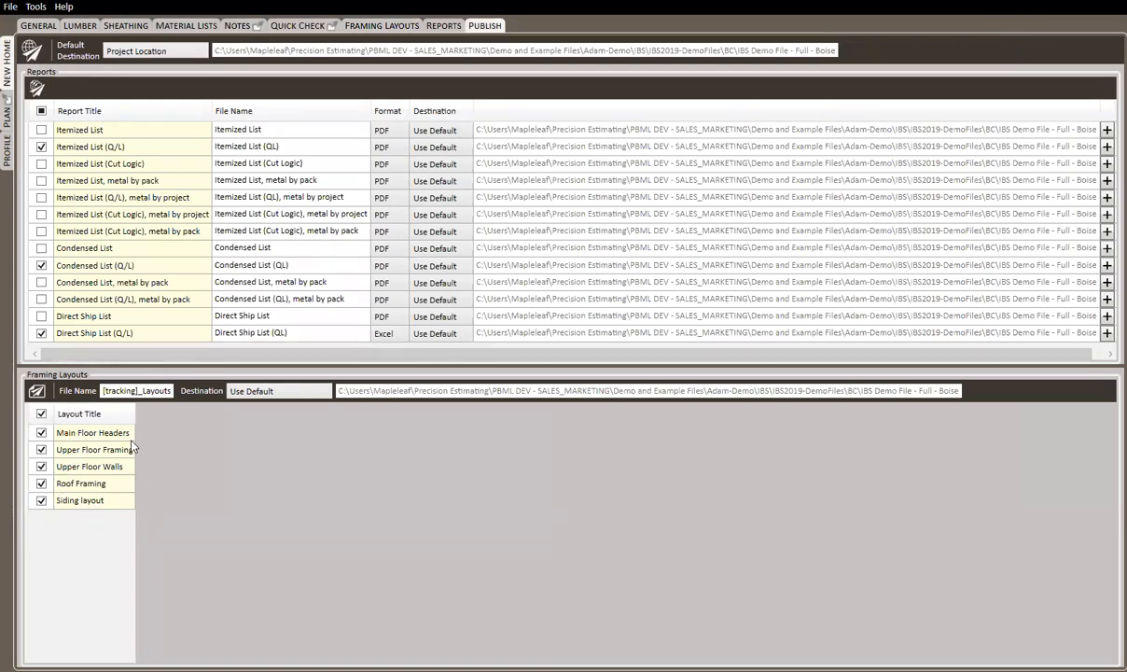
mouse_move(446, 14)
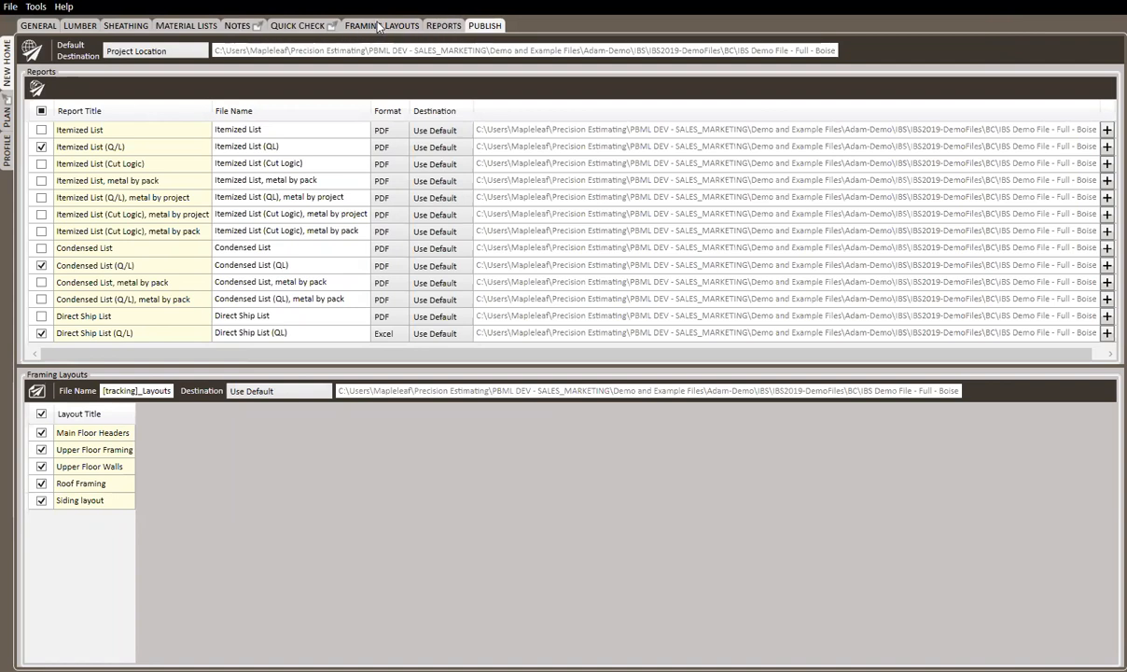
Return to the Framing Layouts tab listing the five checked layouts.
click(378, 25)
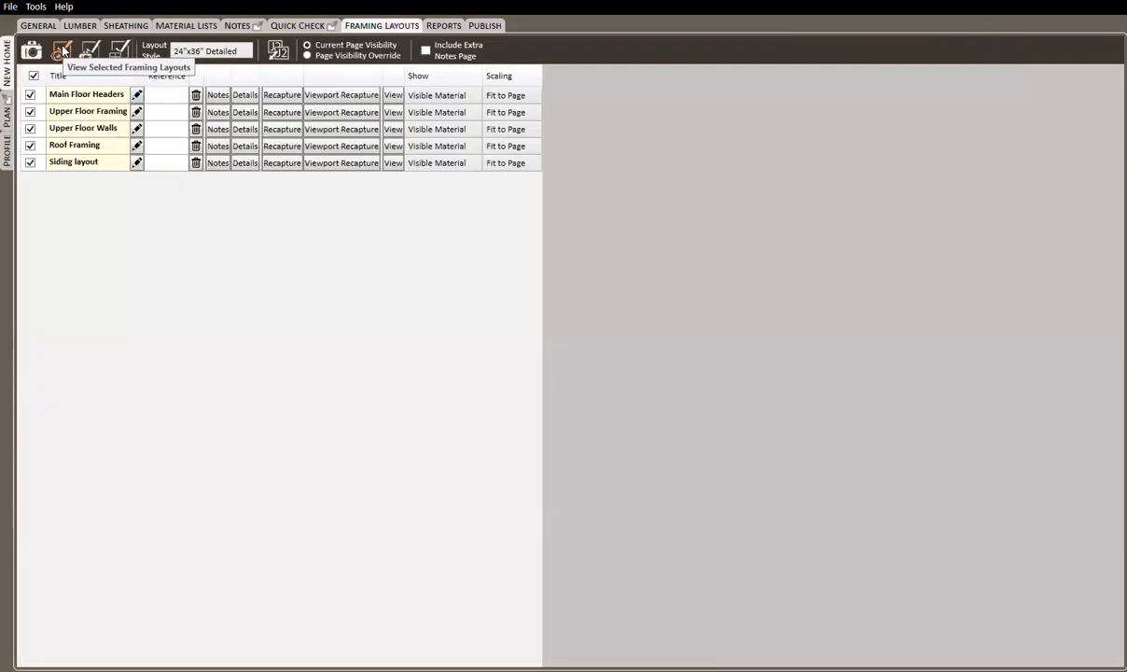
mouse_move(56, 129)
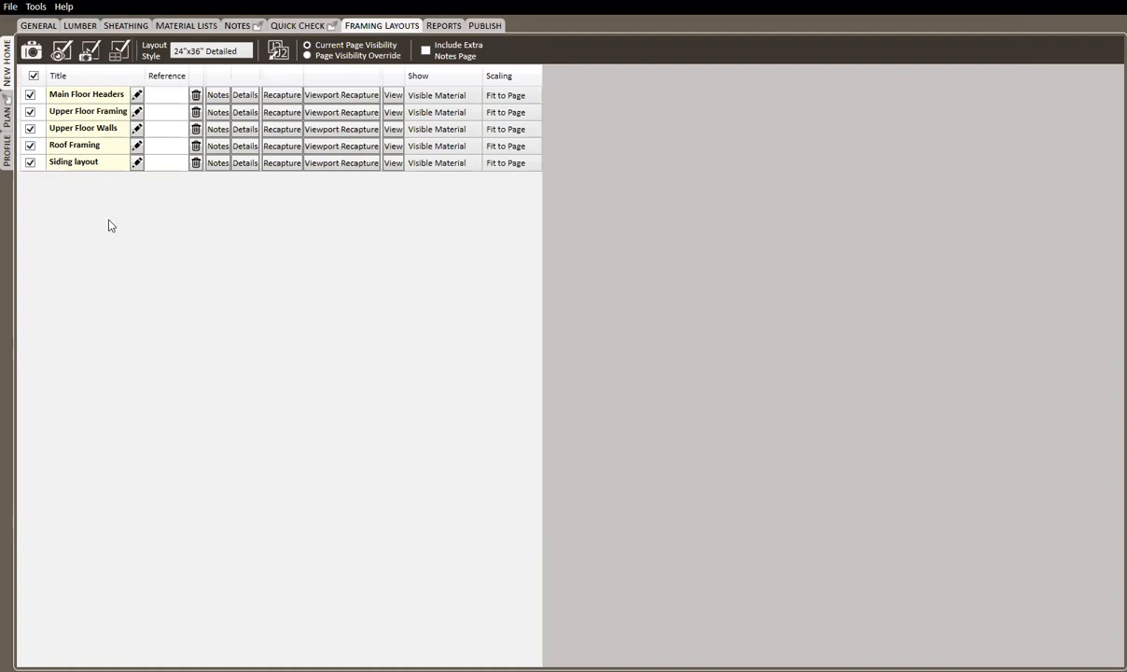
mouse_move(153, 223)
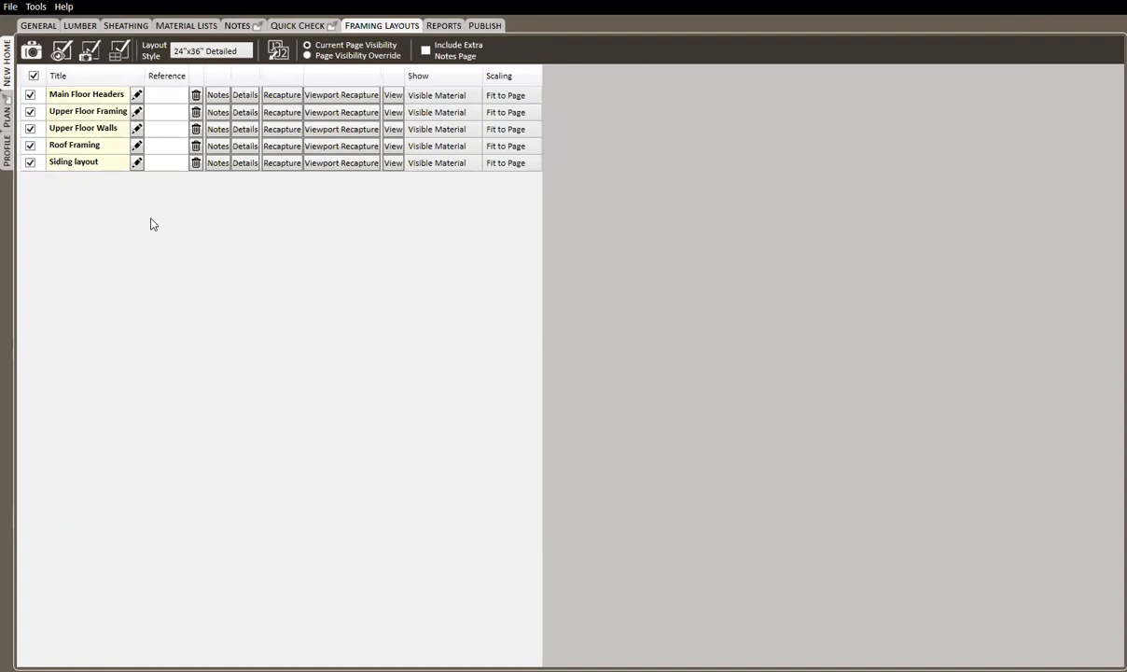
mouse_move(132, 340)
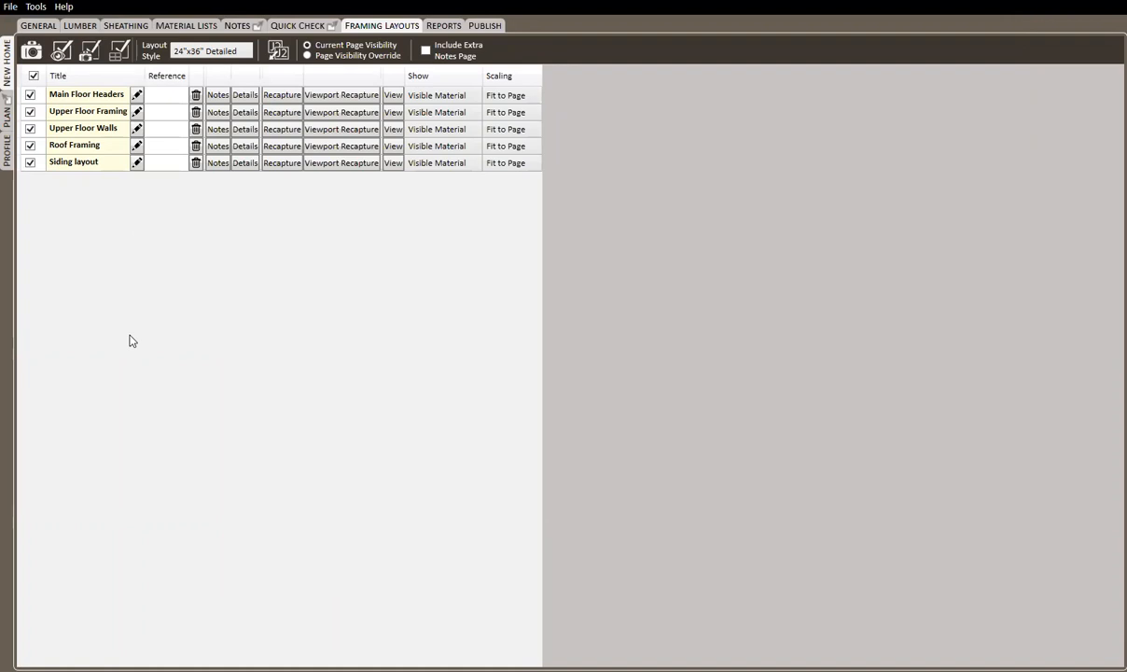
mouse_move(347, 225)
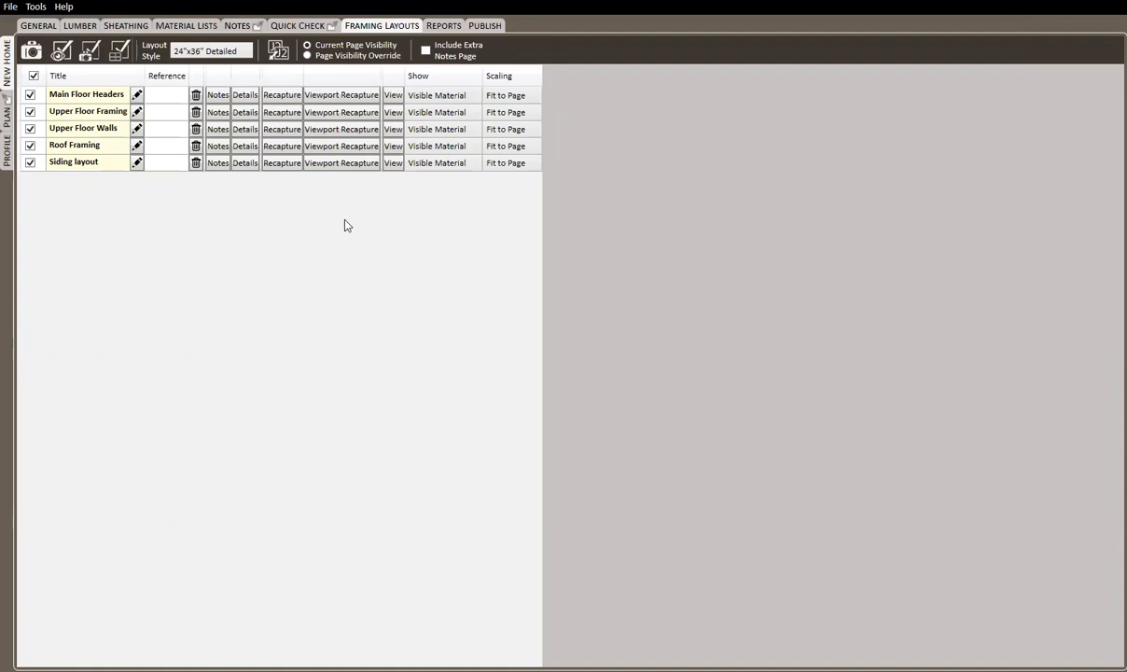
click(355, 93)
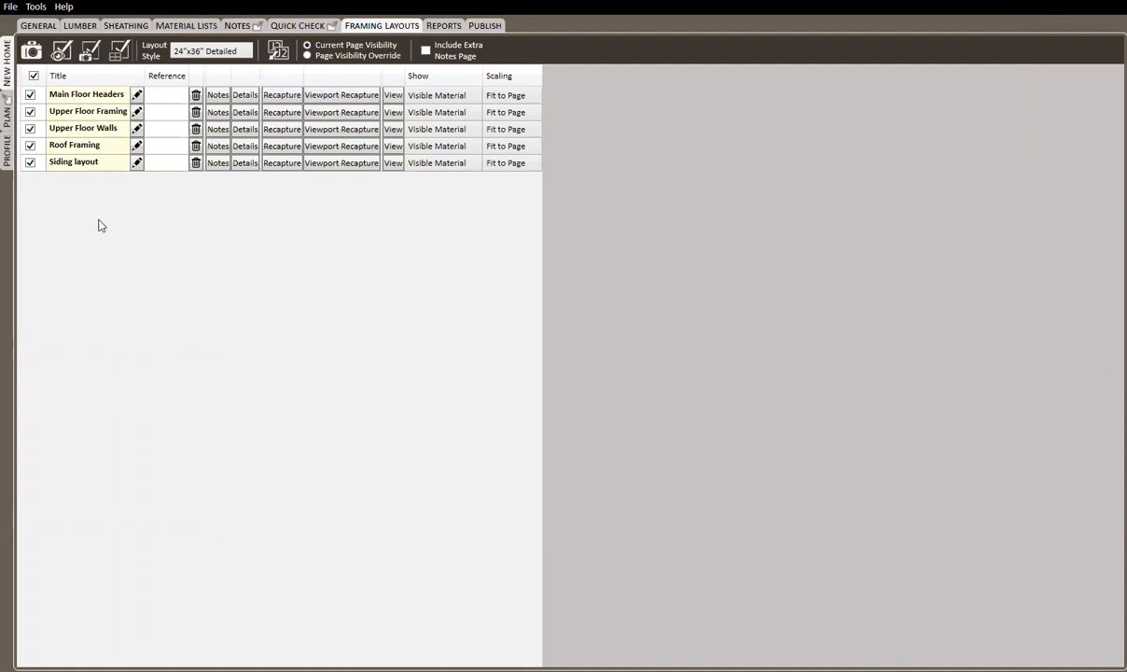
mouse_move(103, 229)
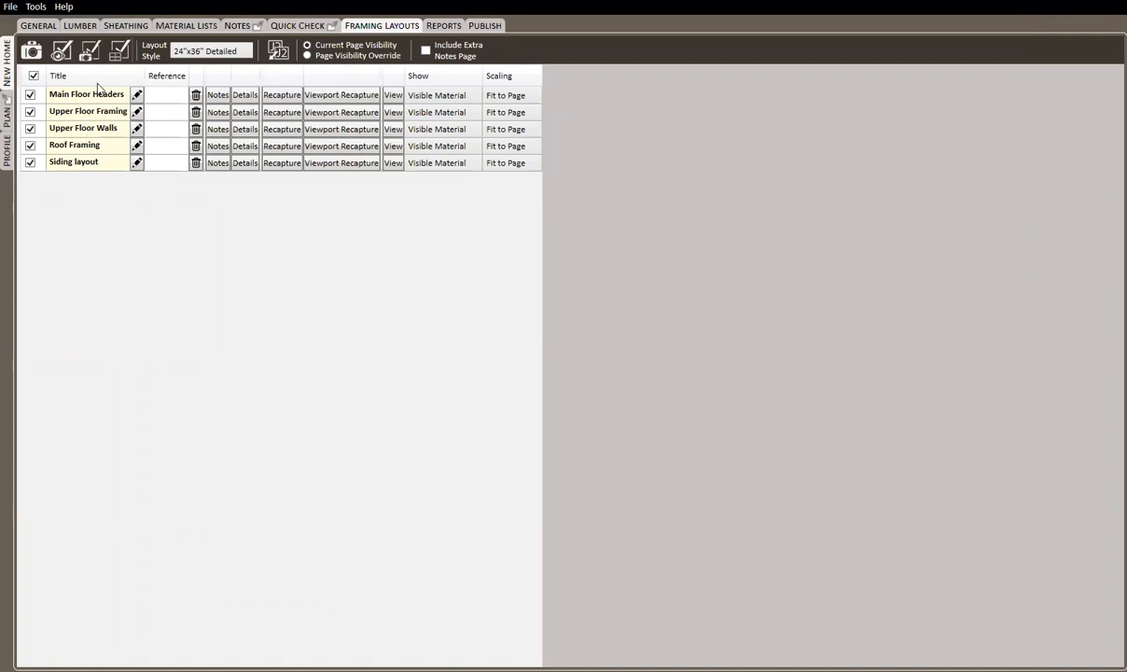
mouse_move(79, 117)
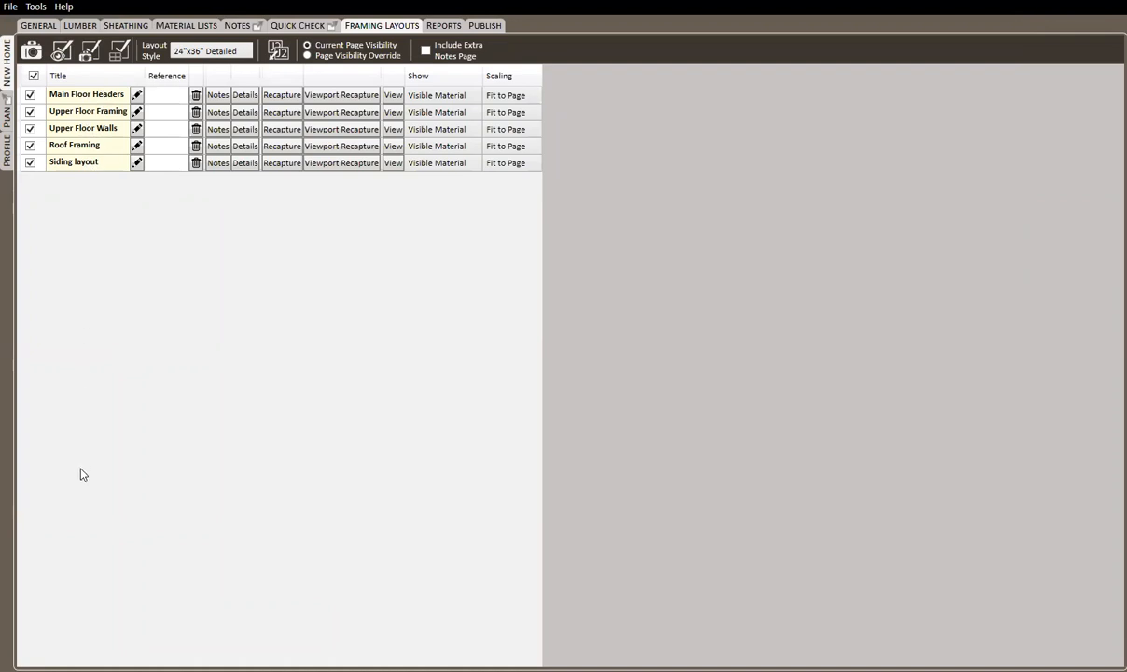
mouse_move(89, 309)
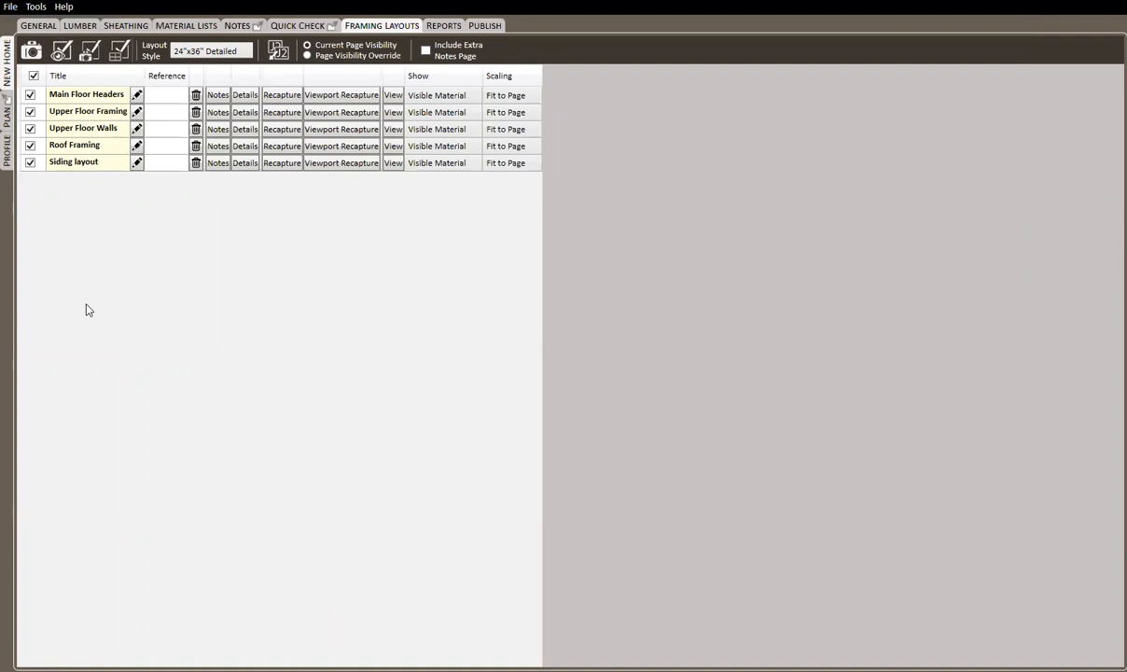
mouse_move(111, 296)
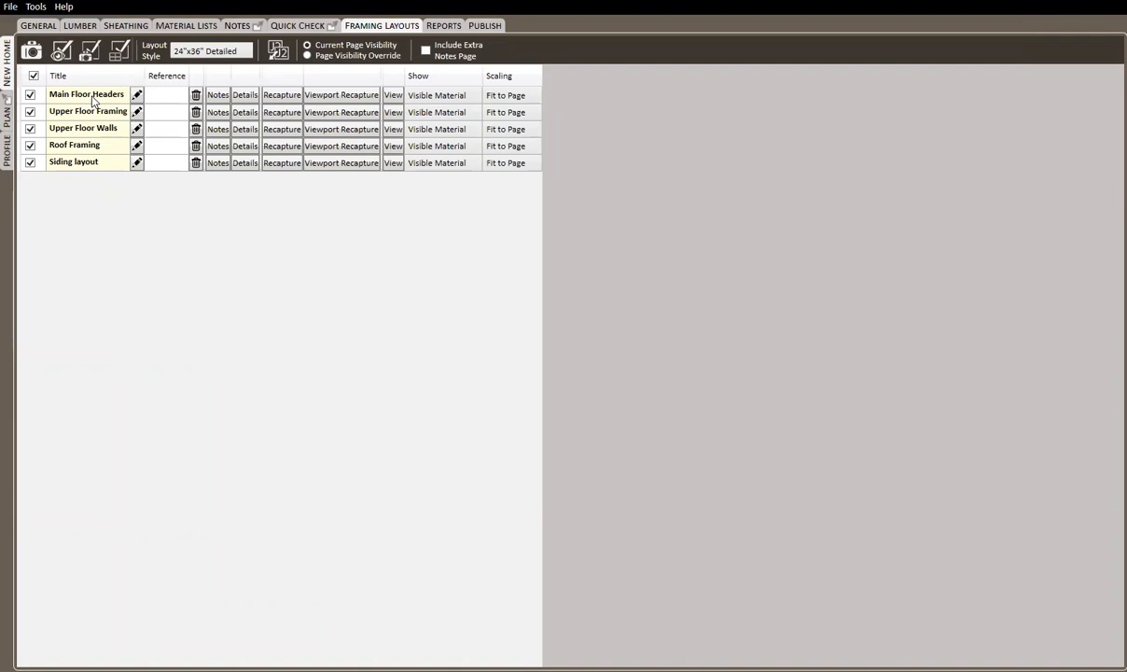
click(281, 129)
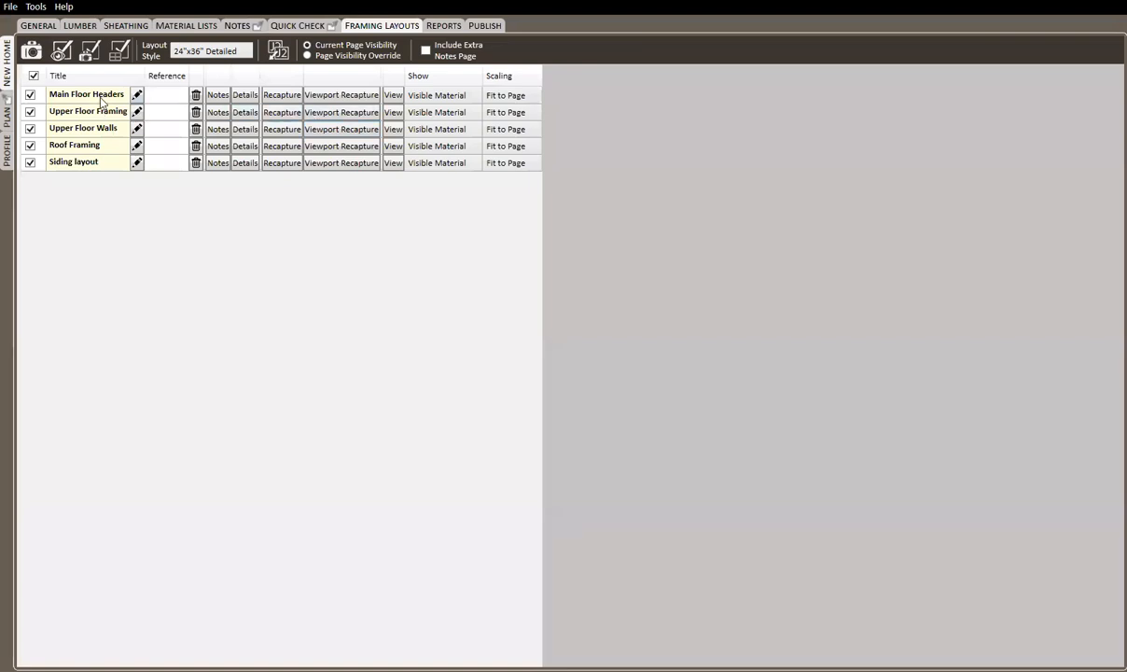
click(344, 95)
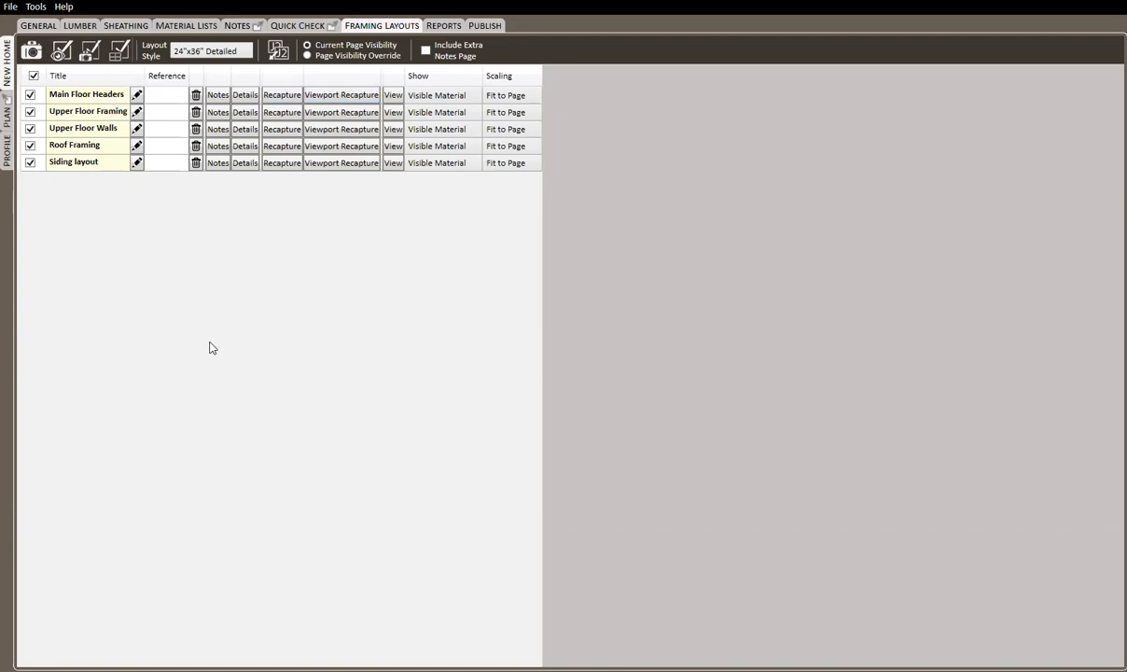
mouse_move(241, 242)
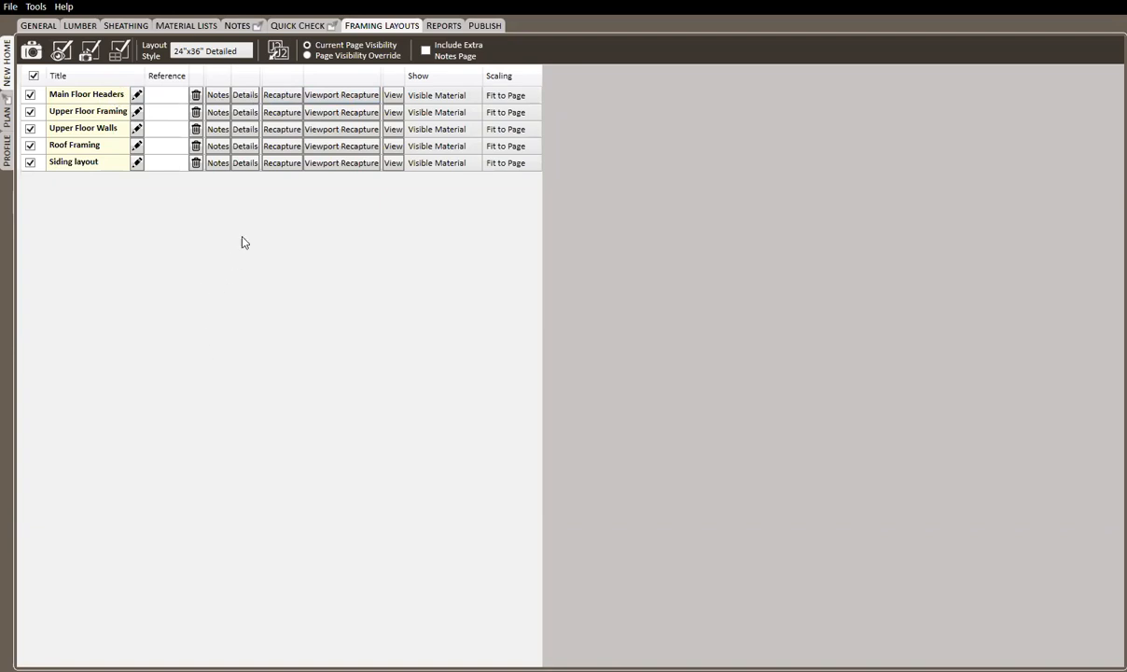
click(219, 98)
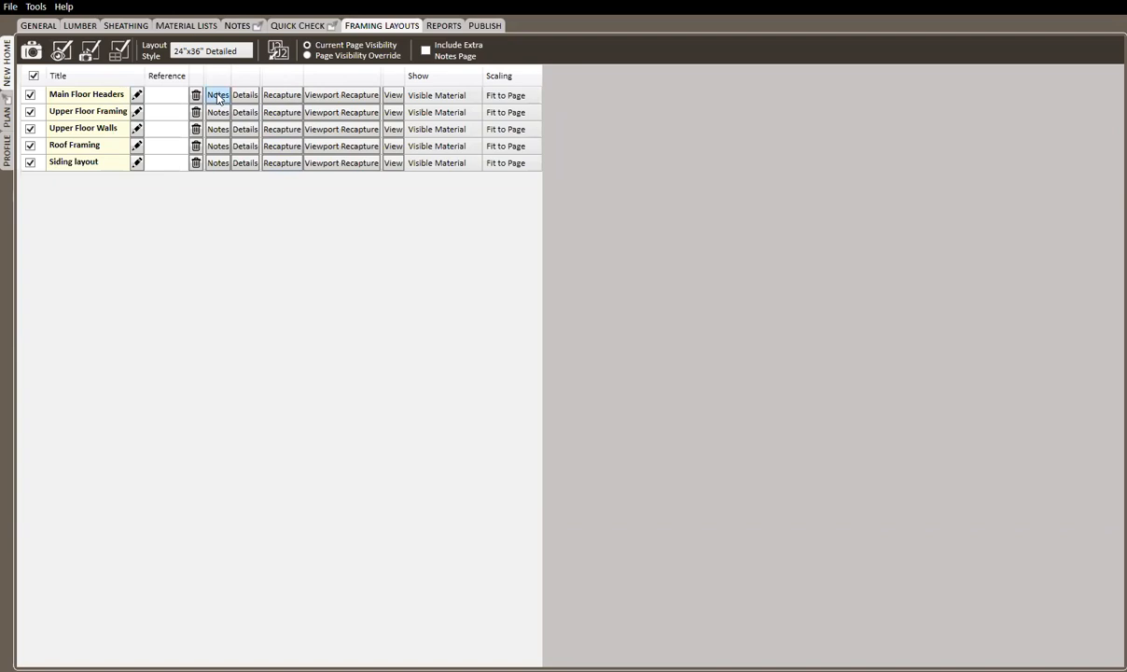
click(349, 94)
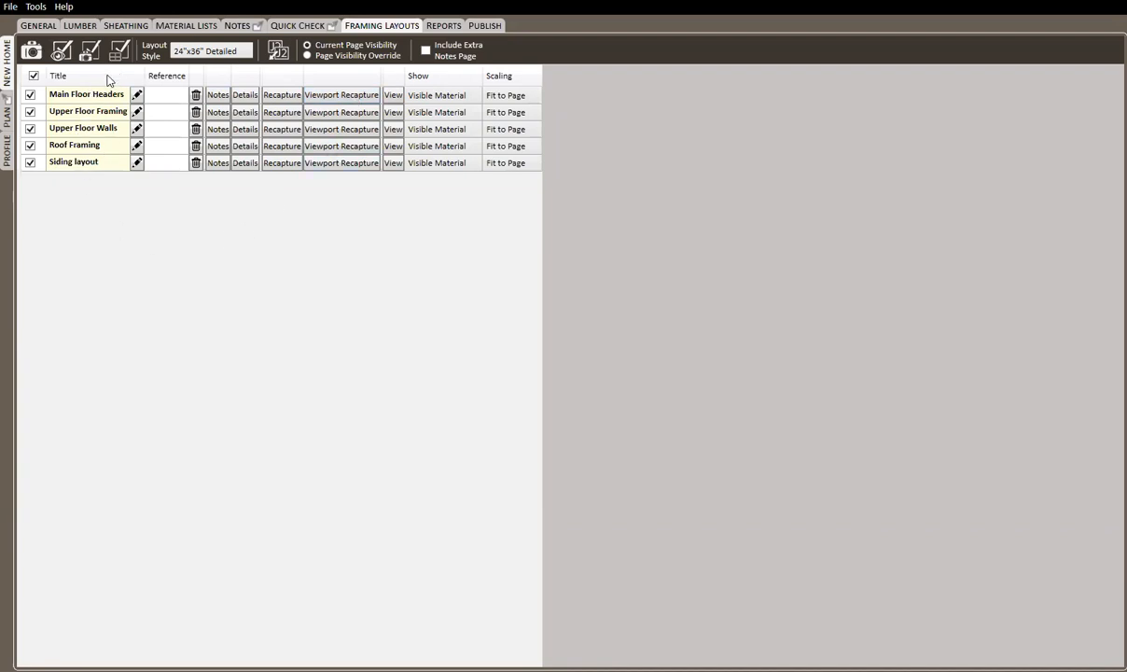
mouse_move(95, 239)
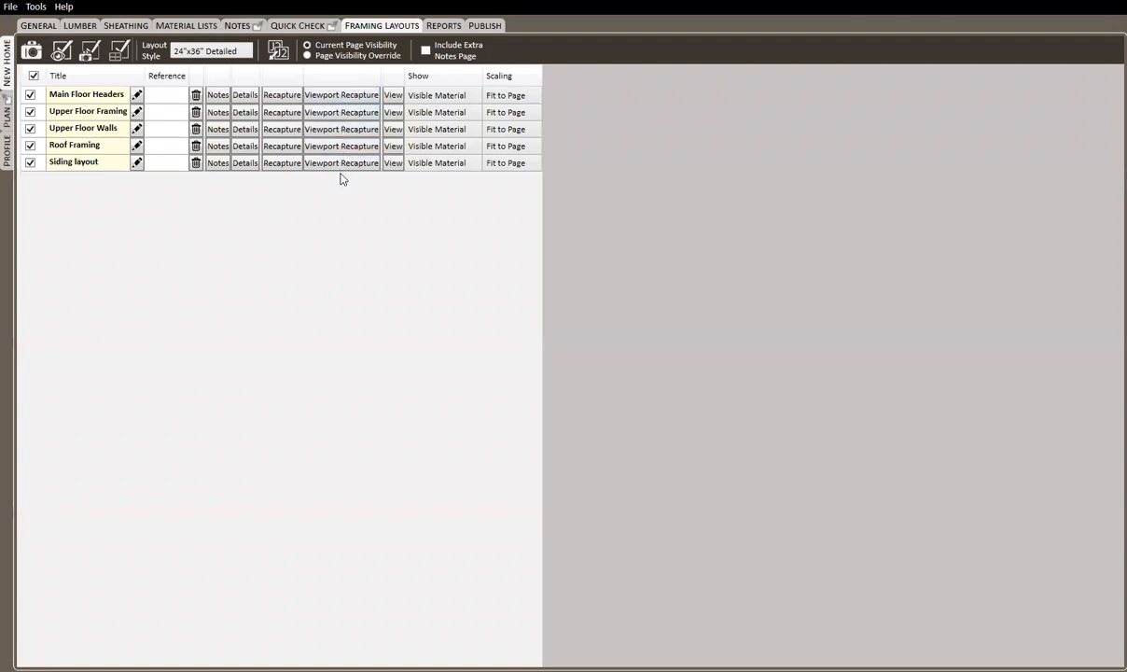
click(342, 94)
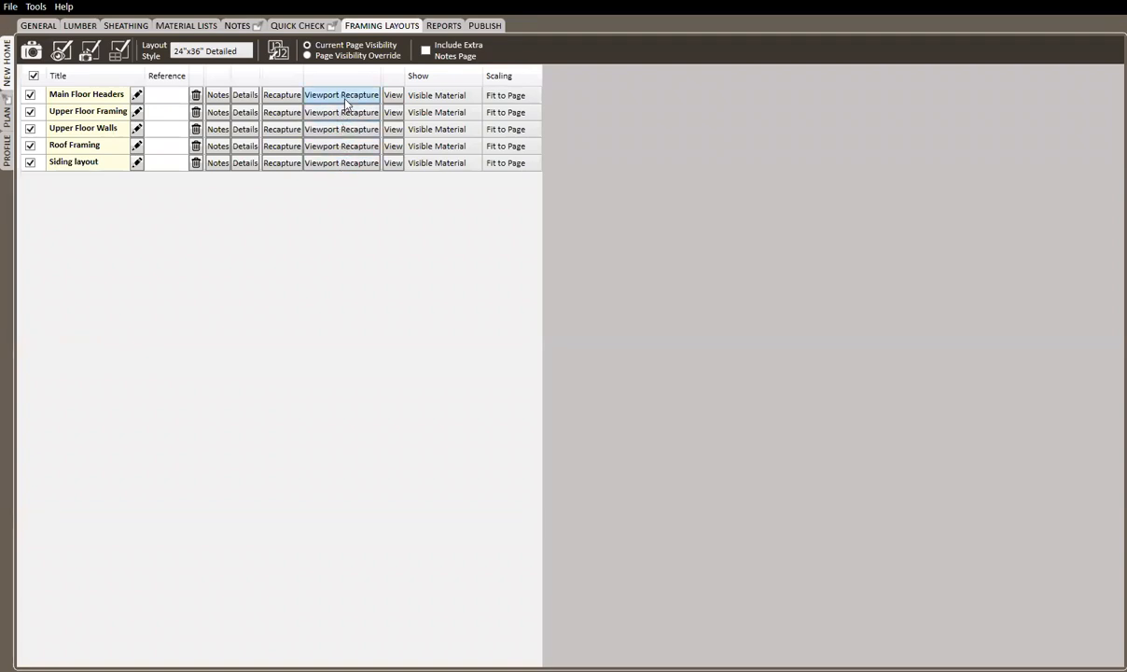
mouse_move(101, 51)
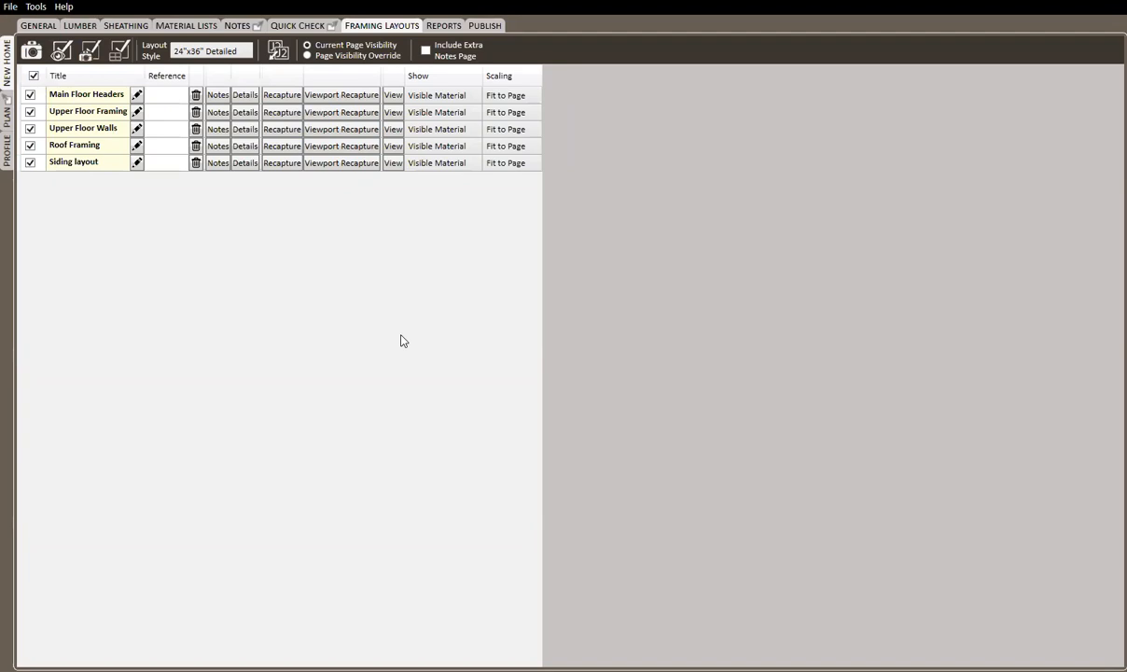
mouse_move(435, 354)
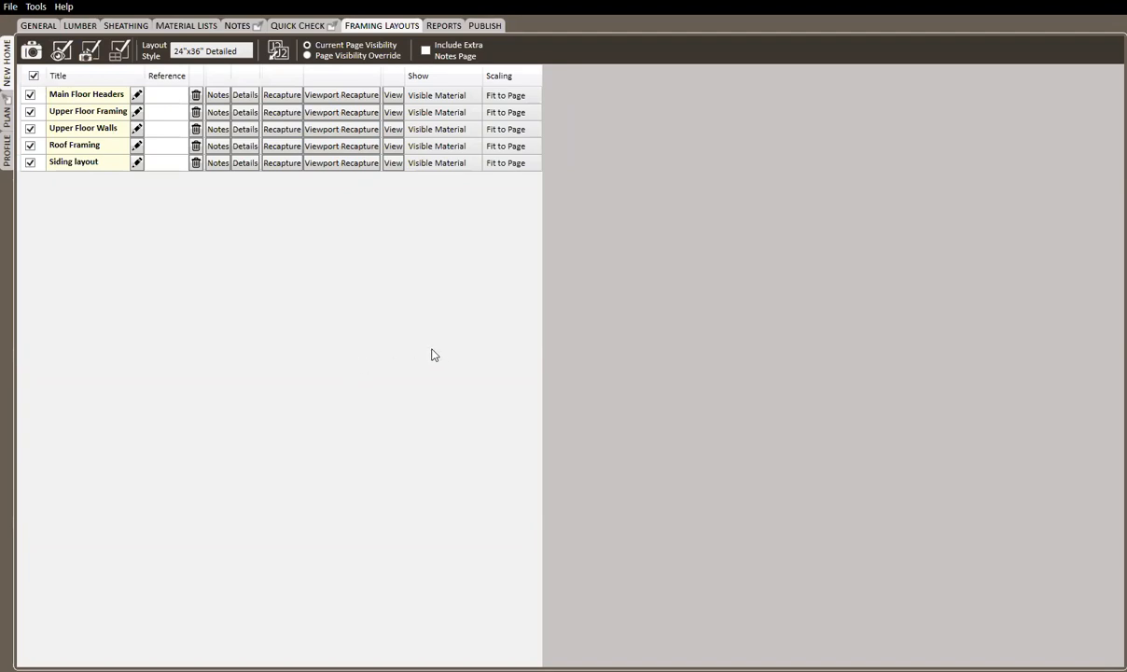
mouse_move(148, 267)
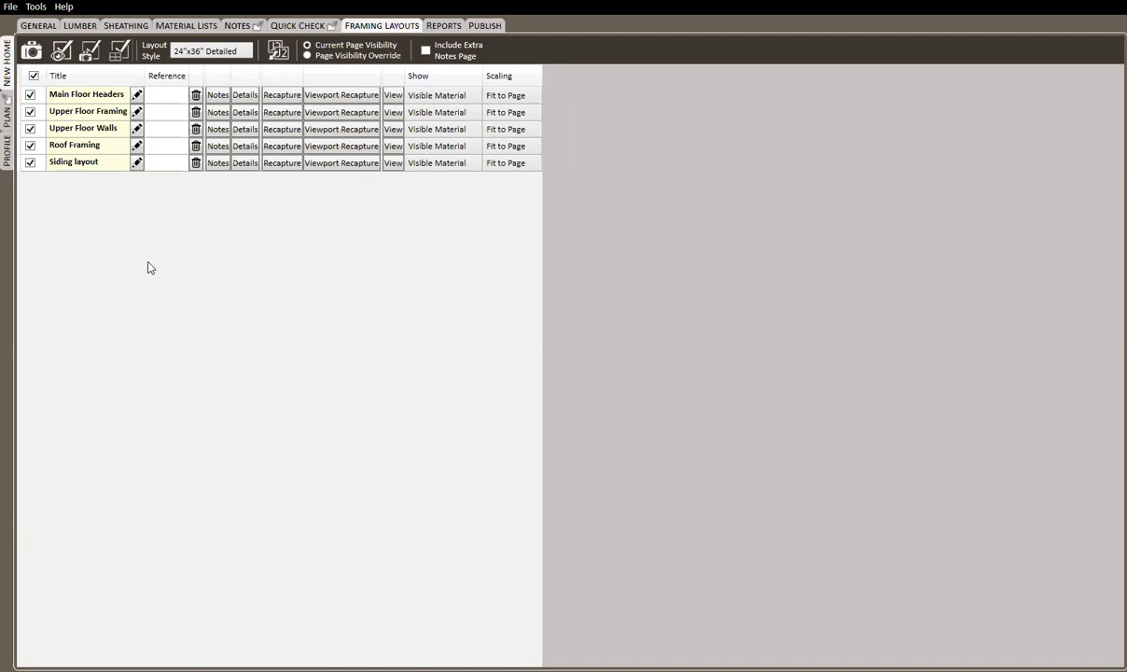
mouse_move(148, 254)
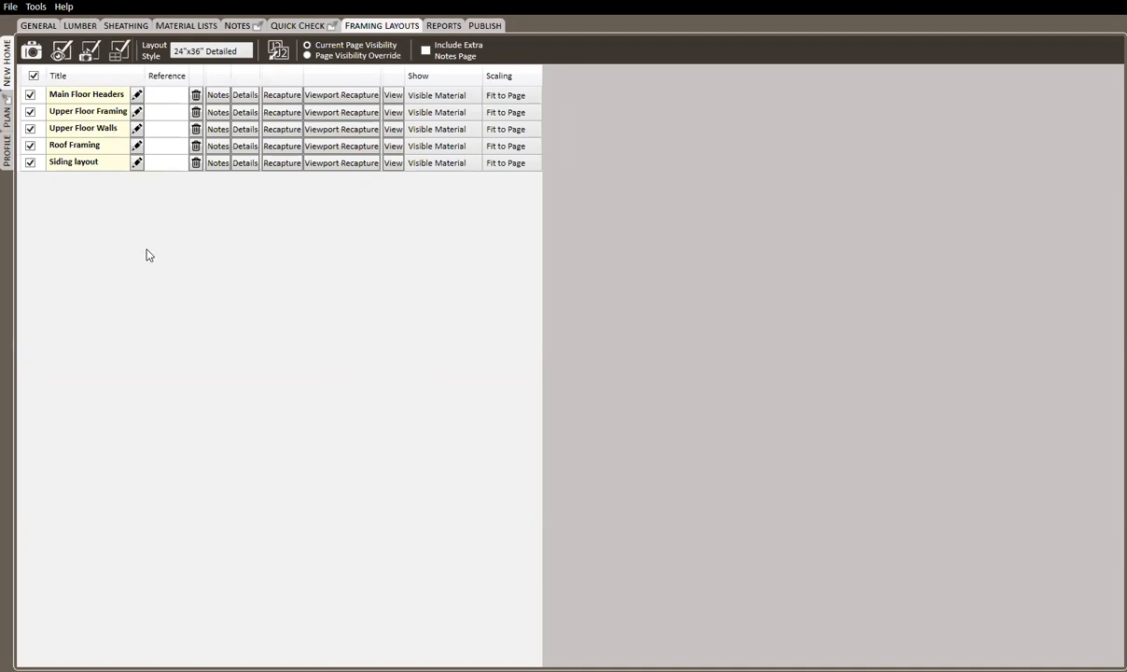
mouse_move(97, 215)
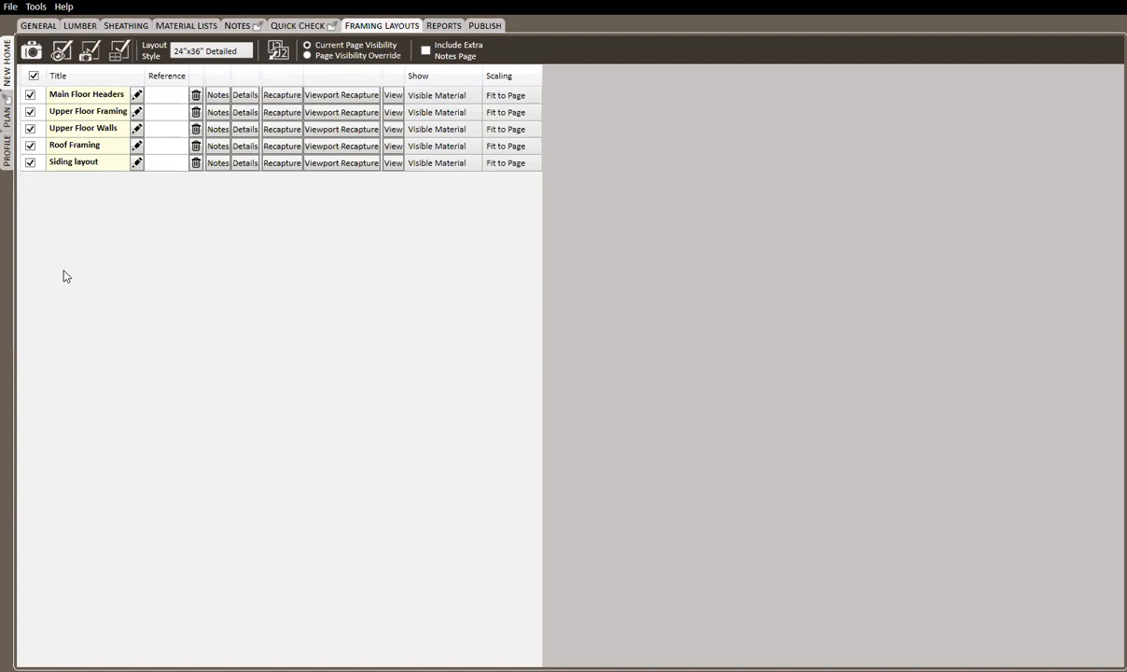
mouse_move(191, 294)
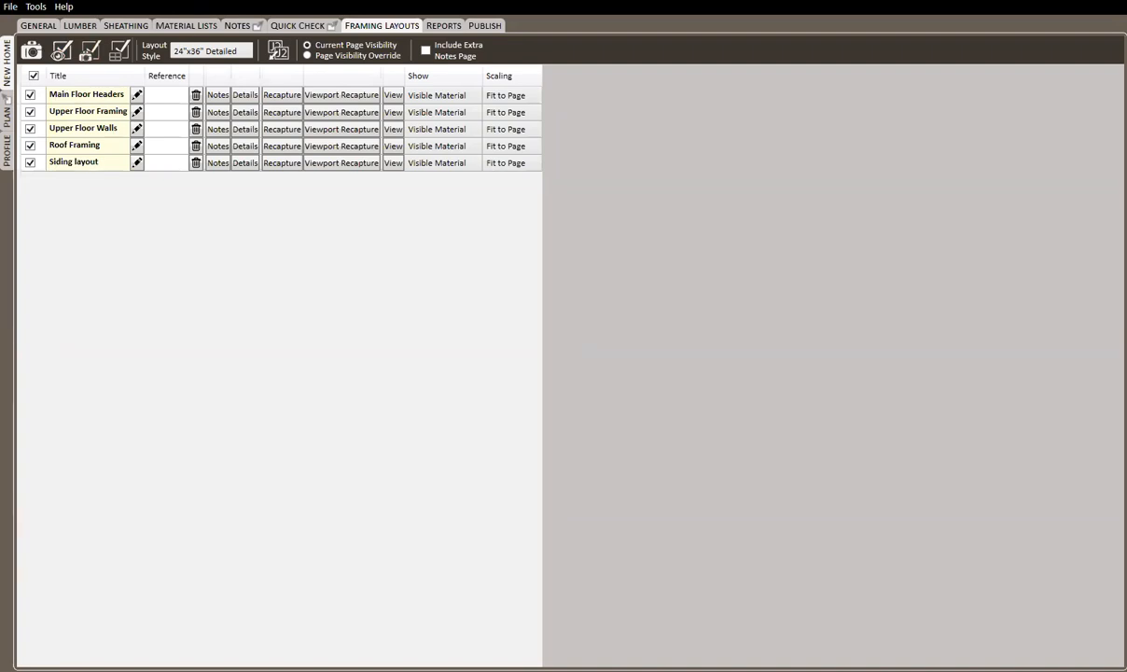
mouse_move(306, 458)
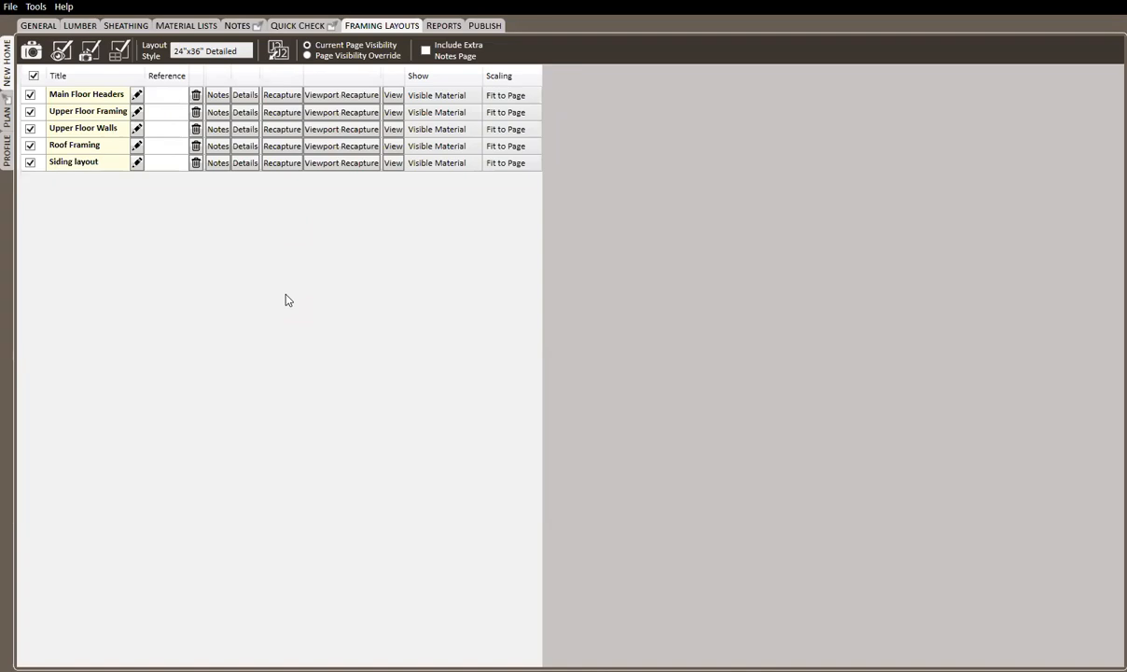
mouse_move(347, 241)
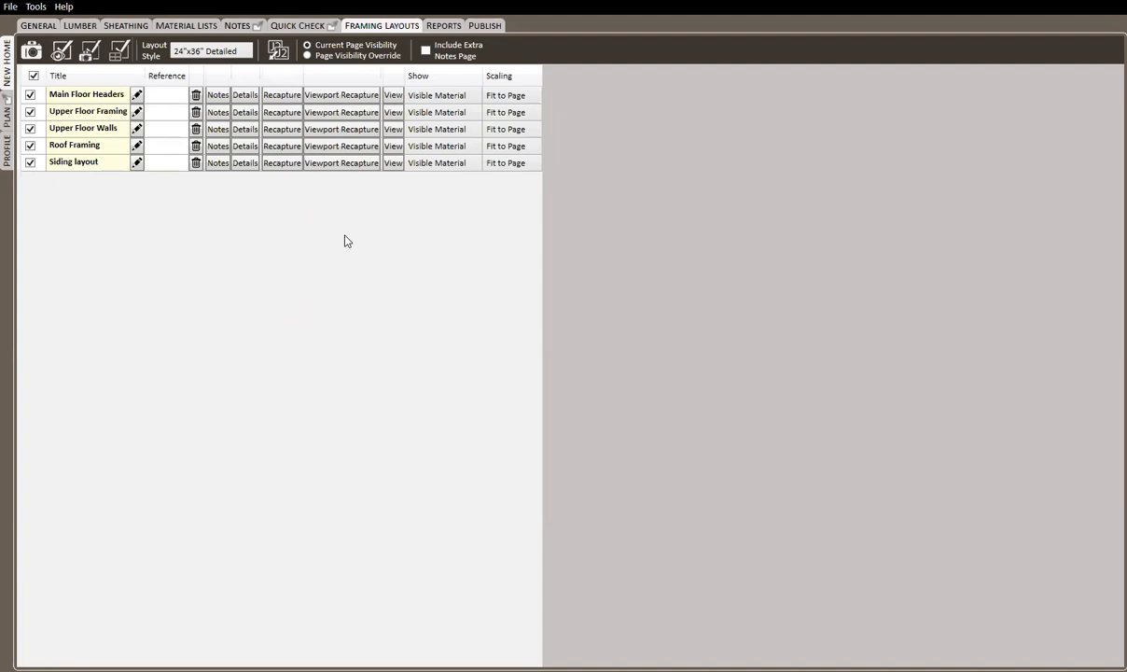
mouse_move(315, 261)
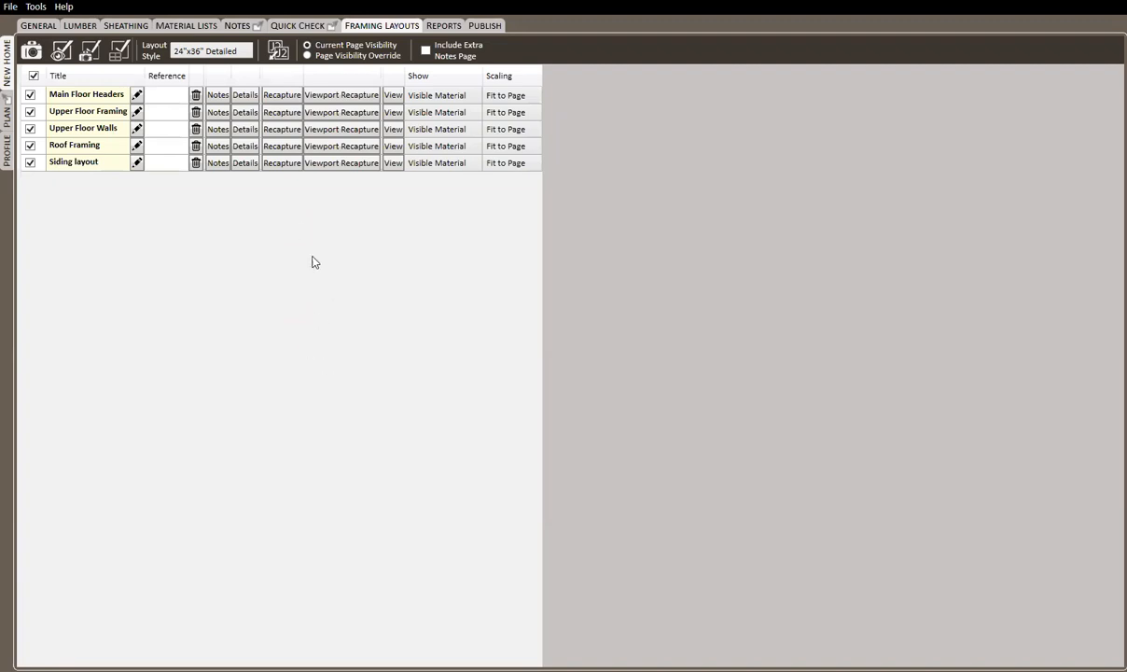
mouse_move(89, 98)
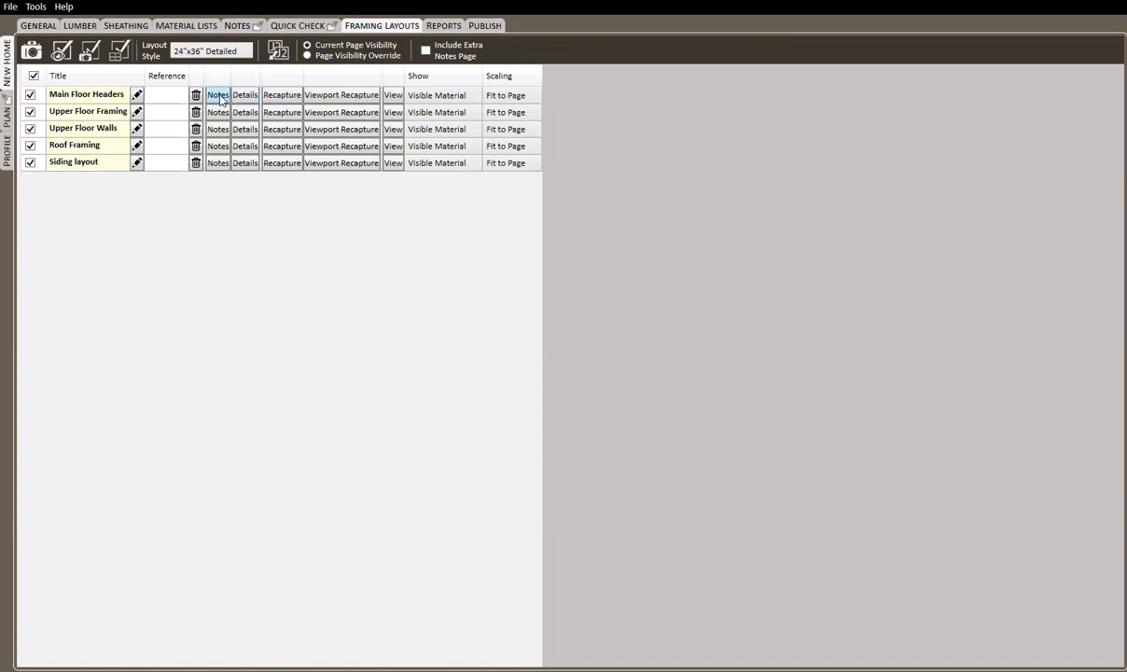
click(218, 94)
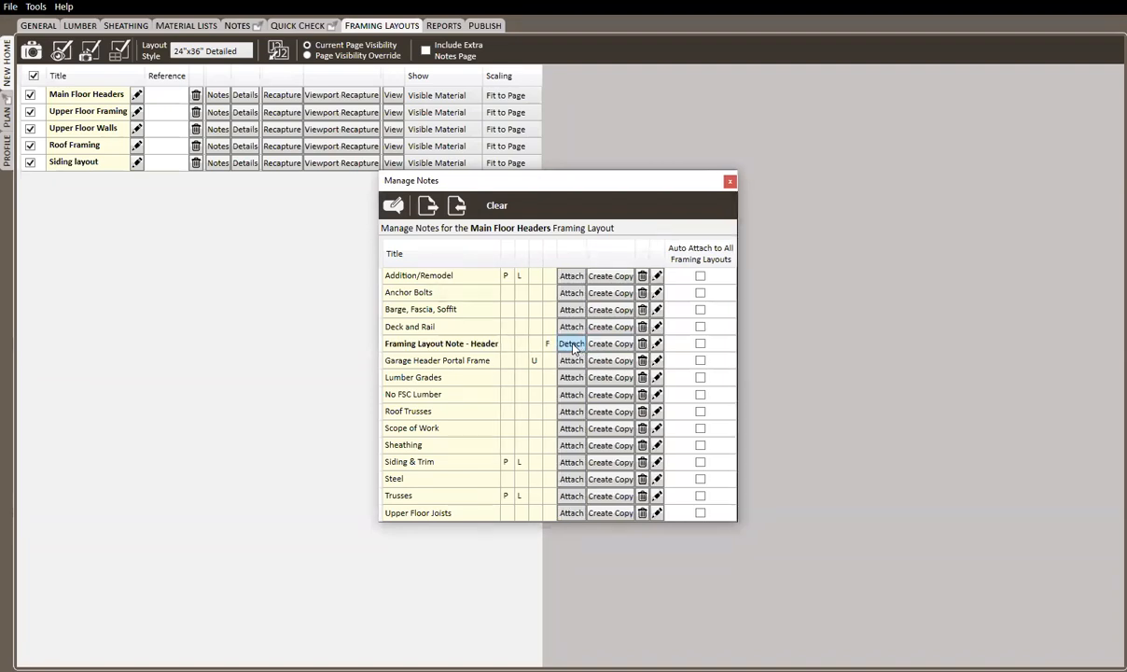
mouse_move(686, 184)
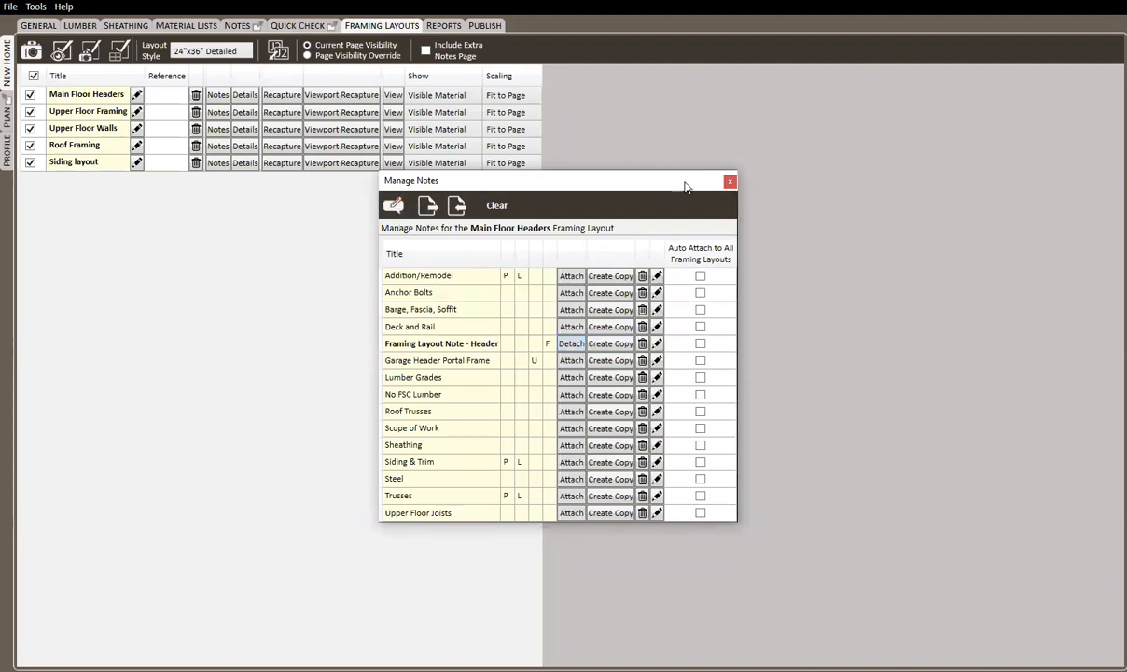
click(730, 181)
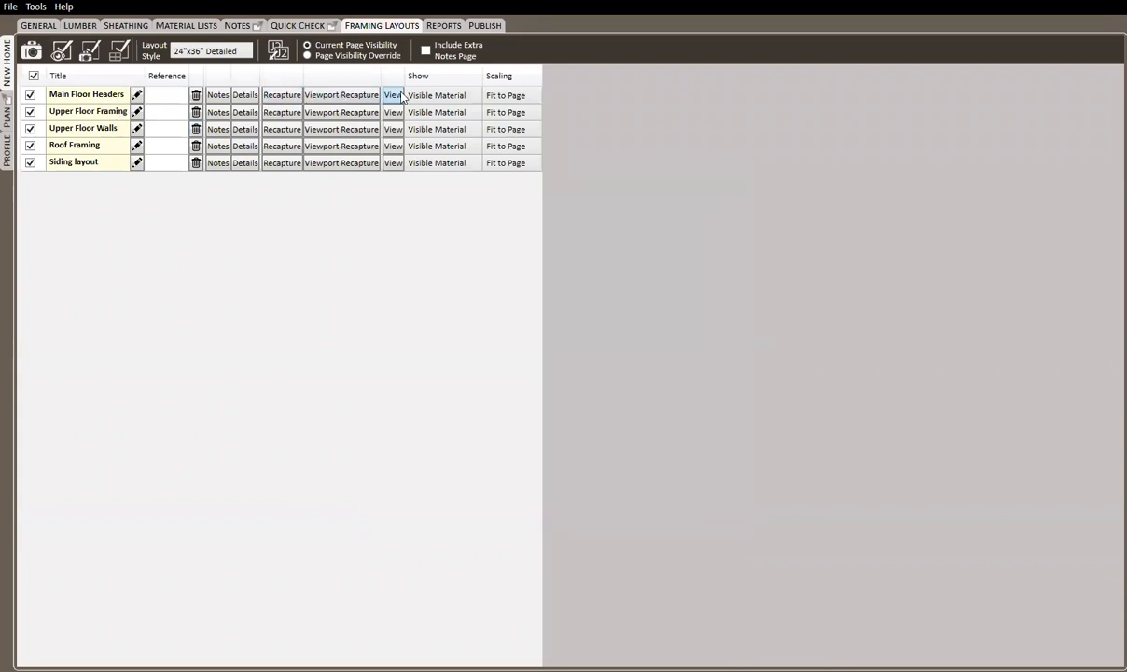
click(392, 94)
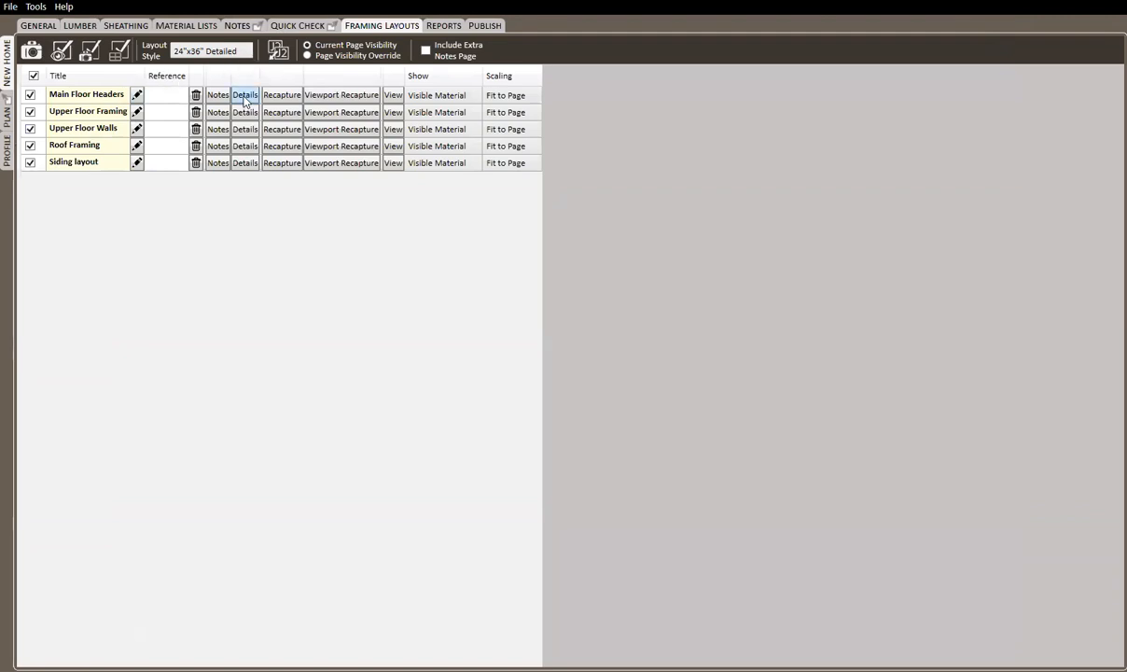
click(236, 26)
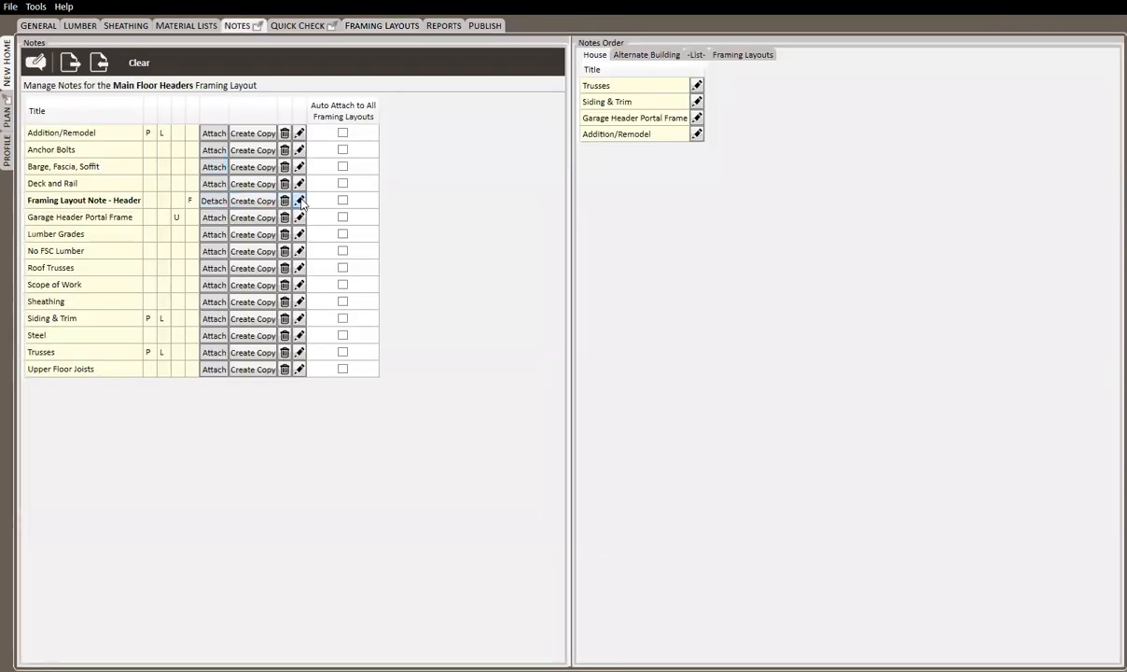
click(299, 200)
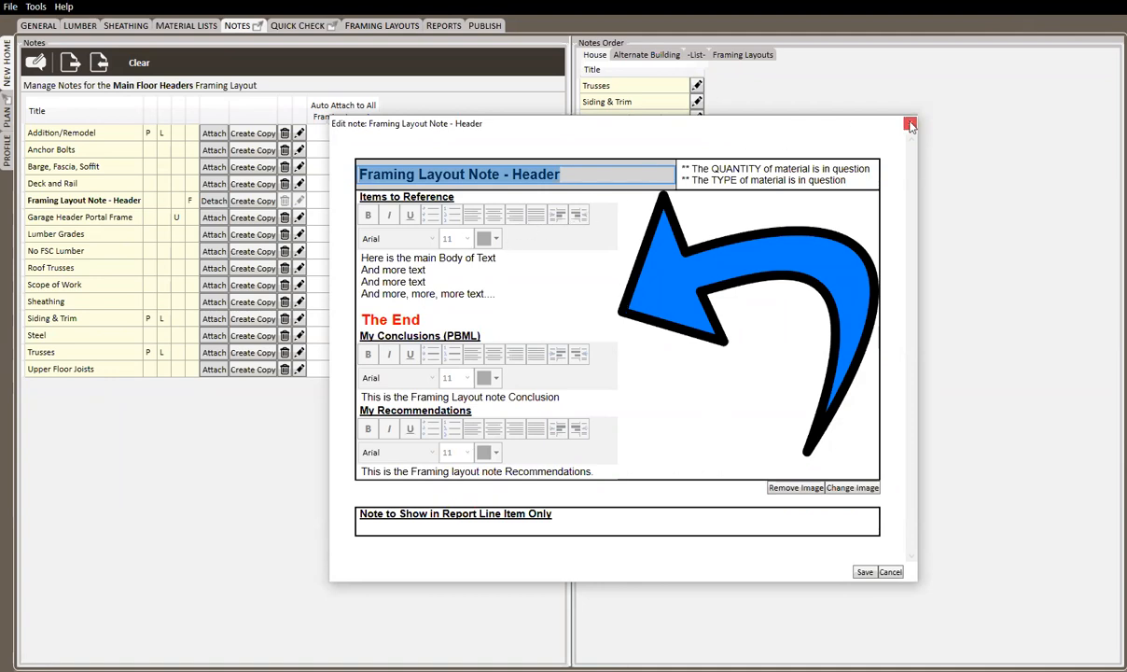
click(382, 26)
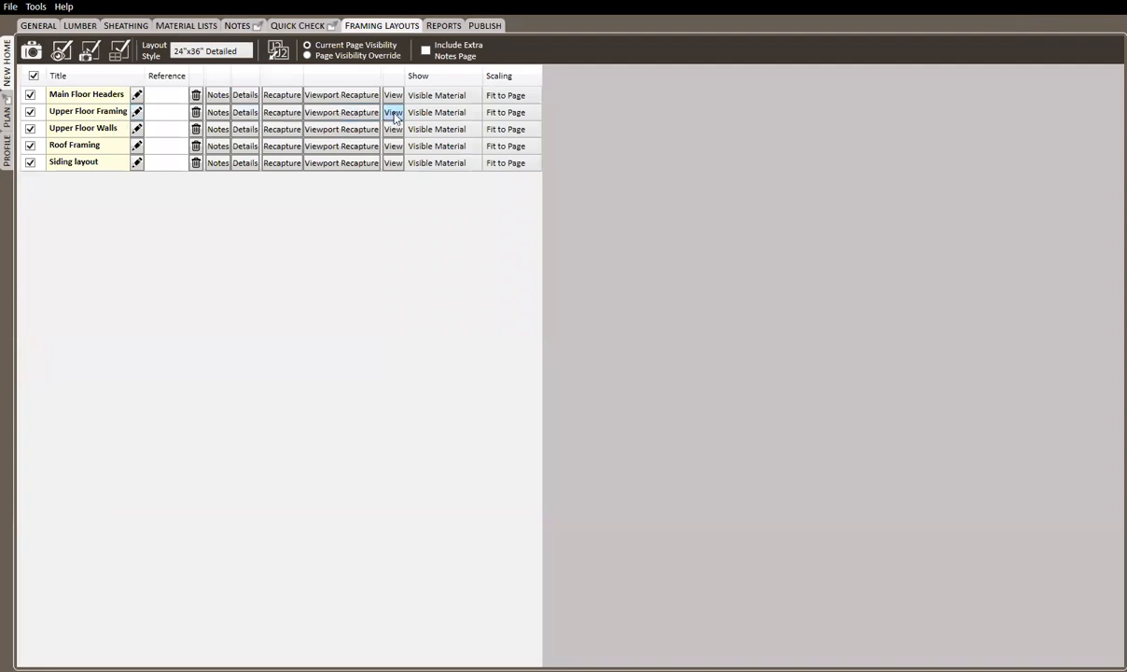
click(392, 112)
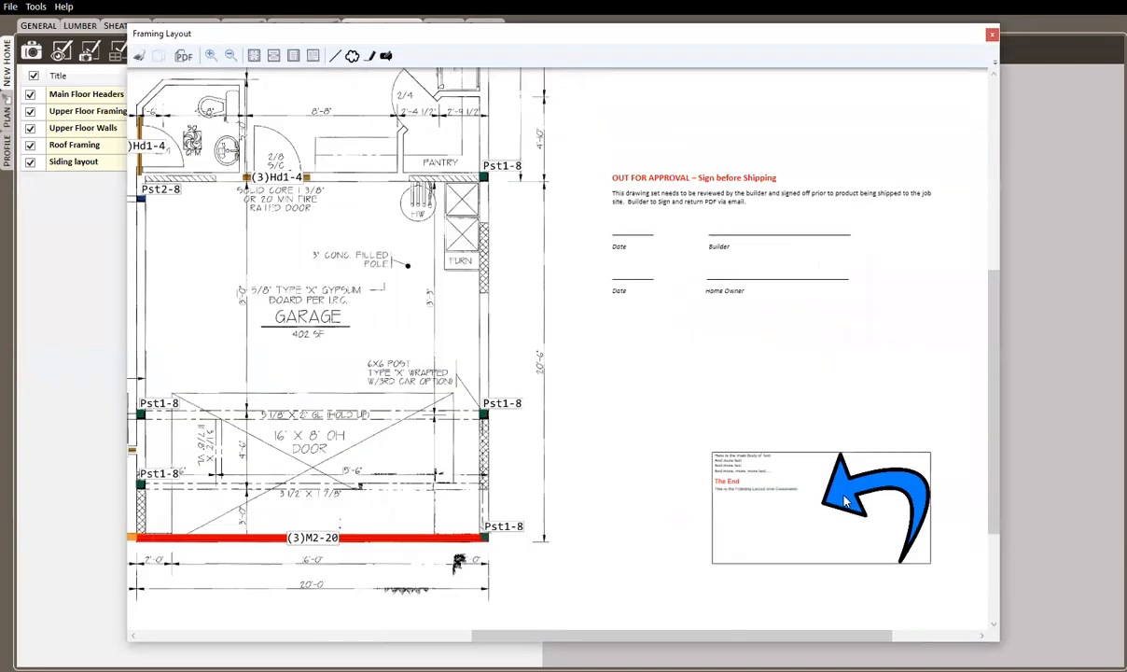
mouse_move(747, 493)
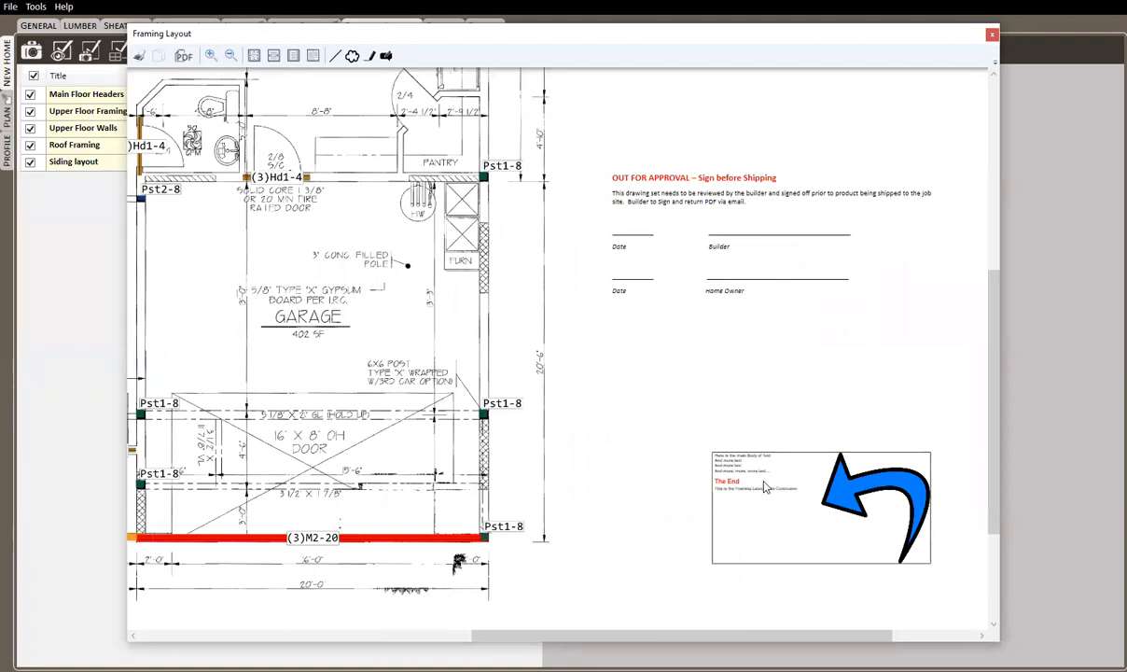
mouse_move(845, 329)
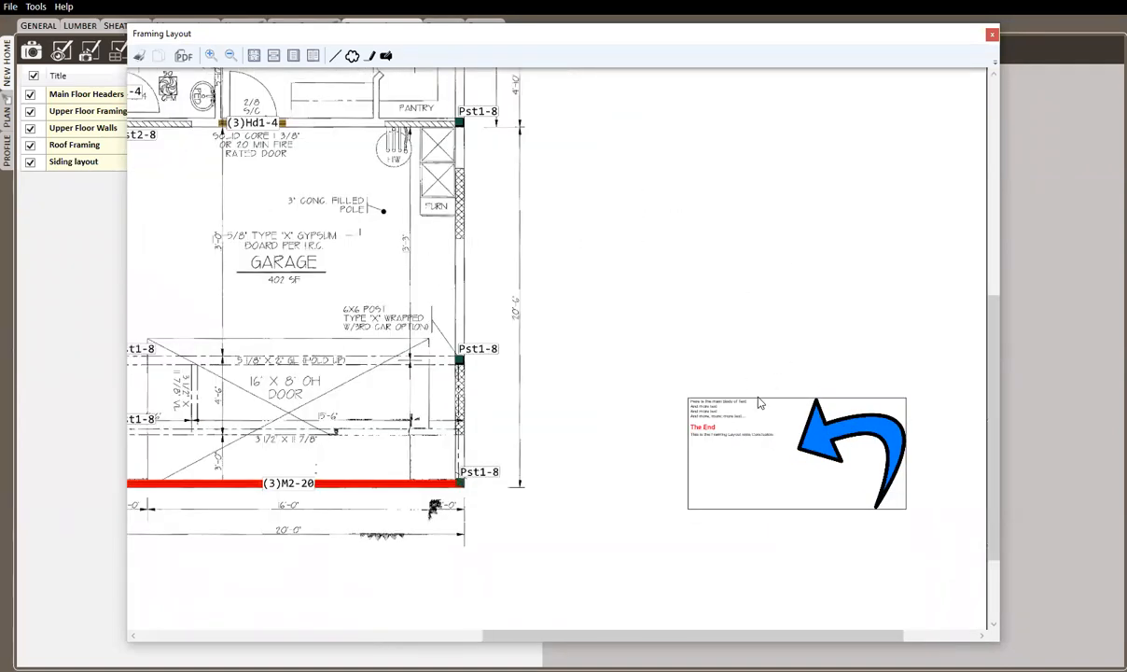
click(989, 35)
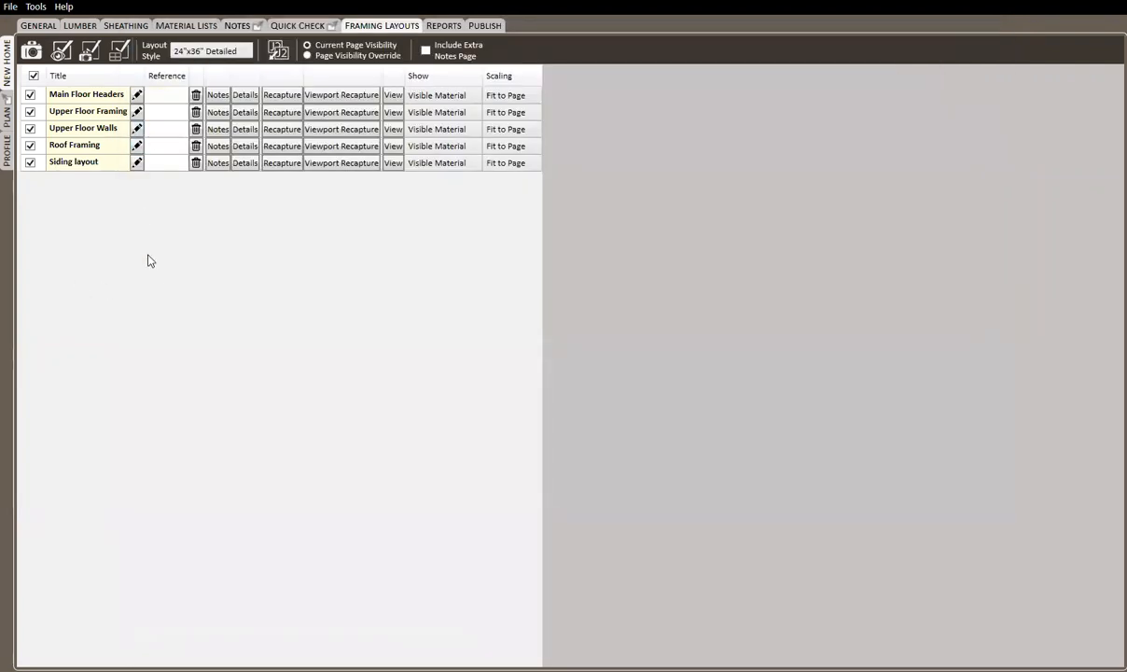
mouse_move(145, 306)
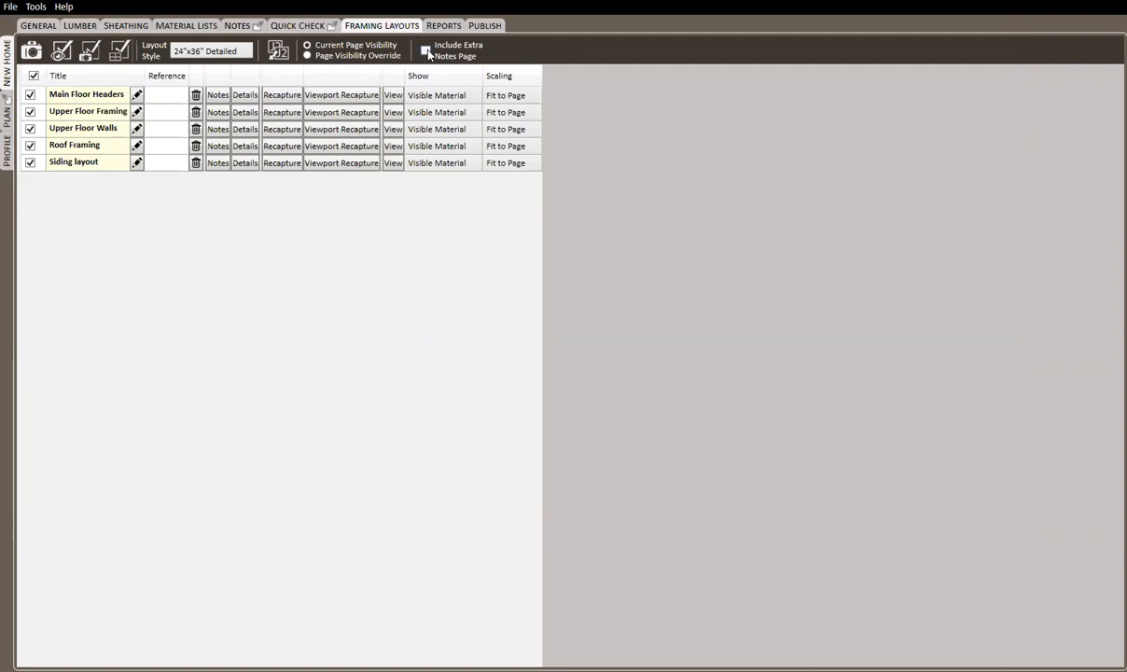
Turn on Include Extra Notes Page for the framing layouts.
click(422, 46)
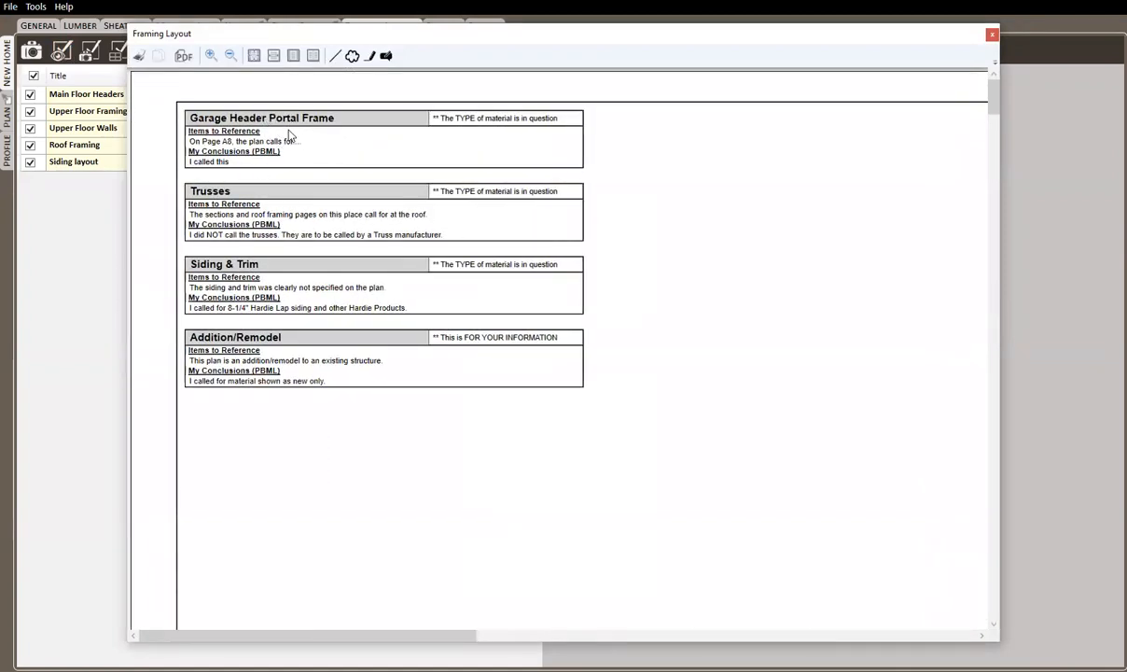
mouse_move(308, 122)
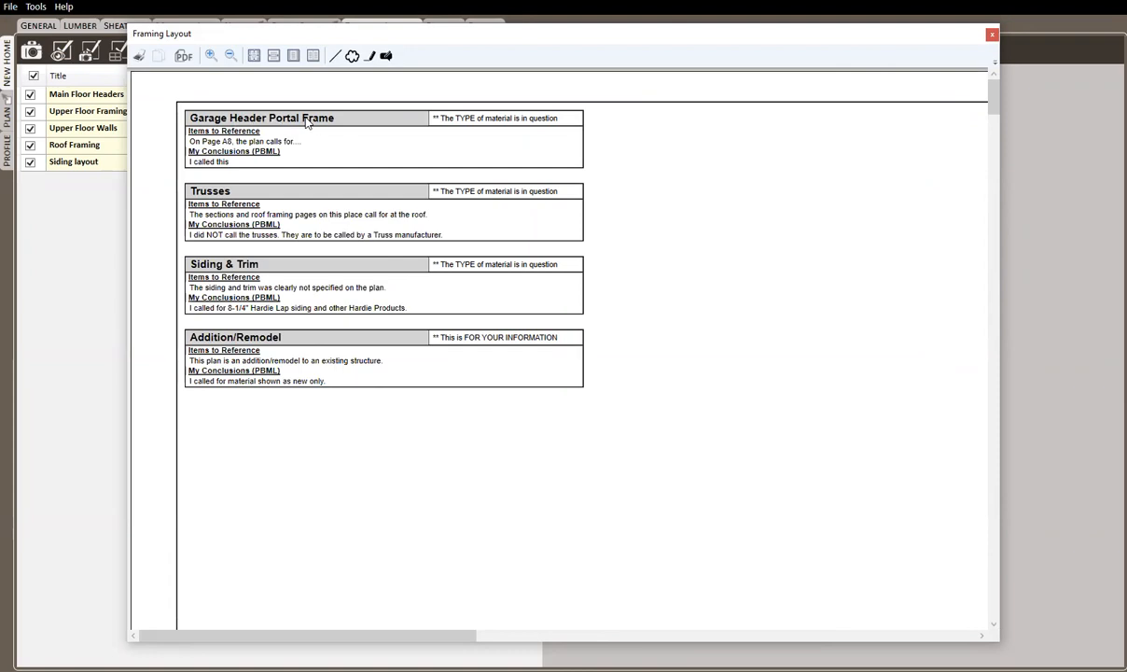
mouse_move(234, 278)
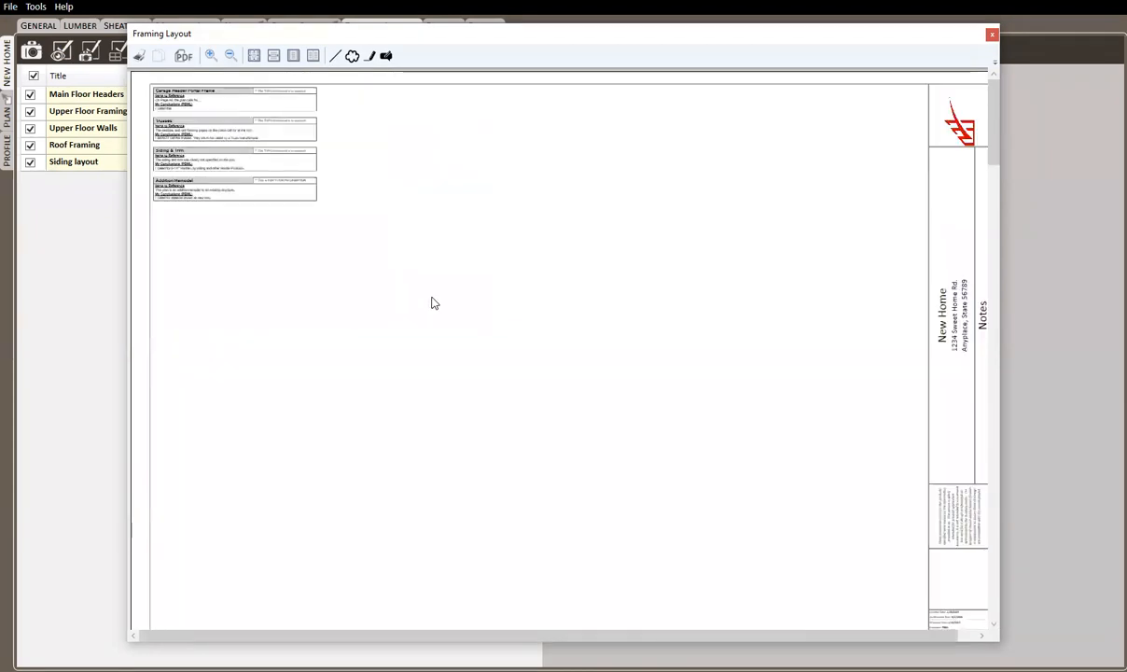
mouse_move(877, 168)
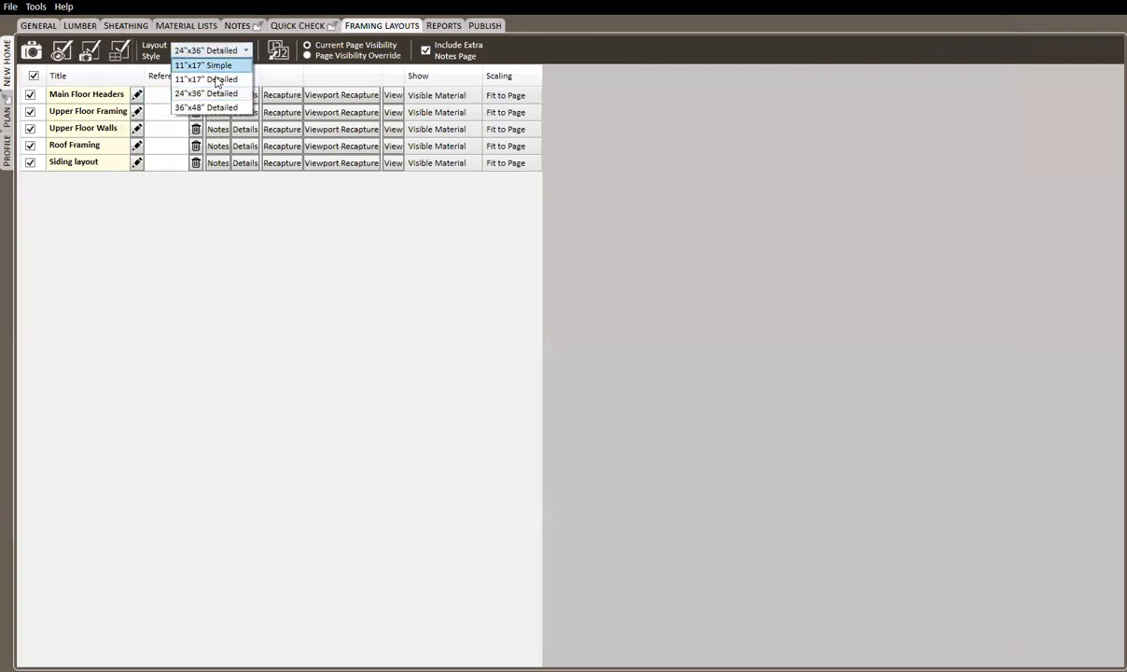
mouse_move(212, 84)
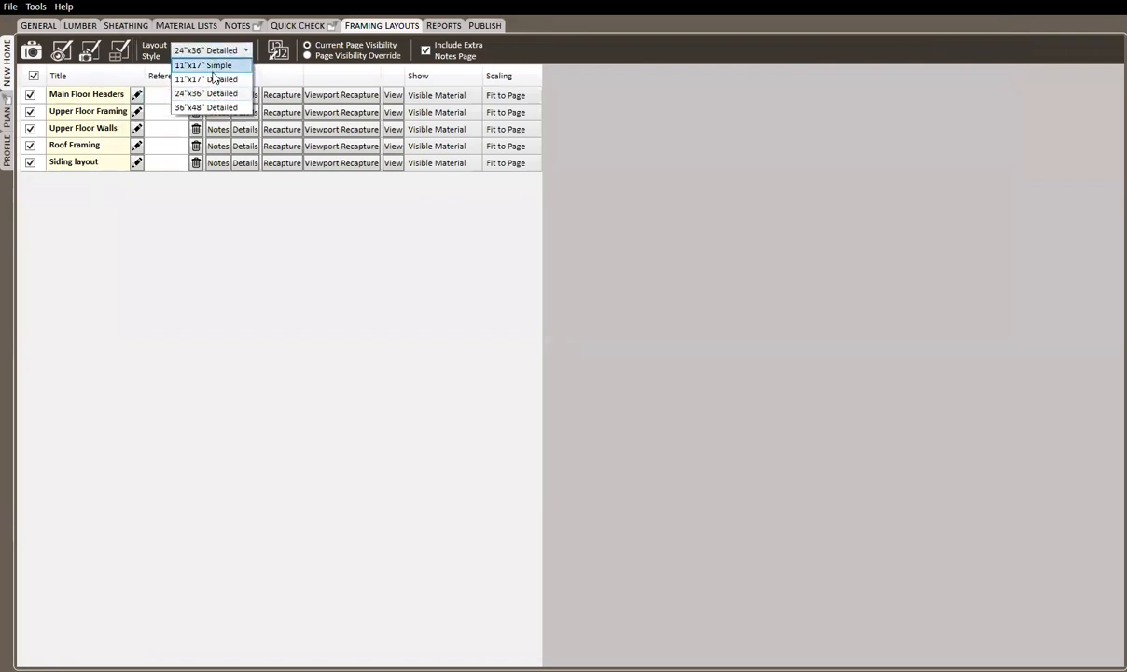
mouse_move(304, 318)
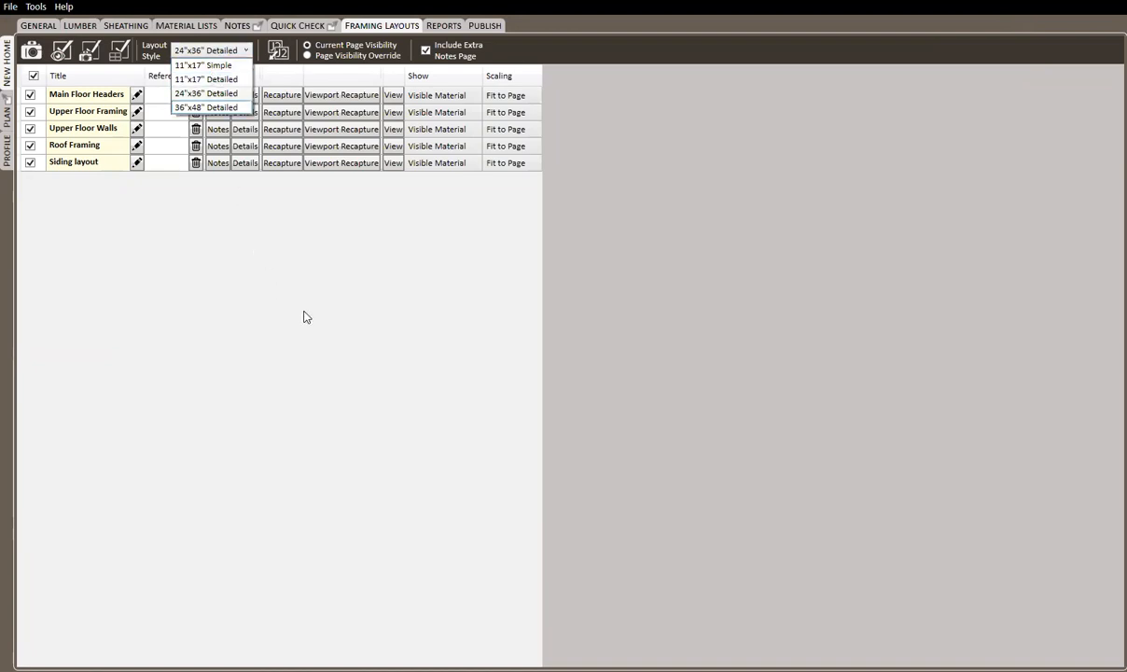
Keep the five framing layouts at the 24"x36" Detailed layout style.
click(203, 93)
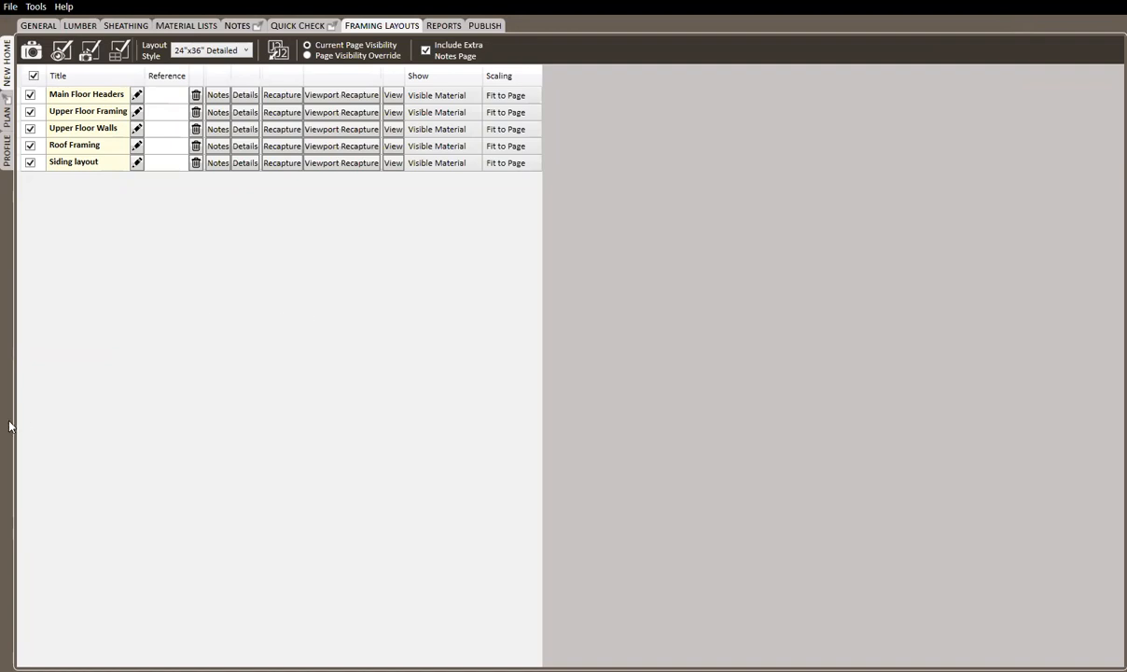
mouse_move(103, 112)
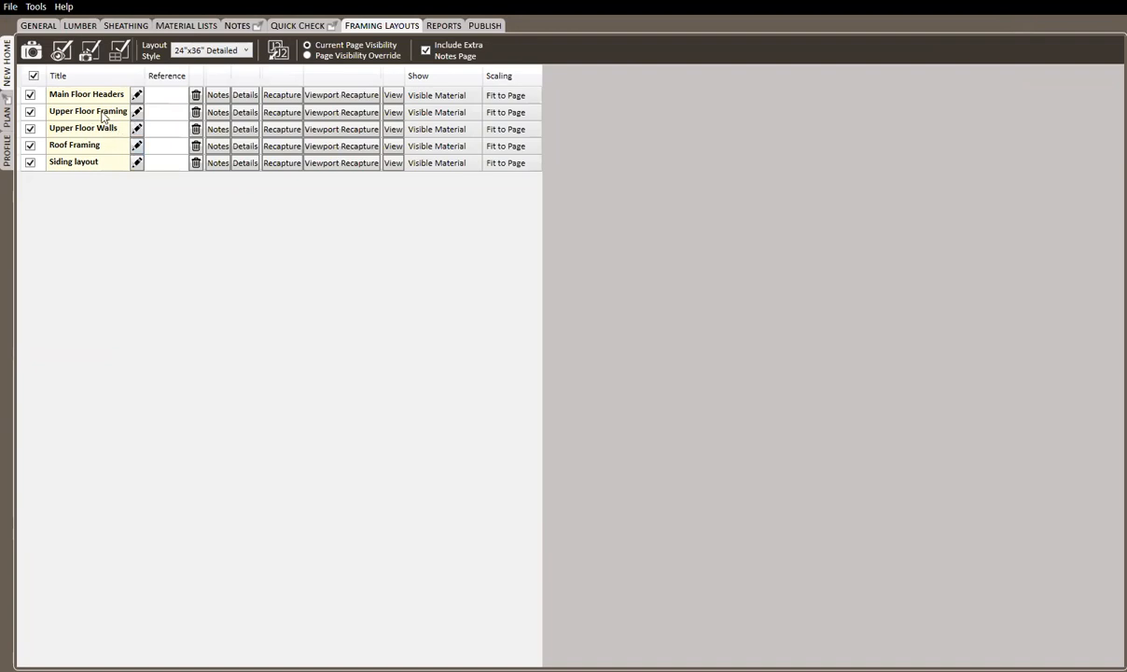
Exclude Siding and combine the other four layouts into a collection titled 'Framing'.
click(31, 170)
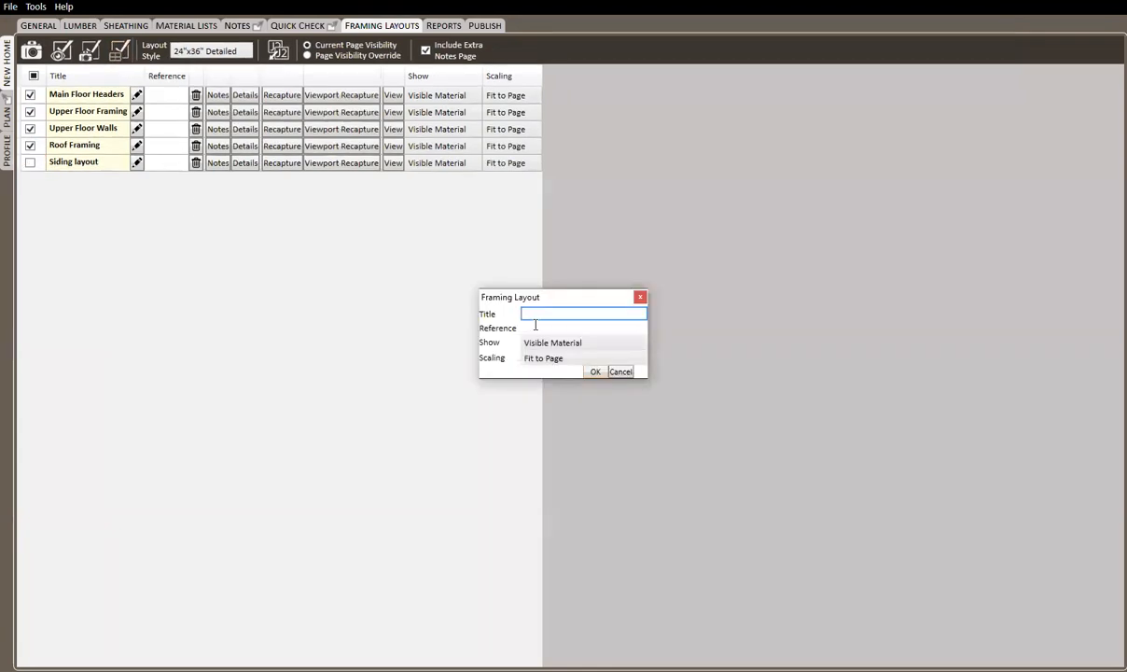
text(Framing)
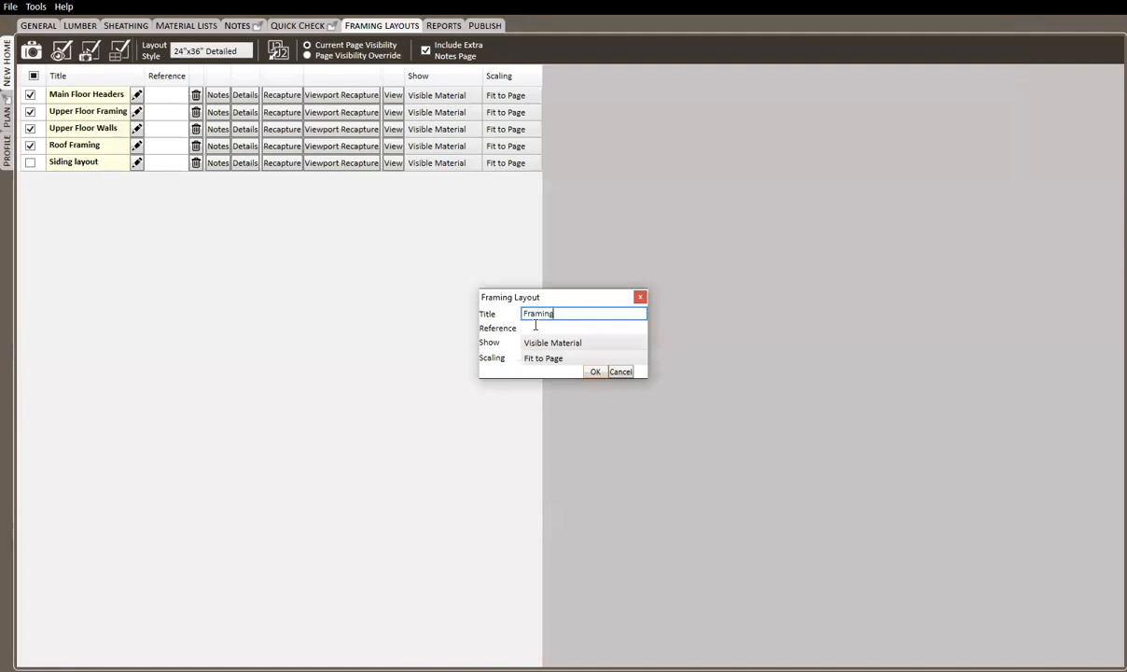
click(595, 371)
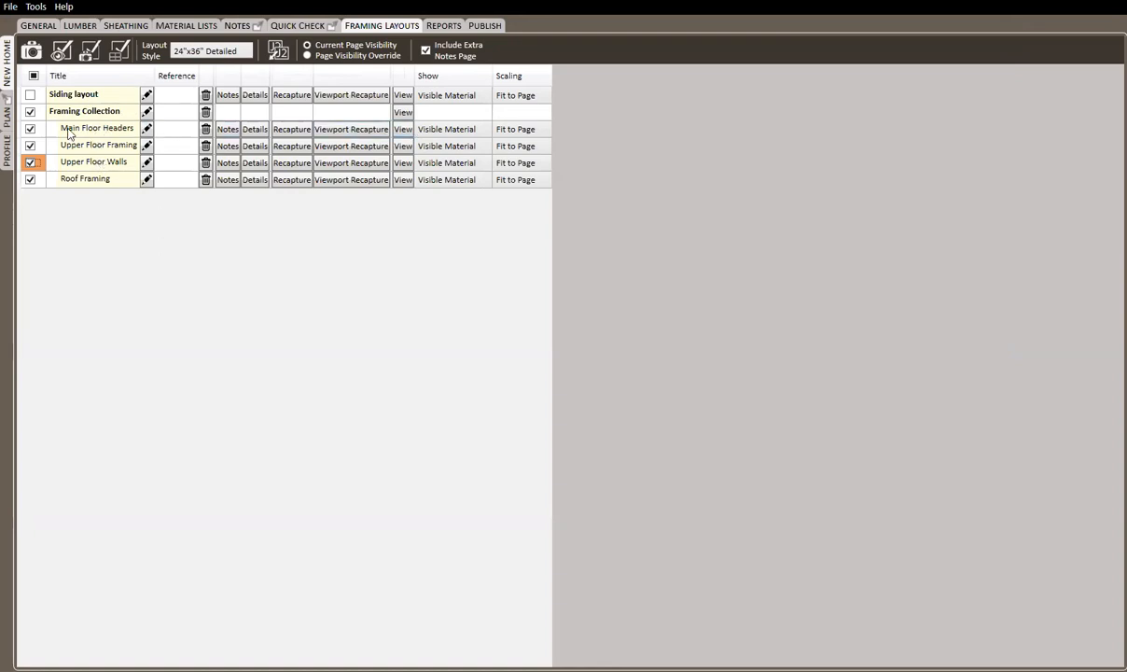
click(403, 111)
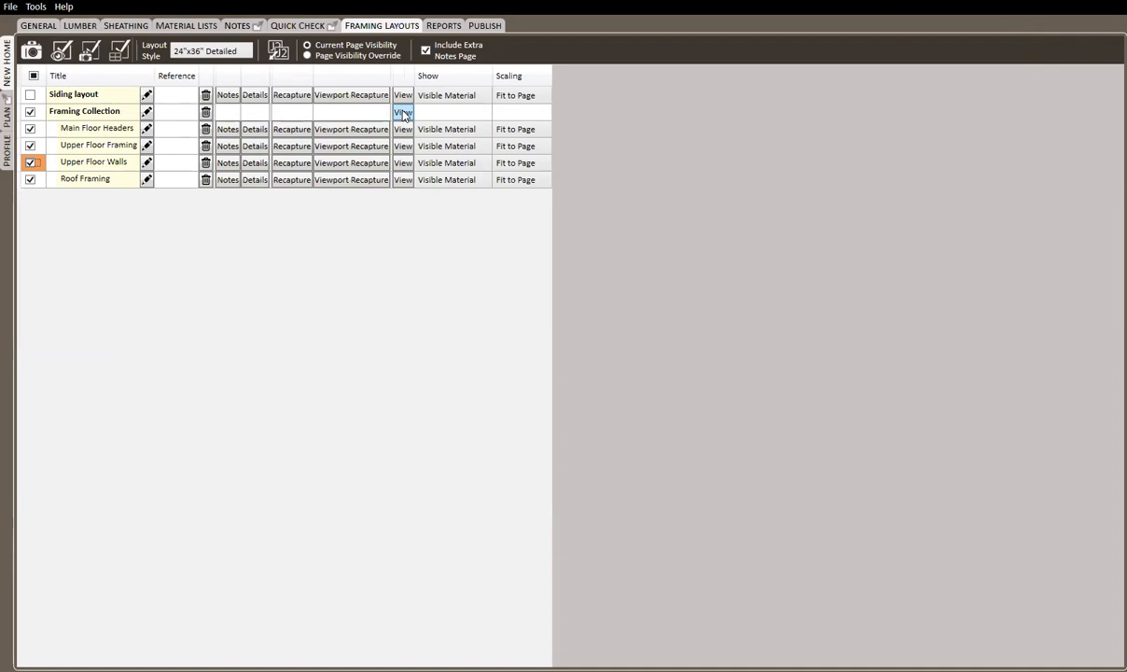
click(402, 111)
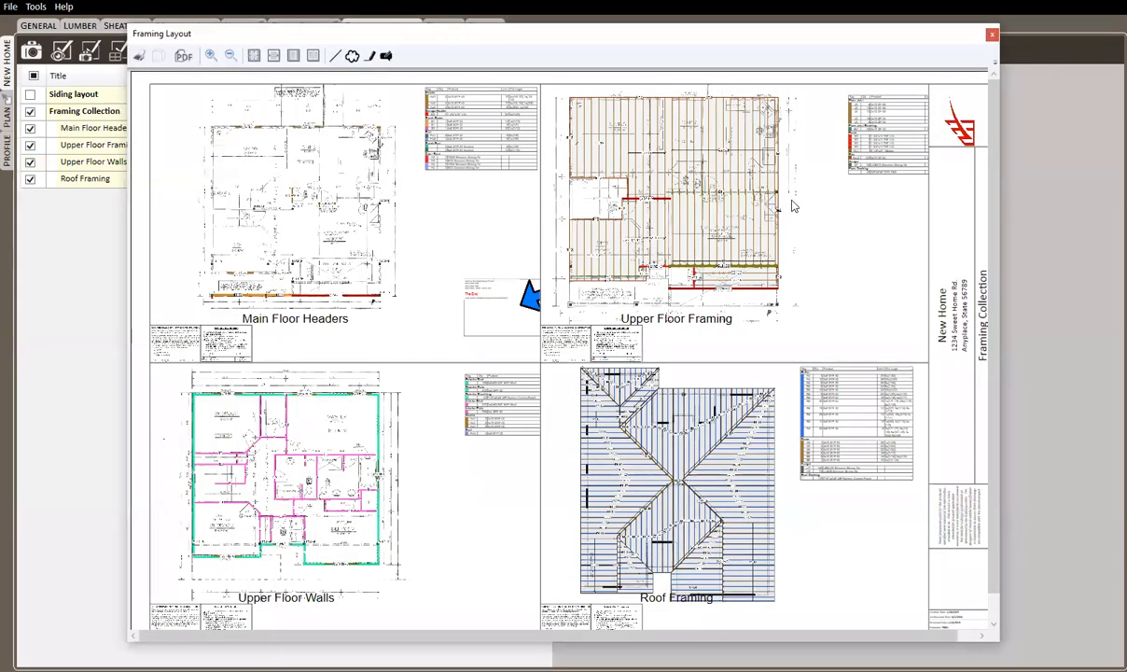
mouse_move(316, 221)
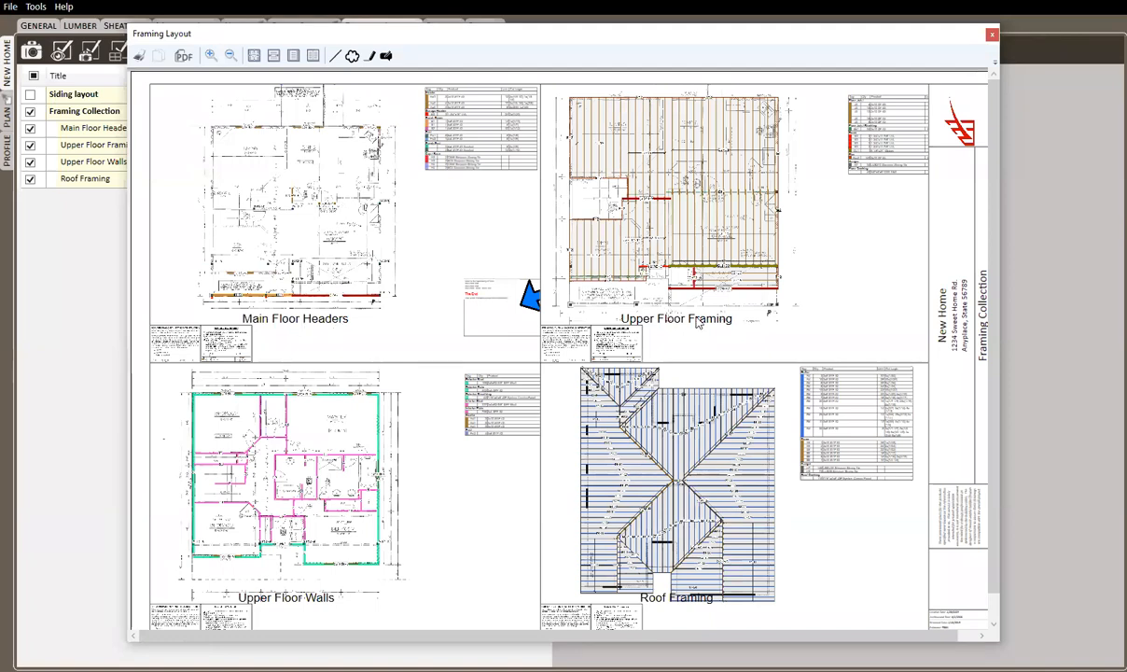
mouse_move(686, 612)
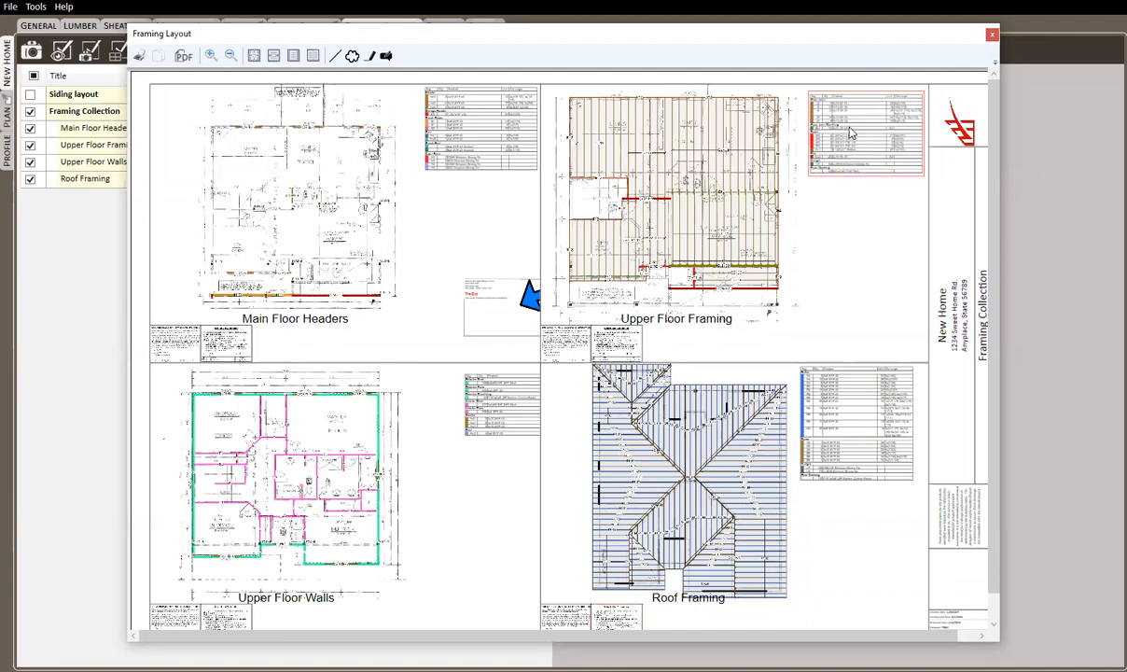
mouse_move(735, 235)
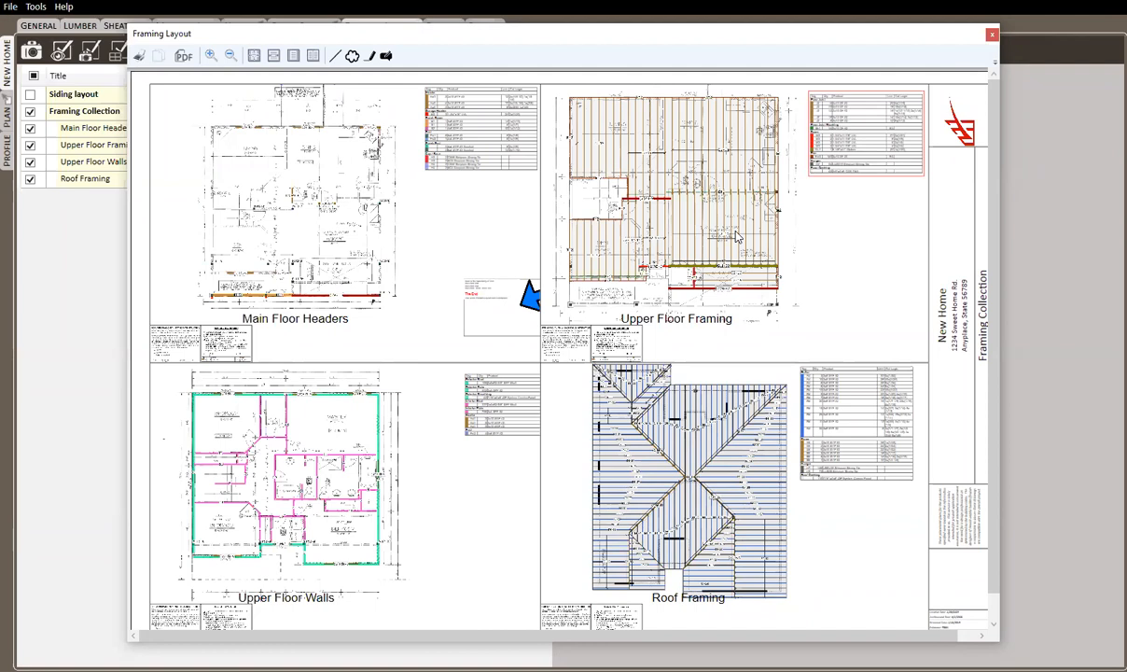
mouse_move(547, 403)
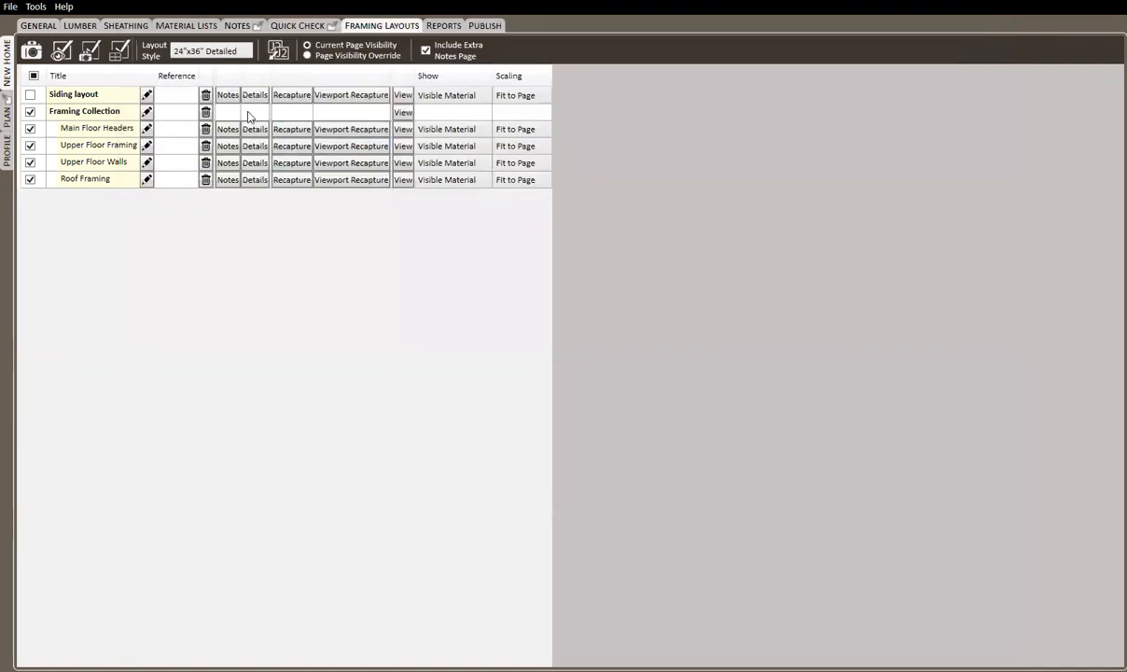
Delete Framing Collection, move Siding layout to the bottom, and disable the extra notes page.
click(203, 111)
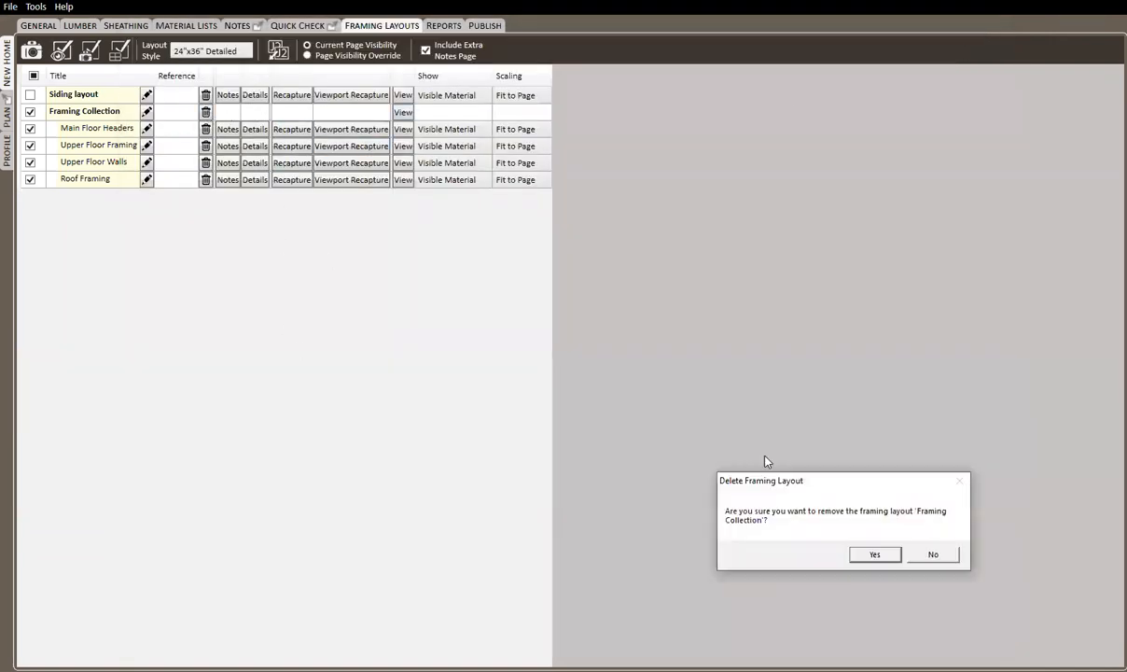
click(874, 555)
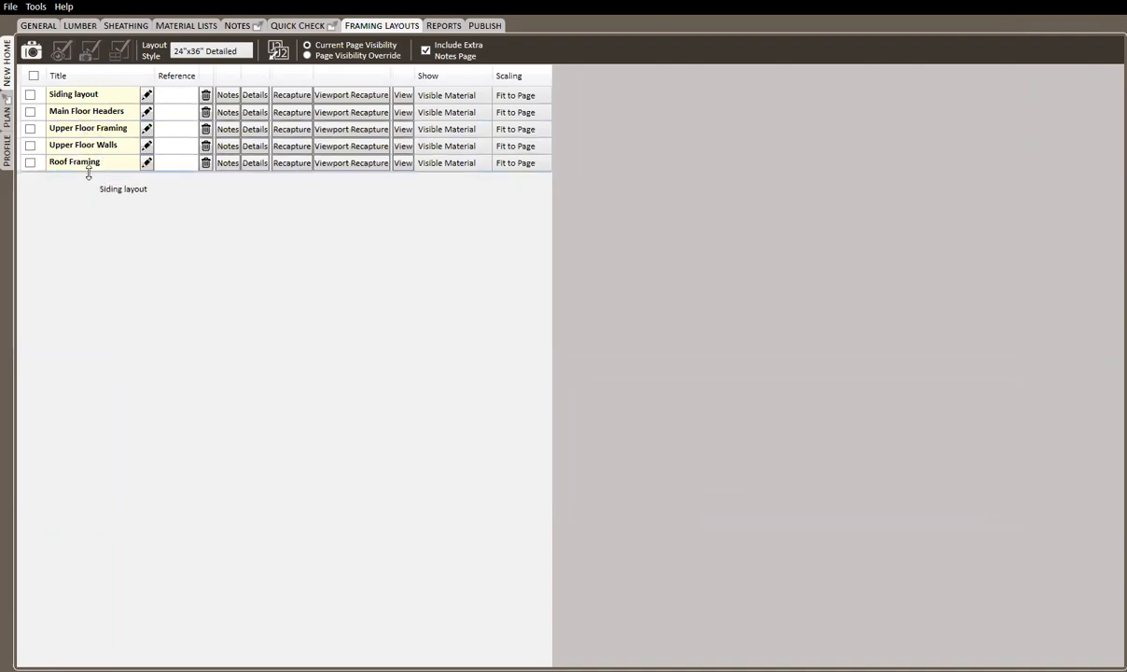
drag(73, 94, 73, 161)
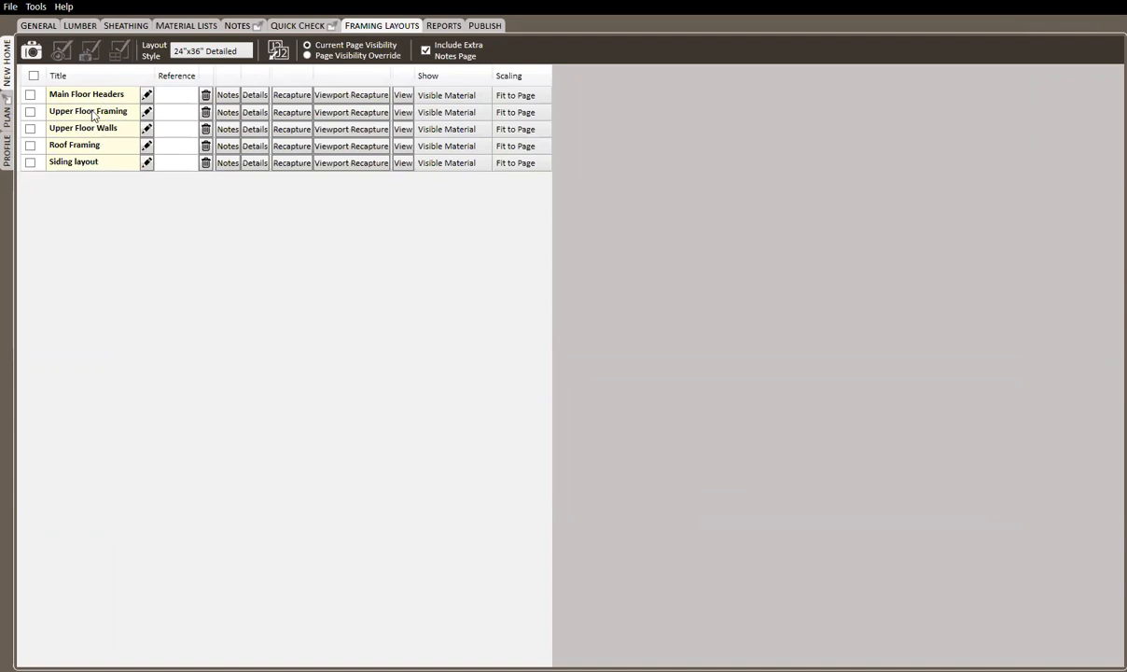
mouse_move(85, 130)
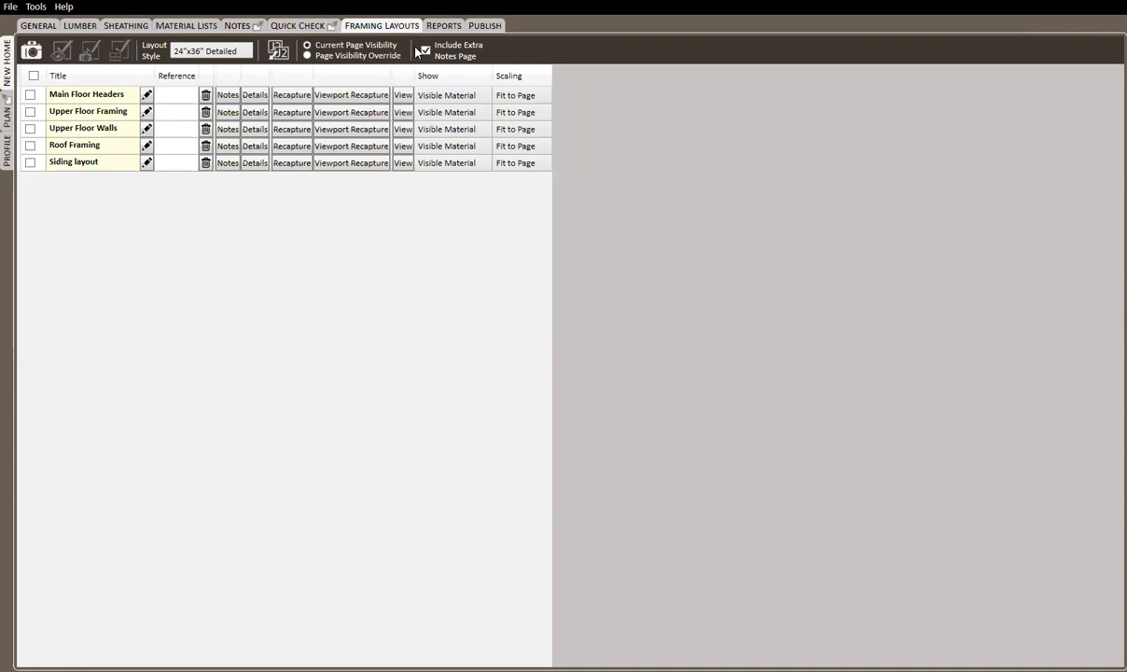
click(422, 49)
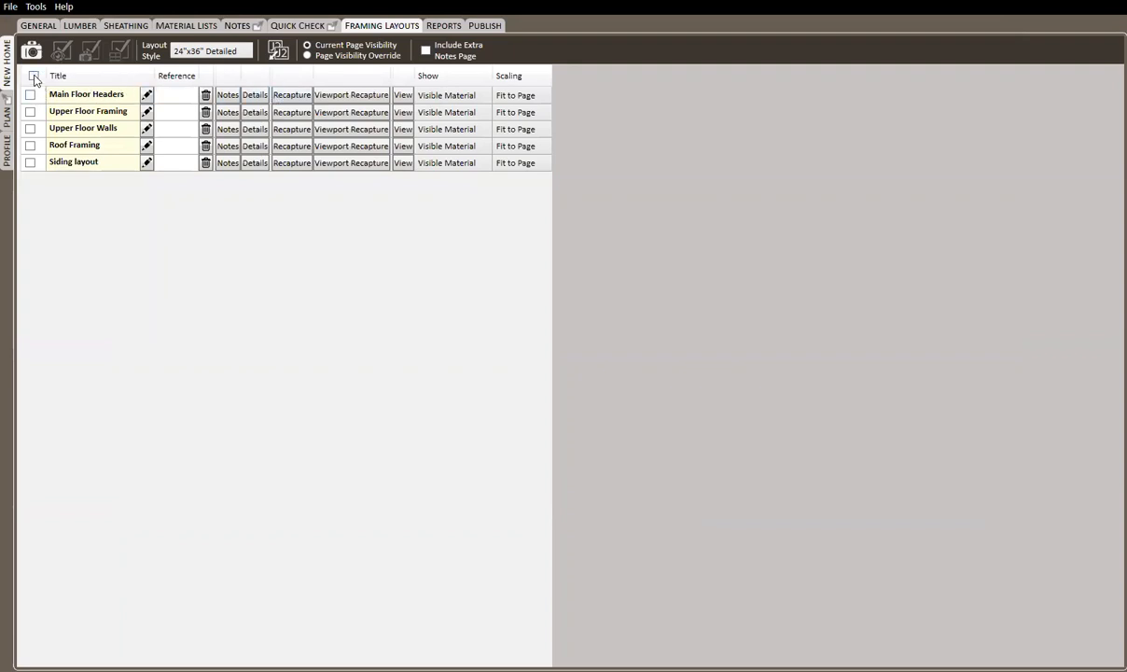
Tick the select-all box so all five framing layouts are checked.
click(35, 76)
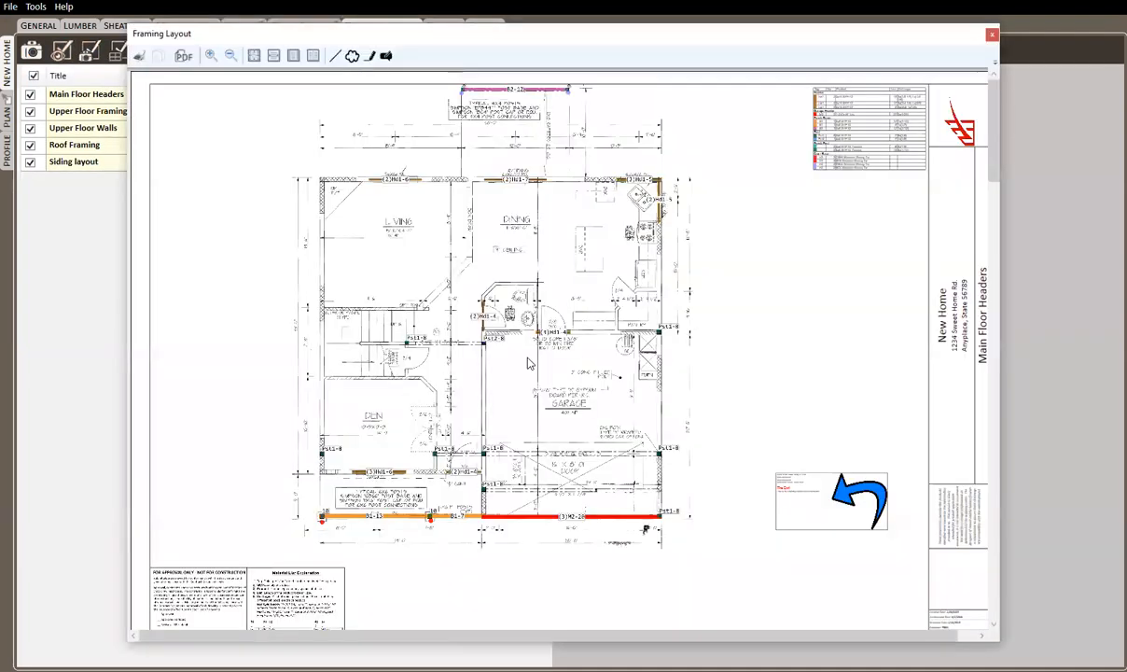
mouse_move(798, 284)
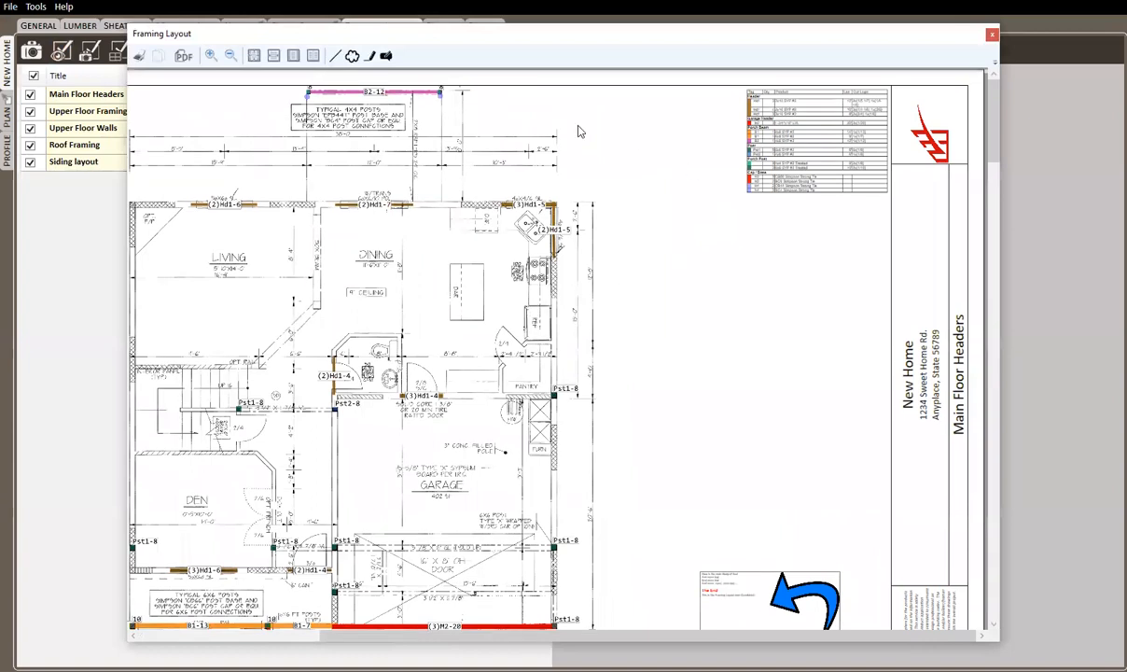
mouse_move(347, 73)
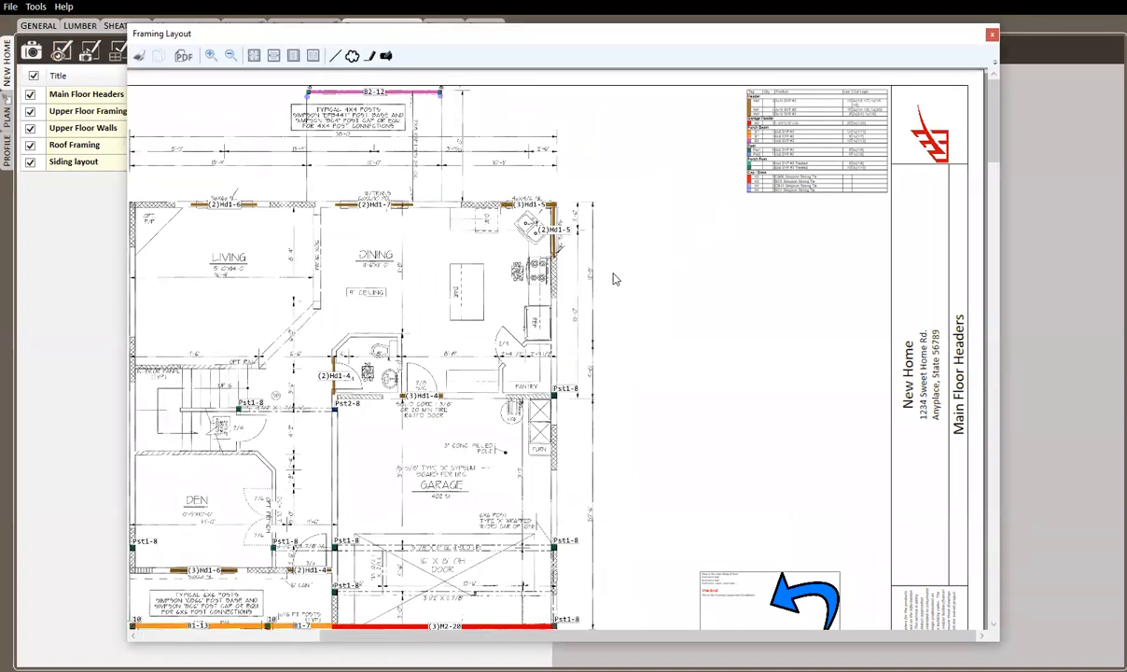
mouse_move(737, 278)
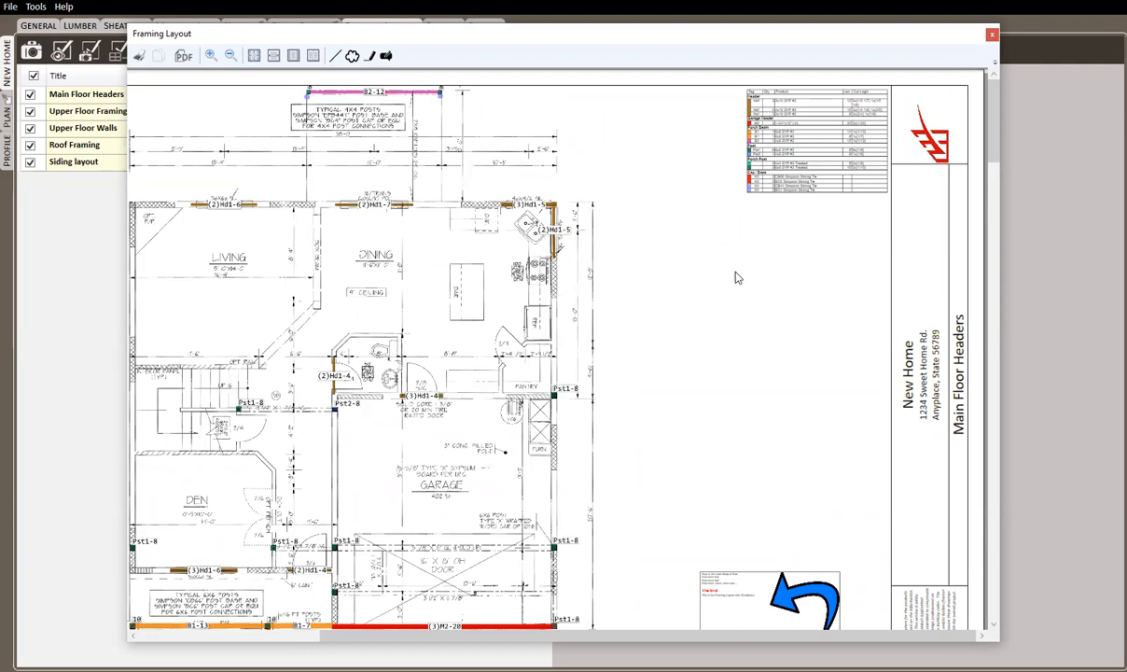
mouse_move(622, 247)
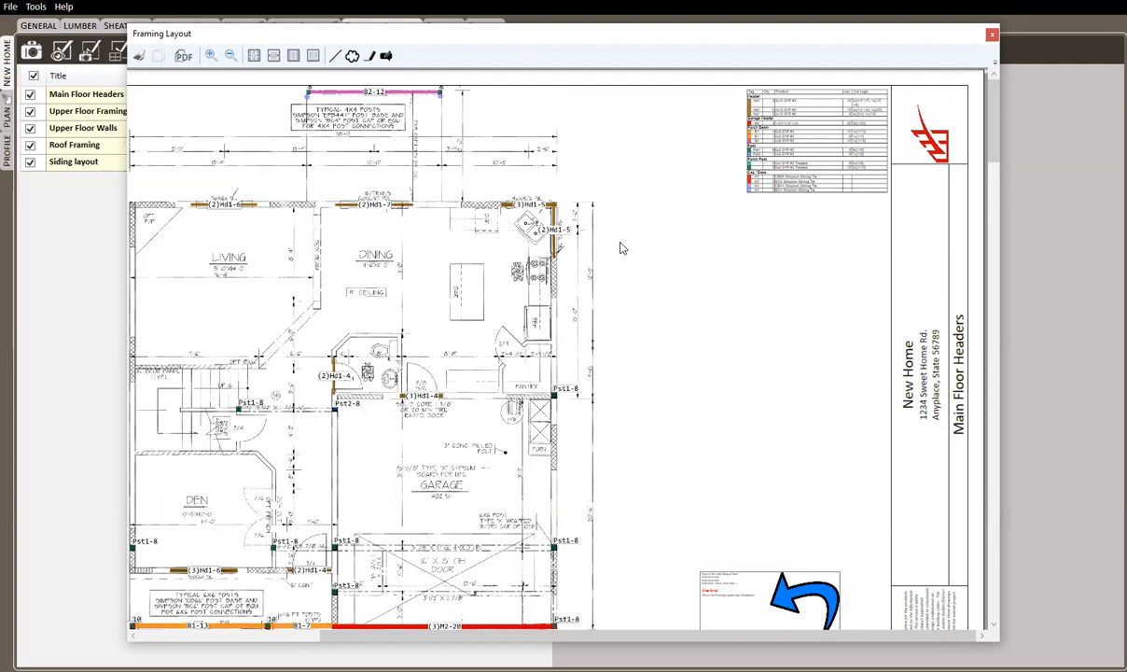
mouse_move(651, 278)
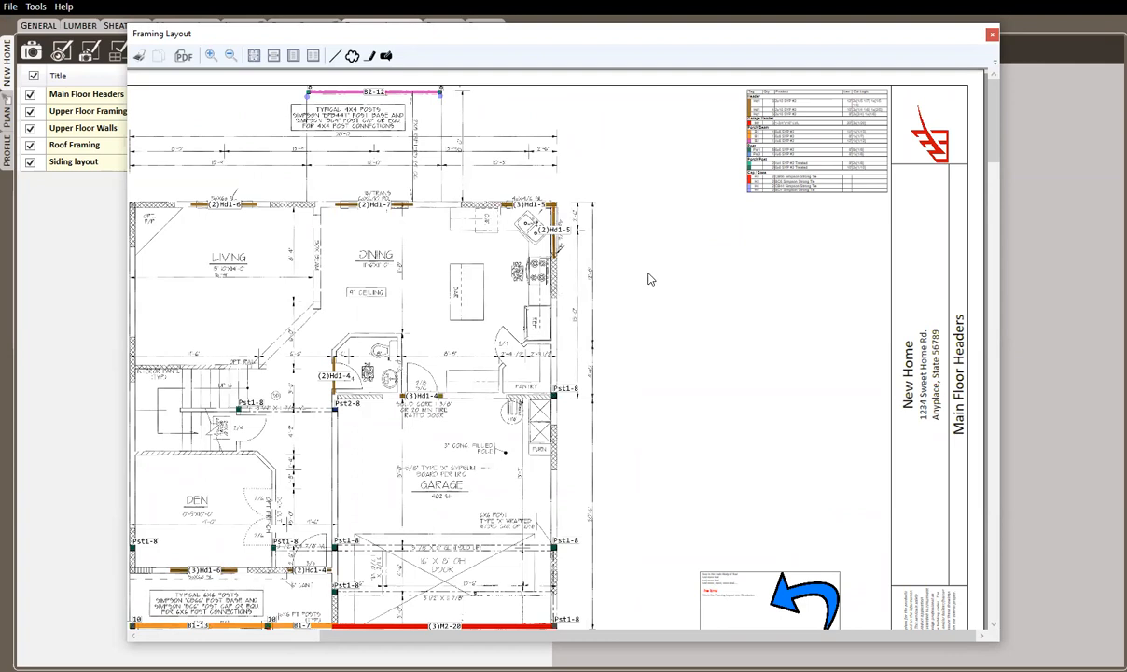
mouse_move(344, 71)
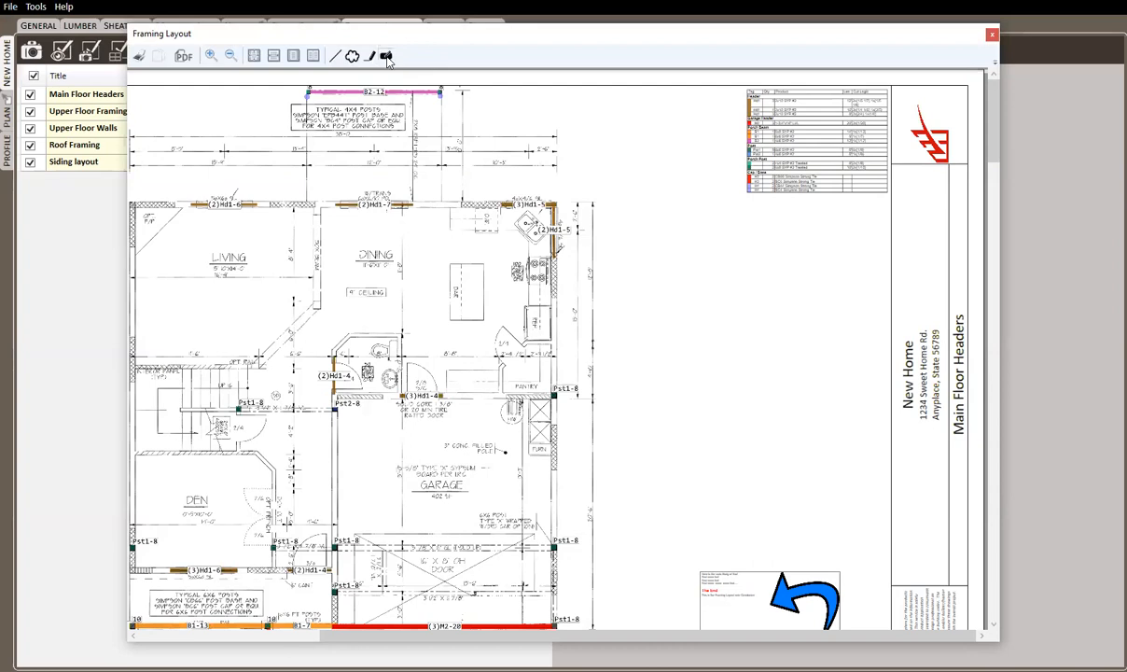
Add the OUT FOR APPROVAL note copied from Word to the Main Floor Headers sheet.
click(385, 55)
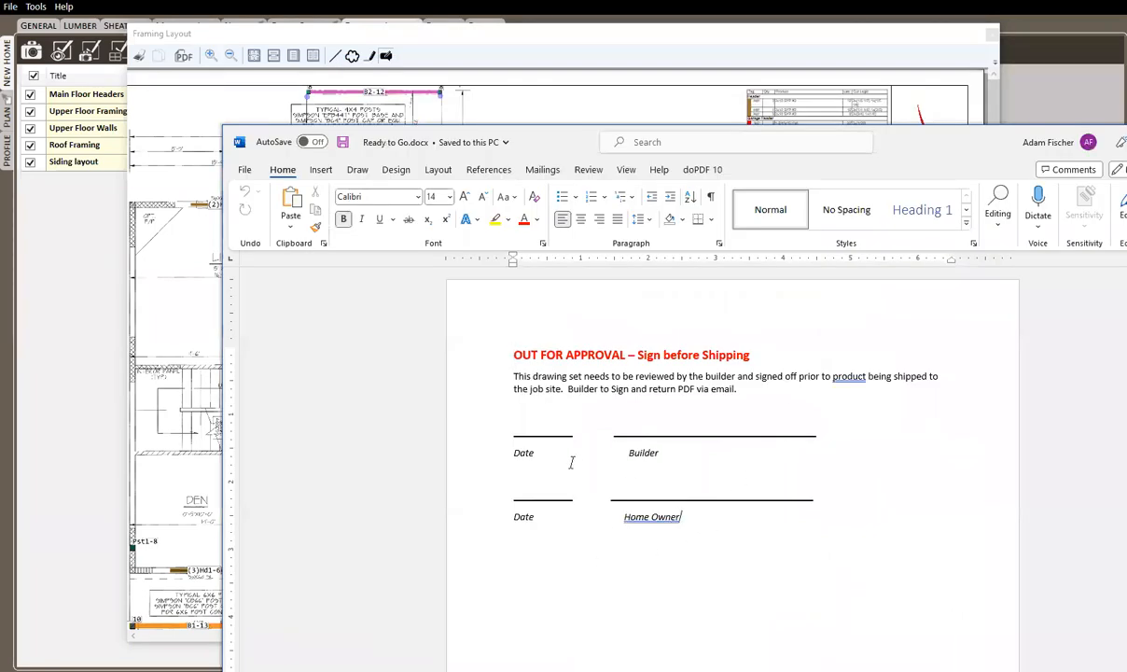
key(ctrl+a)
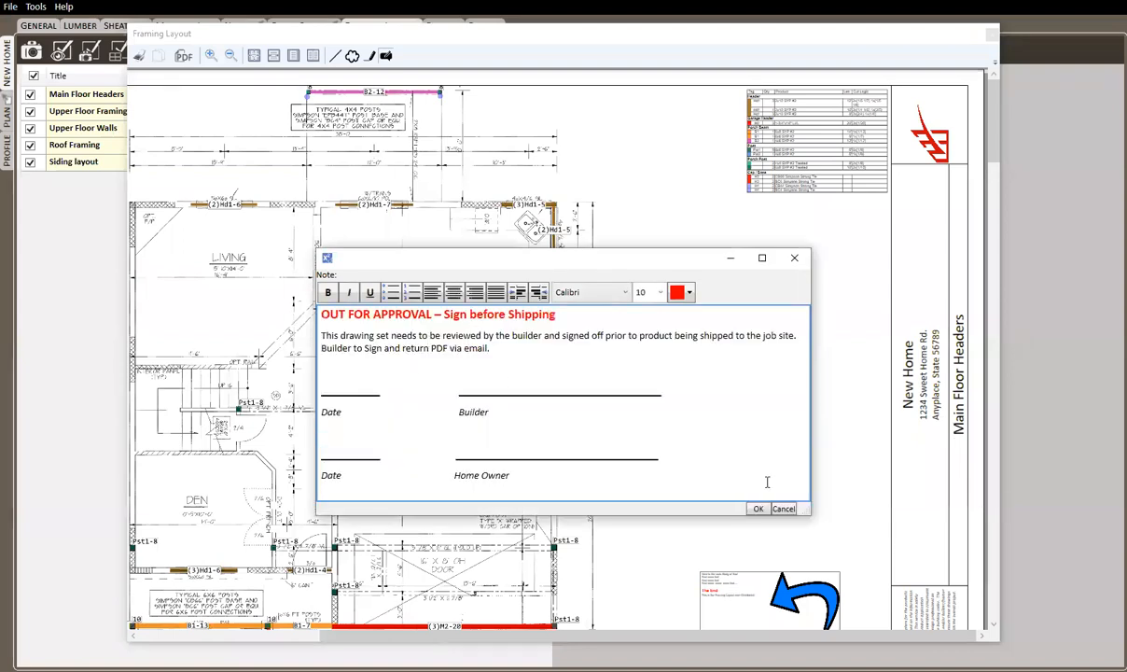
click(759, 509)
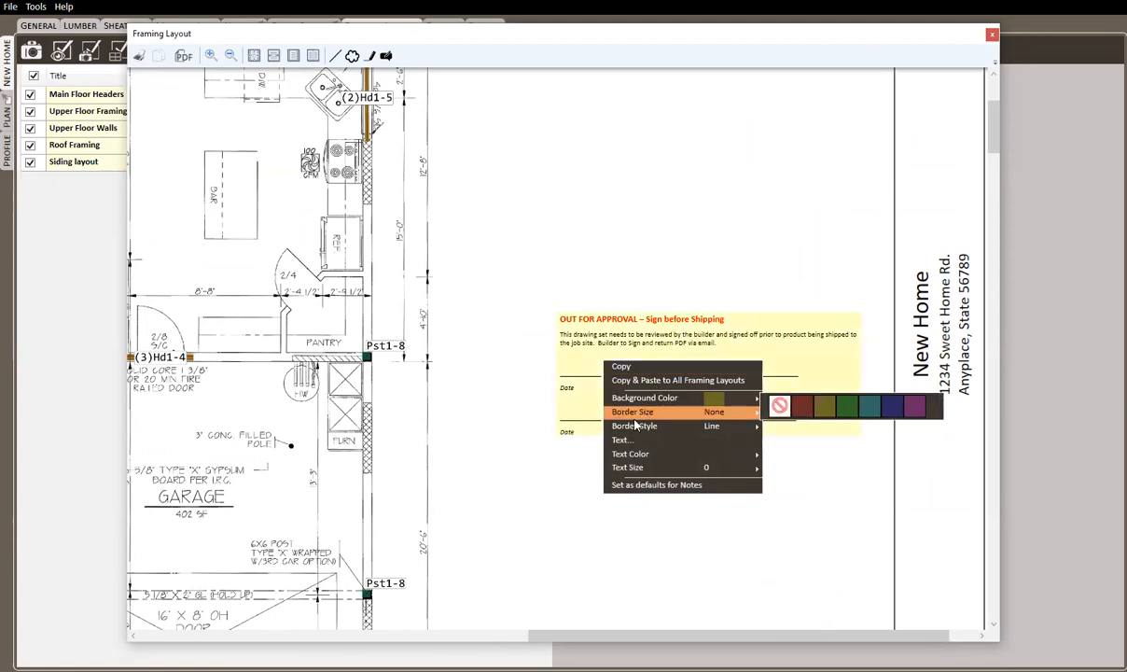
mouse_move(660, 412)
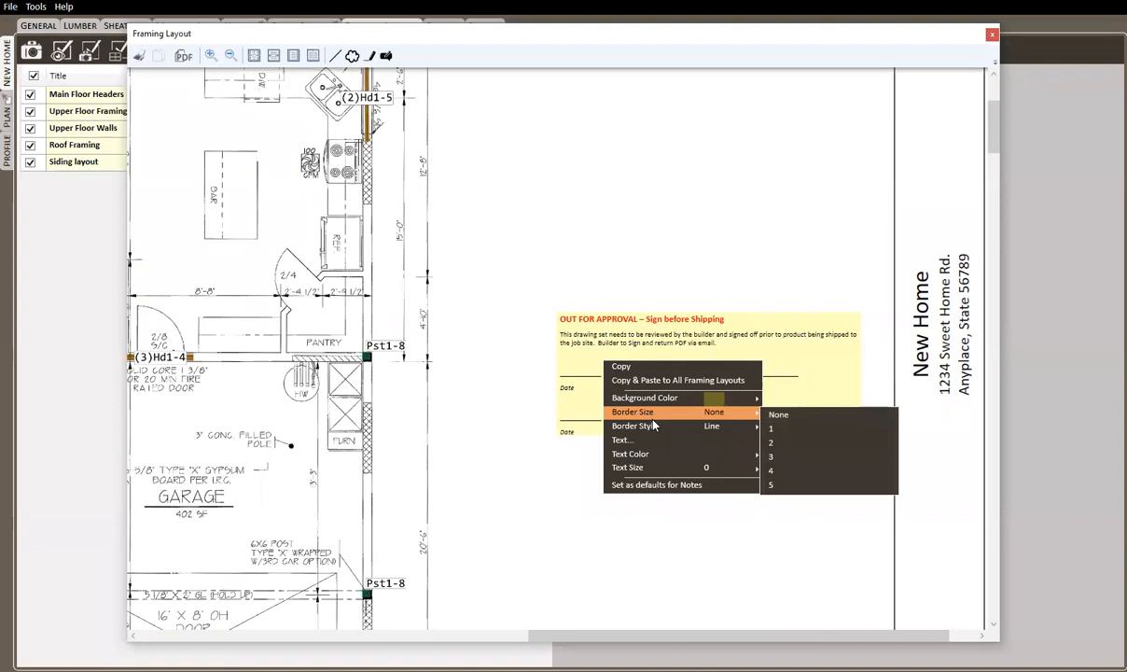
mouse_move(797, 471)
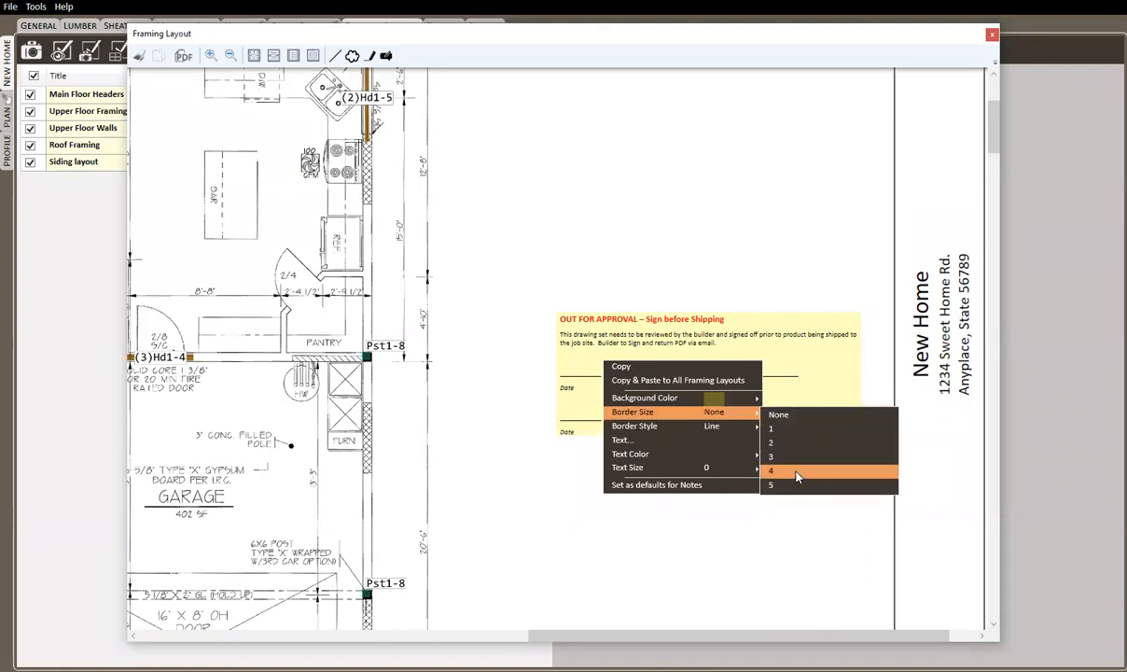
Set the approval note's border size to 4 and reopen its context menu.
click(771, 470)
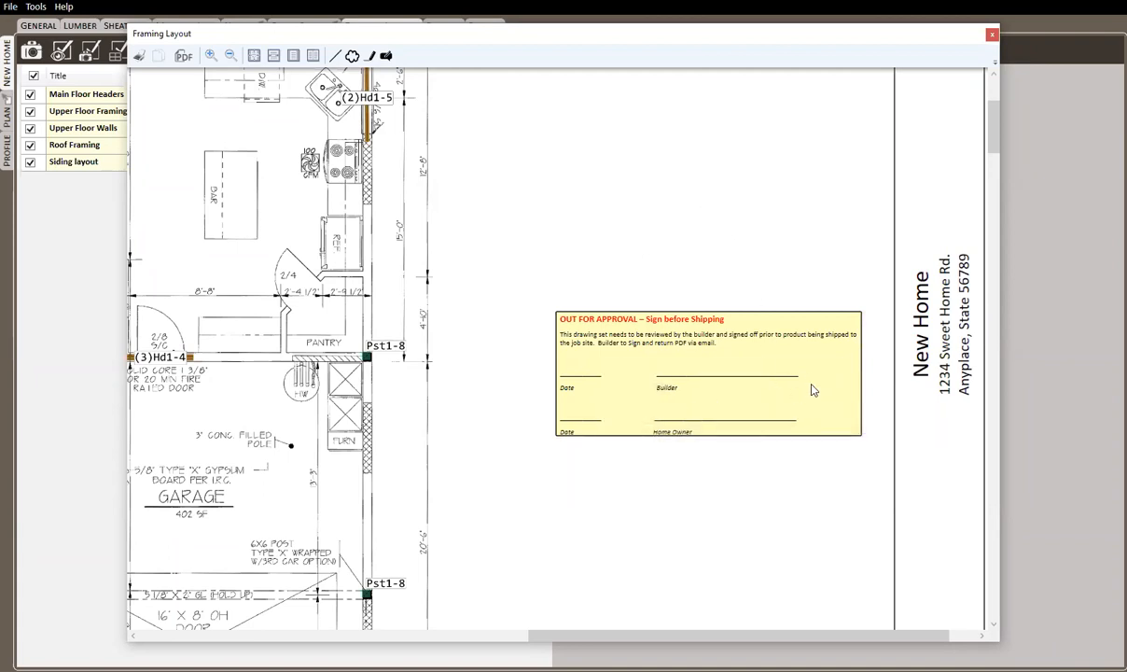
mouse_move(821, 370)
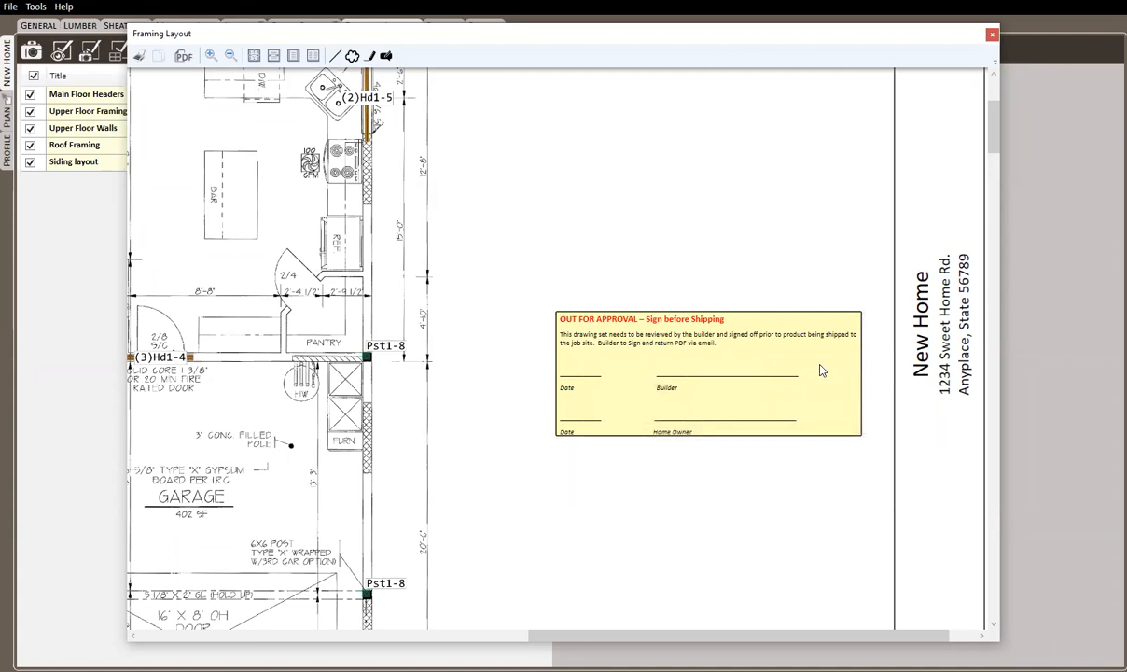
mouse_move(672, 345)
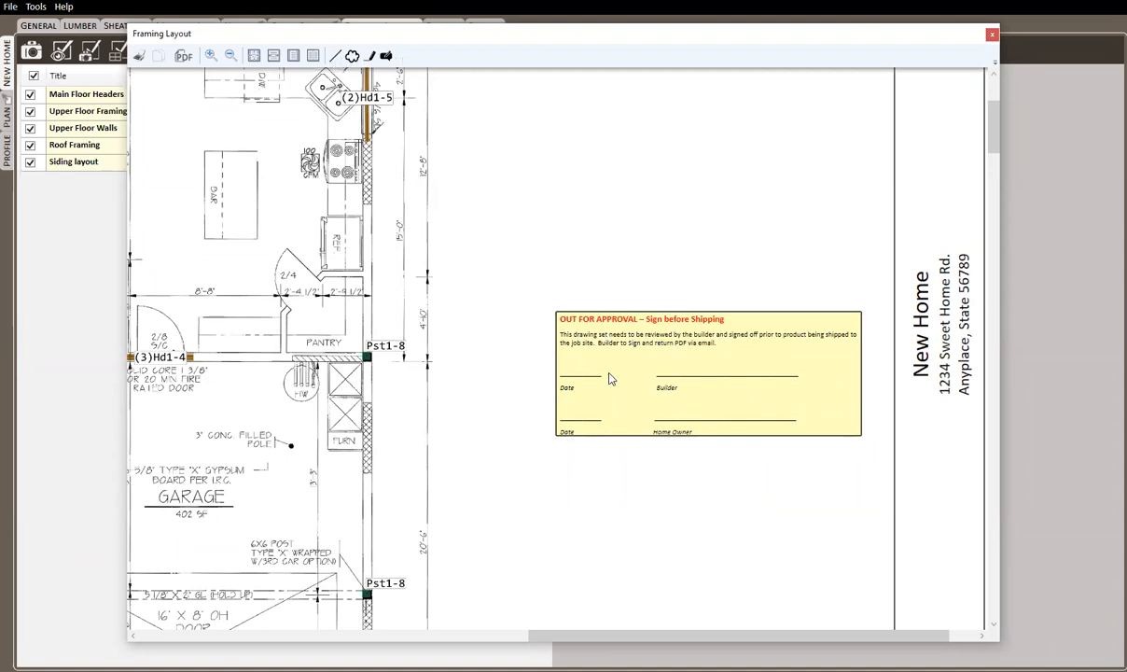
right_click(609, 379)
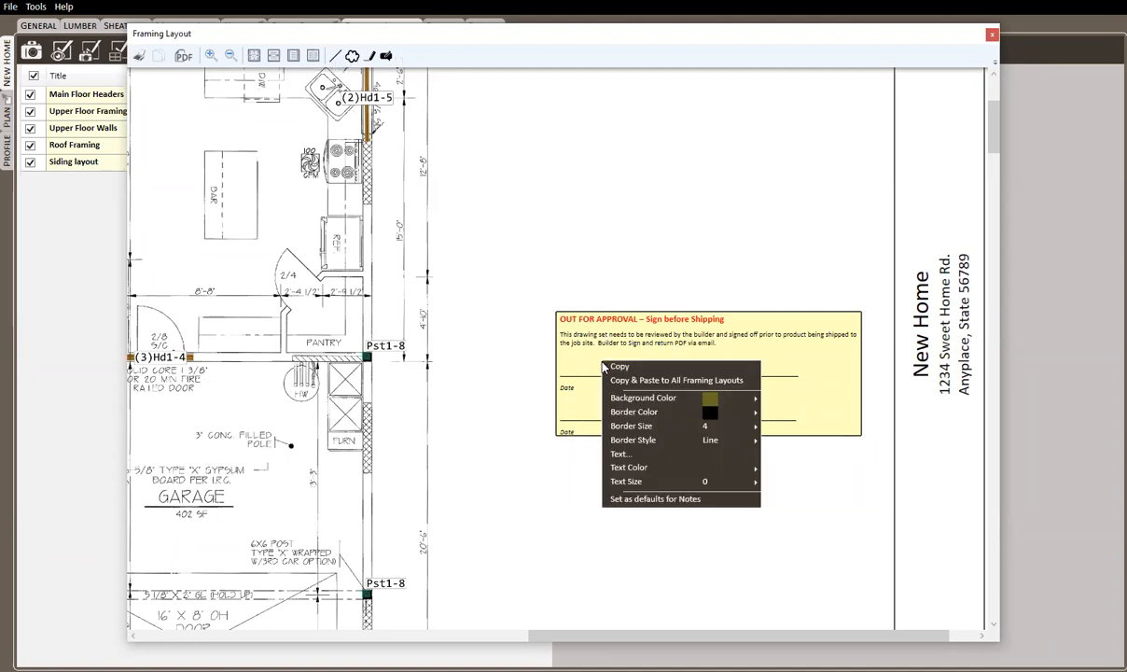
mouse_move(731, 506)
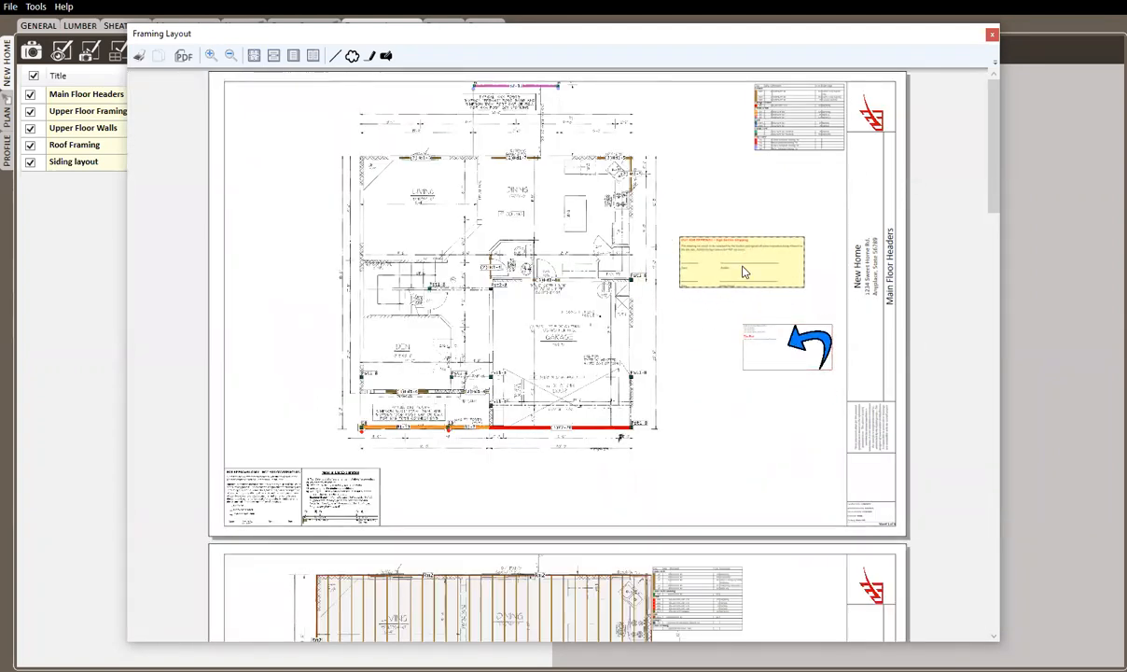
Move the approval note bottom right and paste it onto all framing layouts.
drag(742, 261, 768, 471)
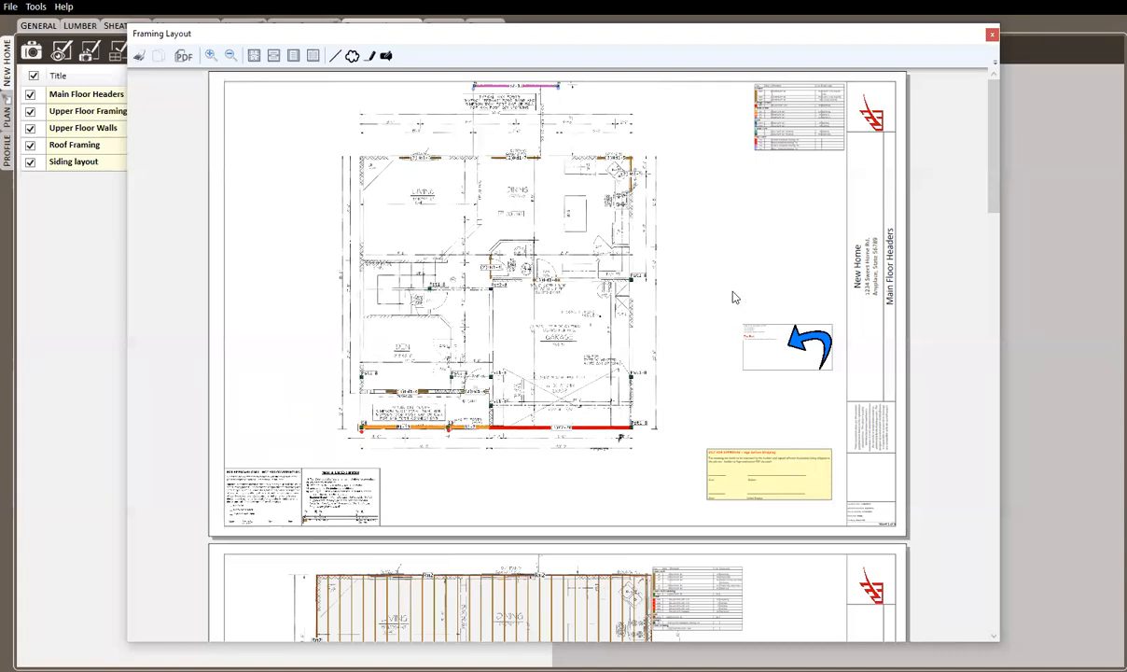
scroll(down, 3)
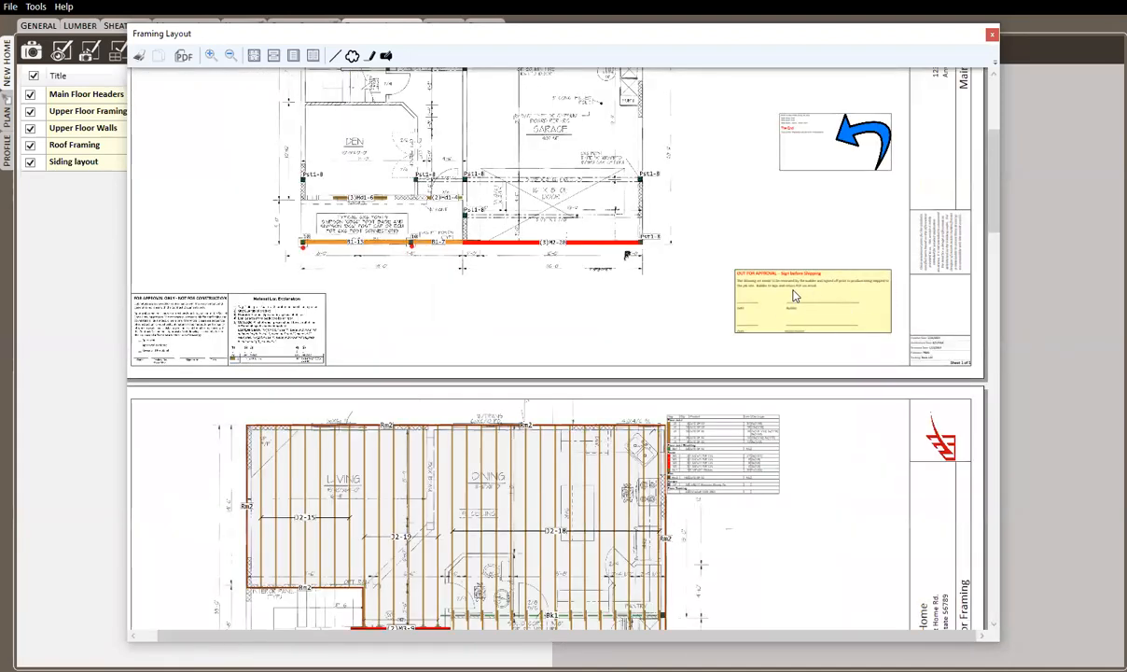
mouse_move(767, 303)
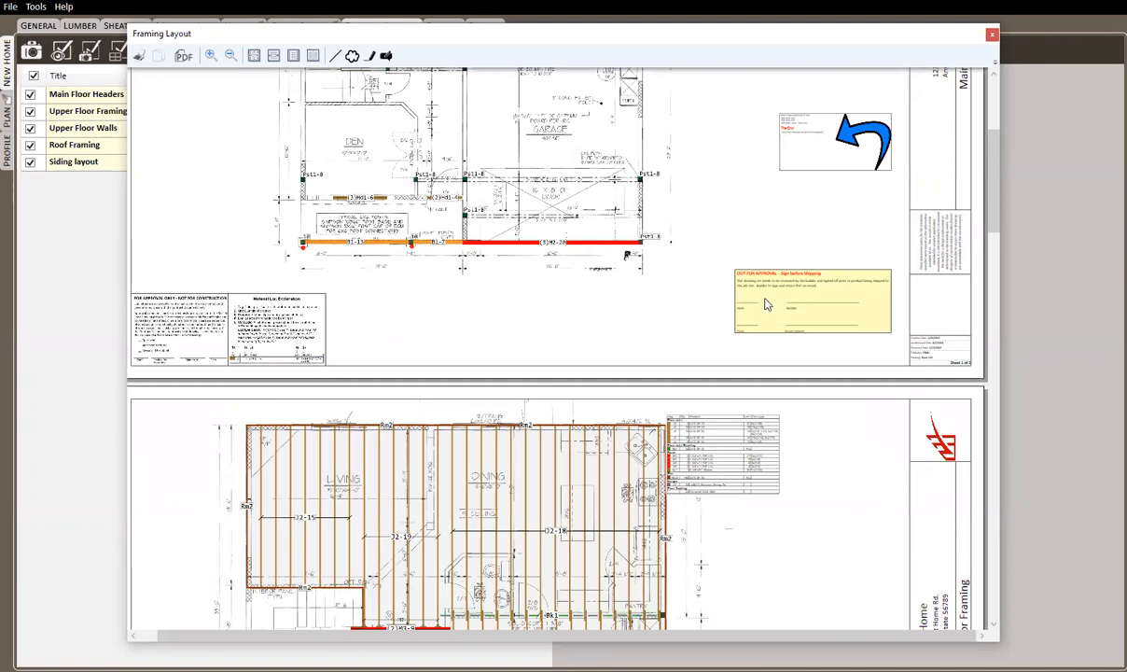
right_click(769, 302)
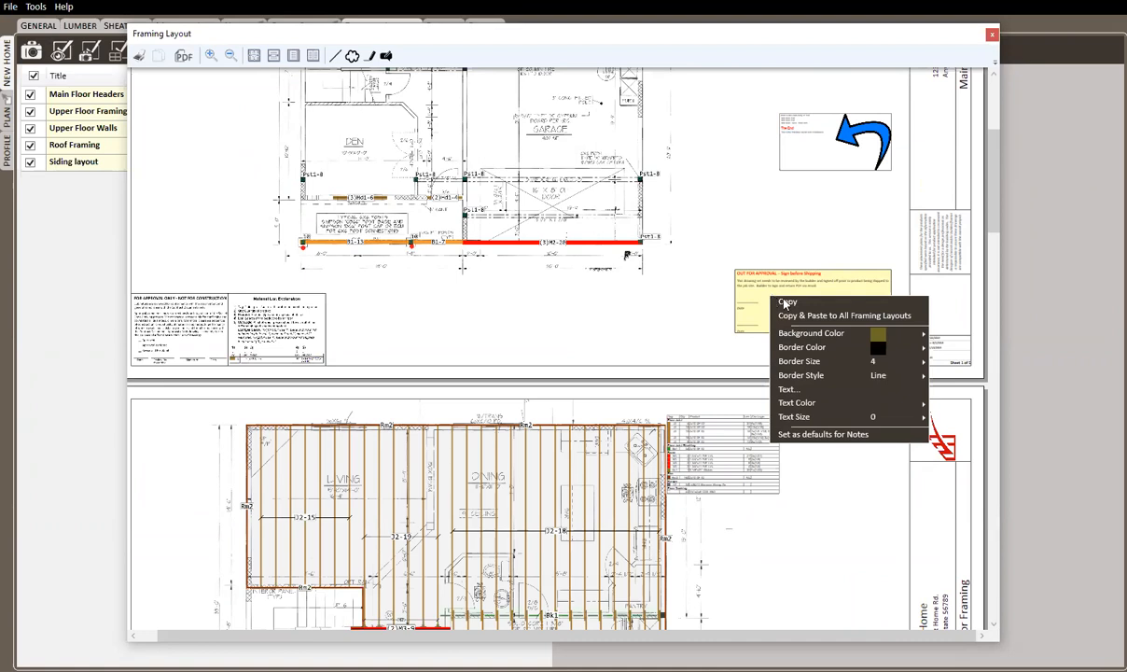
mouse_move(829, 315)
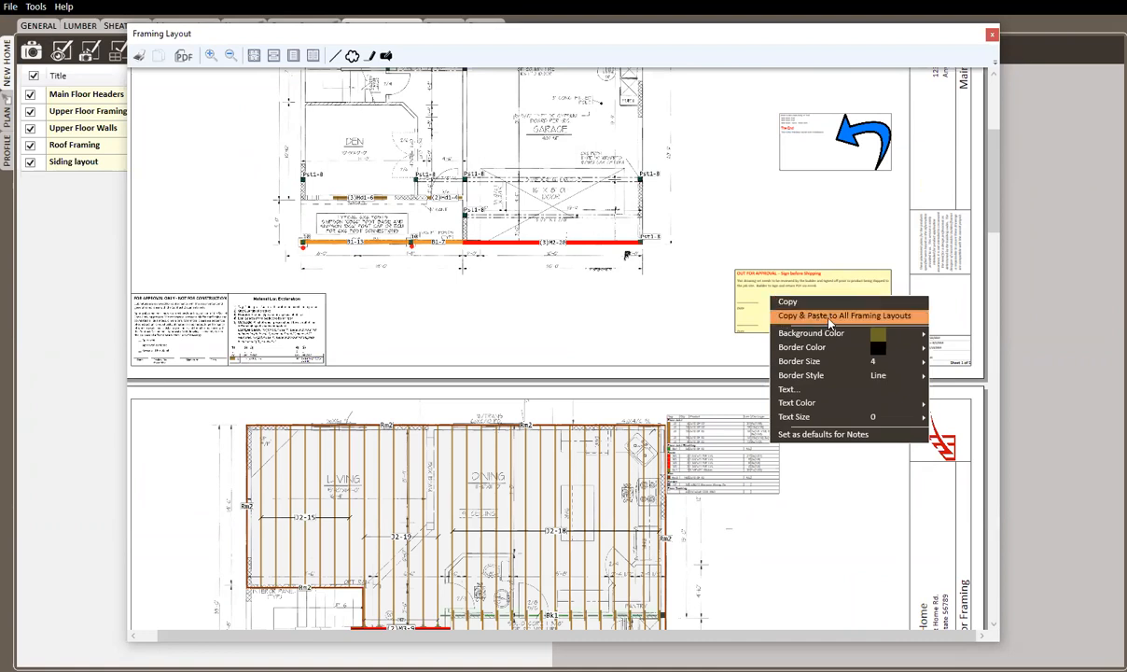
click(854, 315)
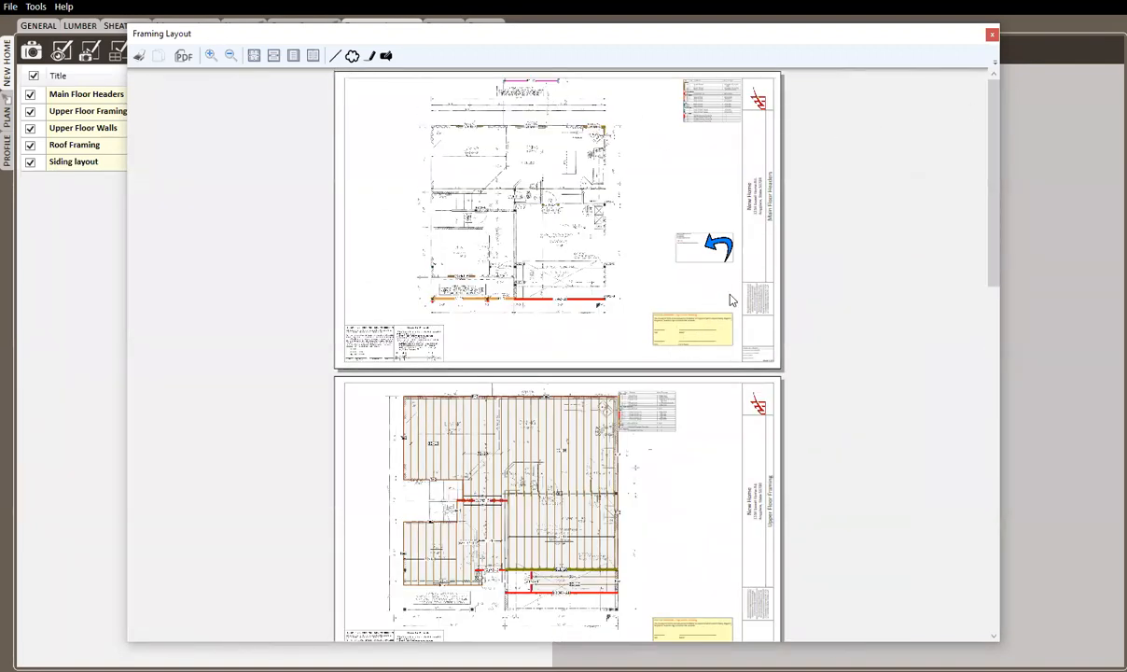
mouse_move(852, 303)
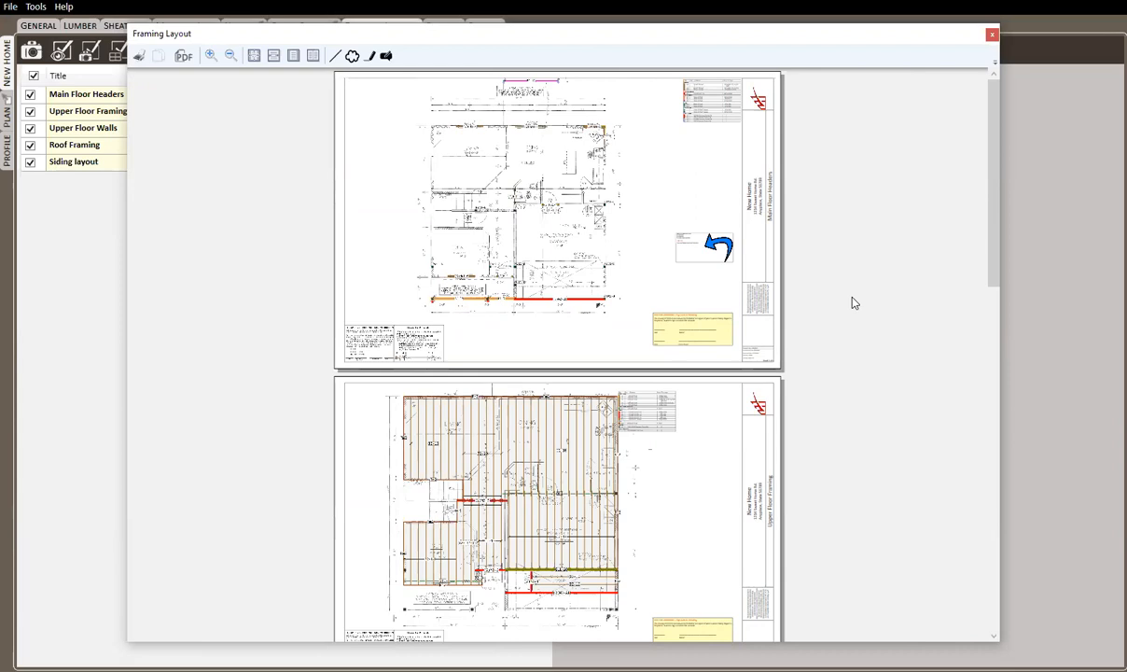
mouse_move(1000, 73)
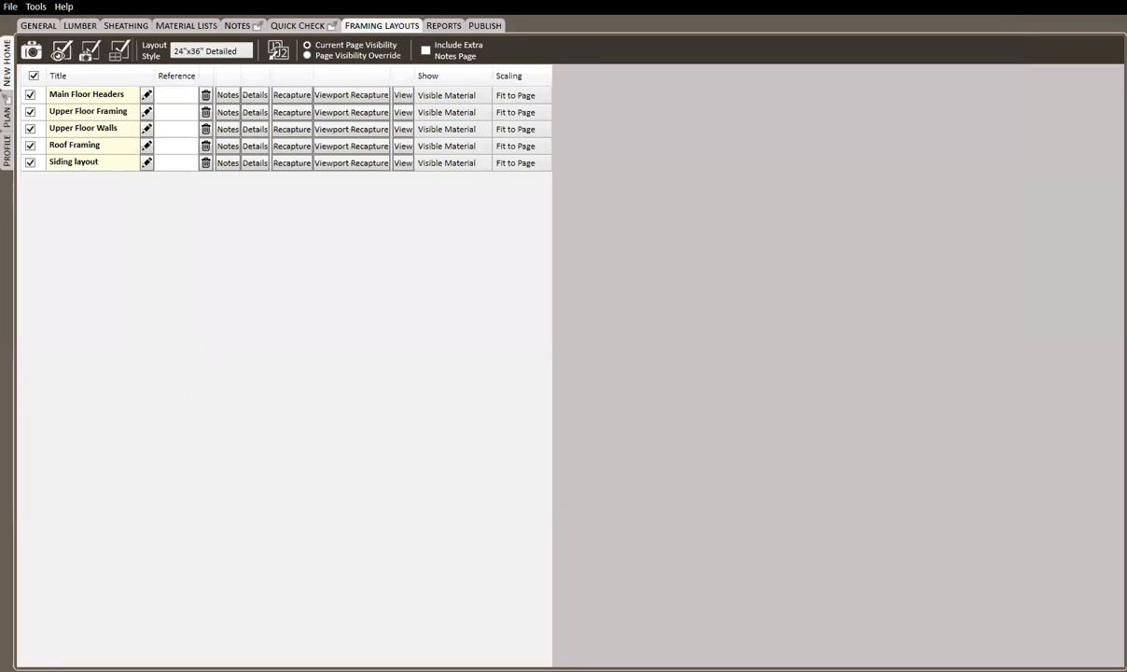
mouse_move(321, 458)
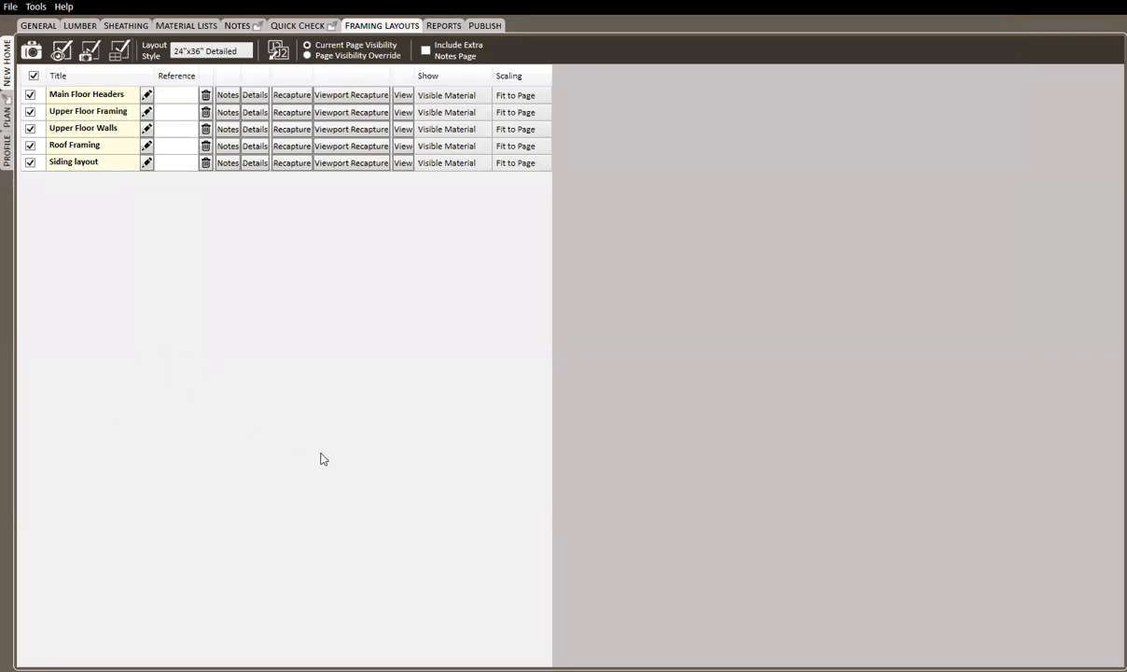
mouse_move(327, 449)
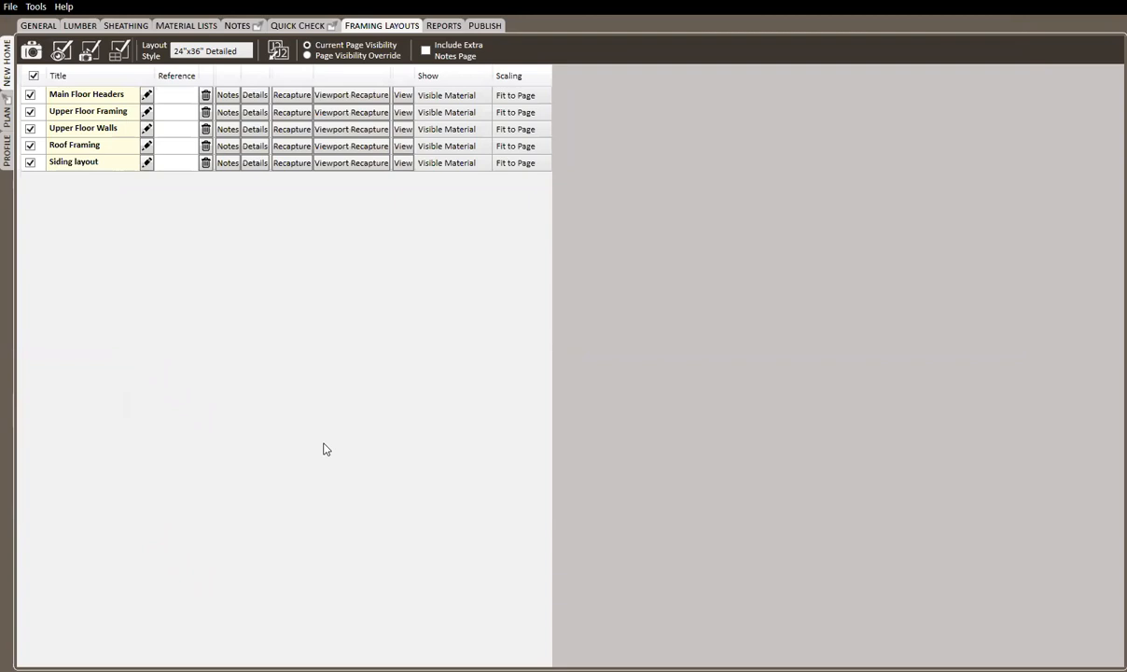
mouse_move(279, 303)
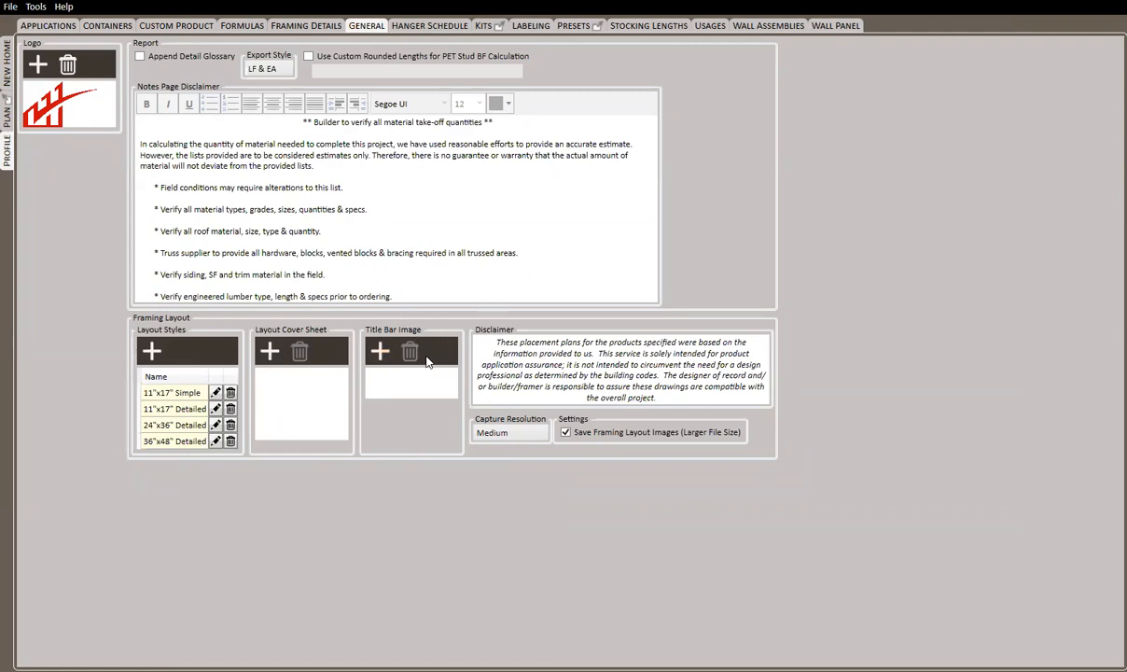
mouse_move(294, 419)
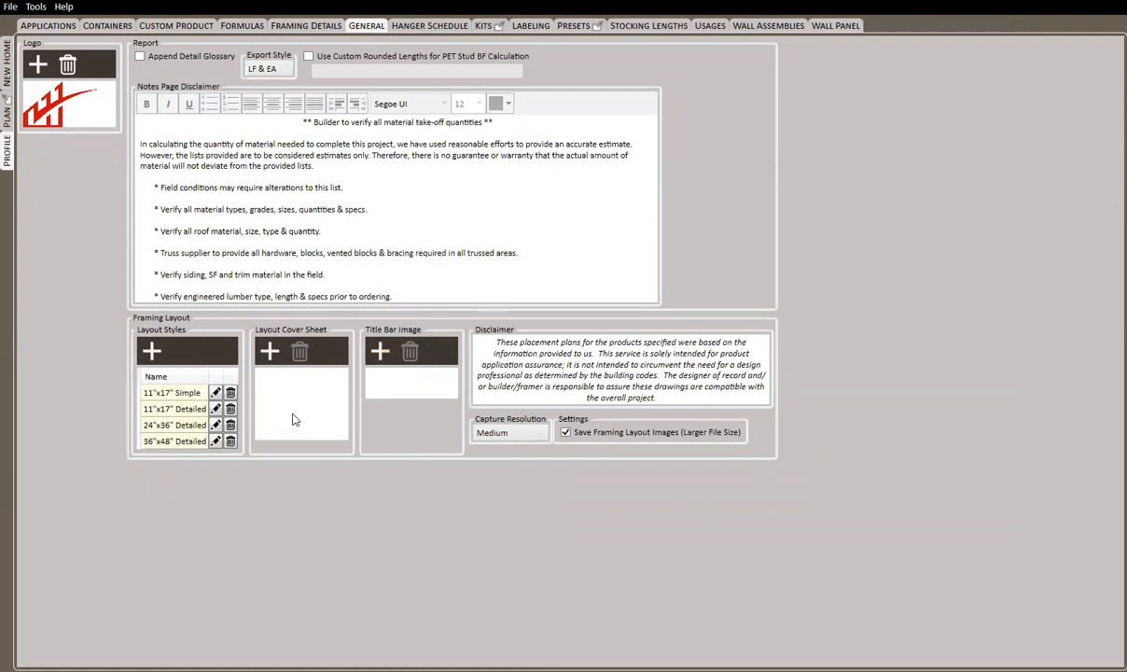
mouse_move(165, 361)
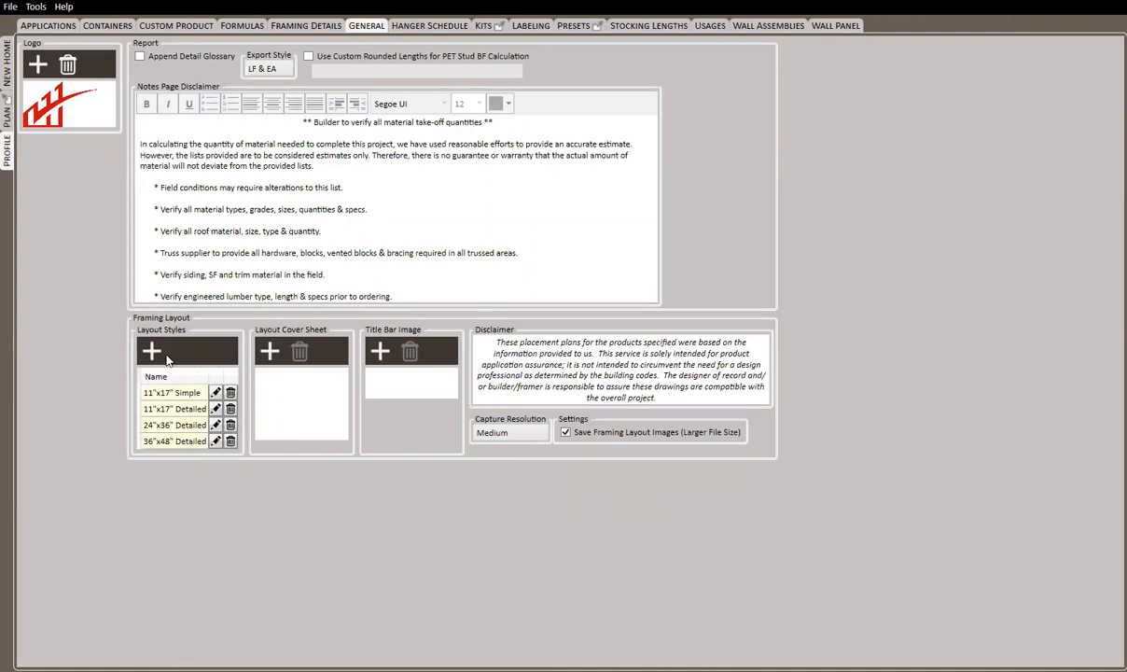
mouse_move(186, 393)
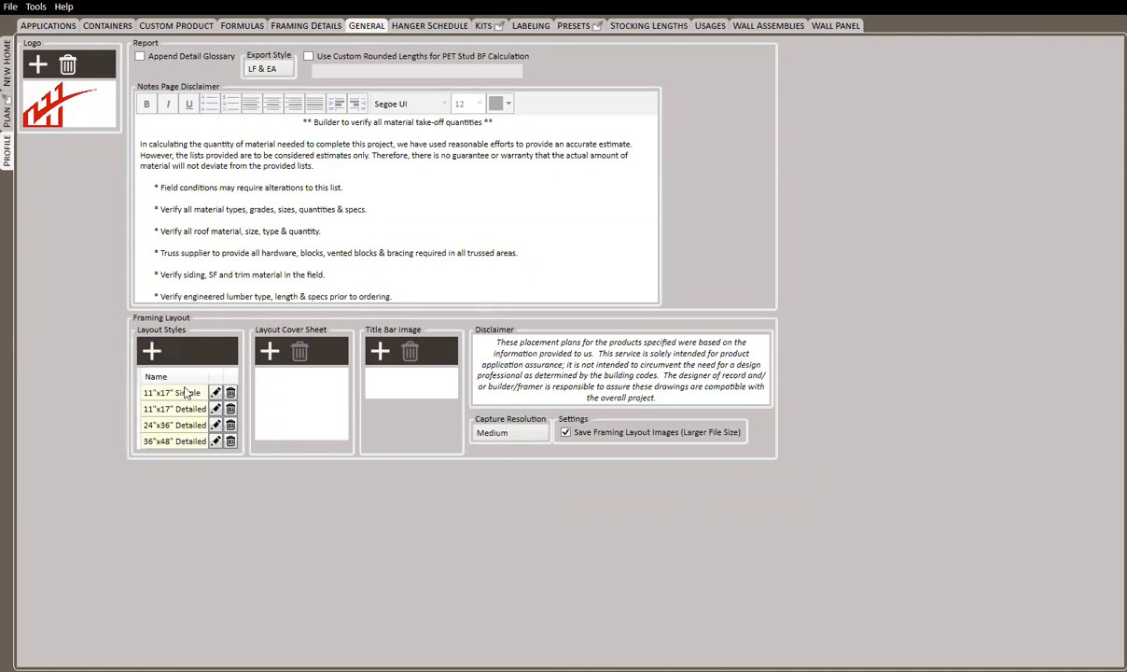
mouse_move(186, 386)
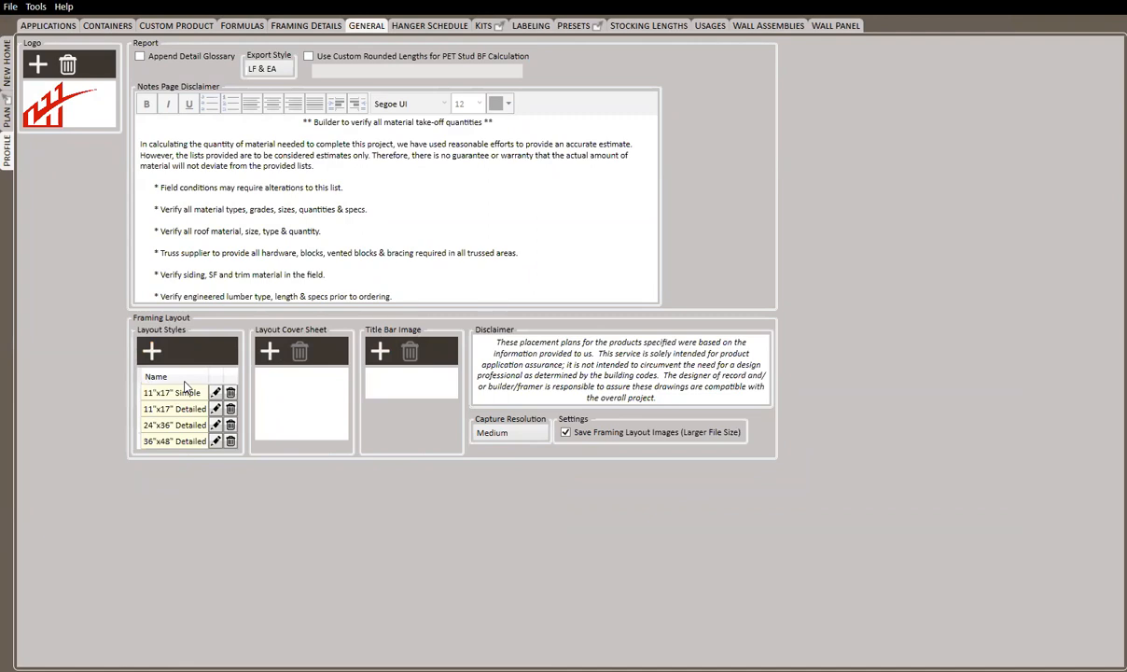
Review a framing layout style's settings, then close that dialog without saving.
click(151, 350)
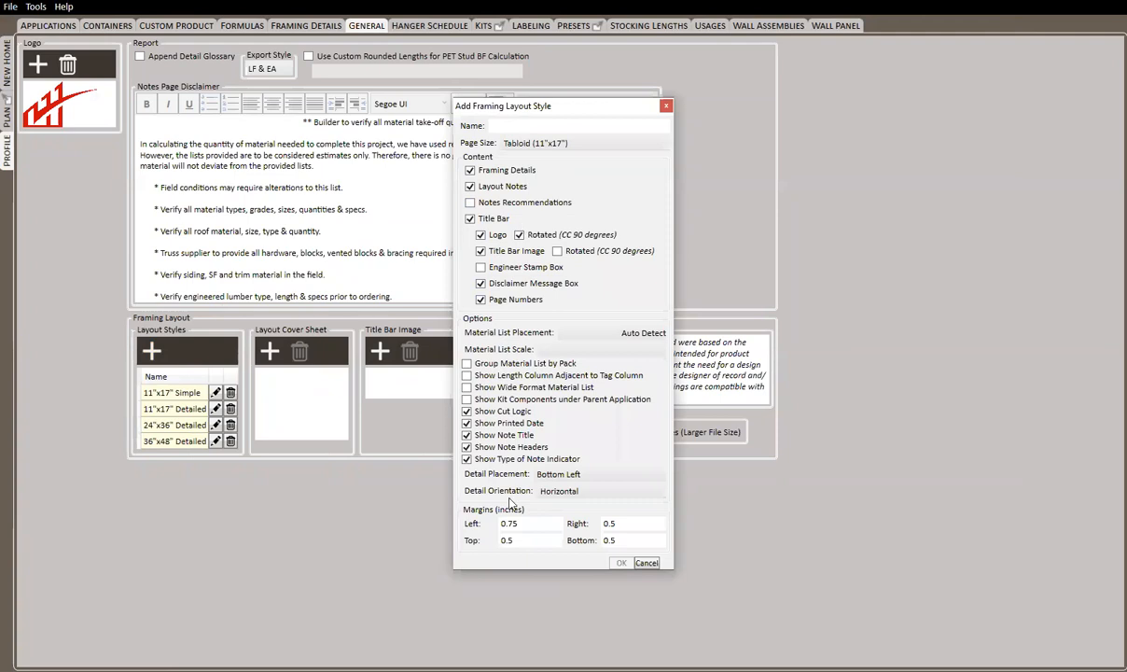
mouse_move(528, 474)
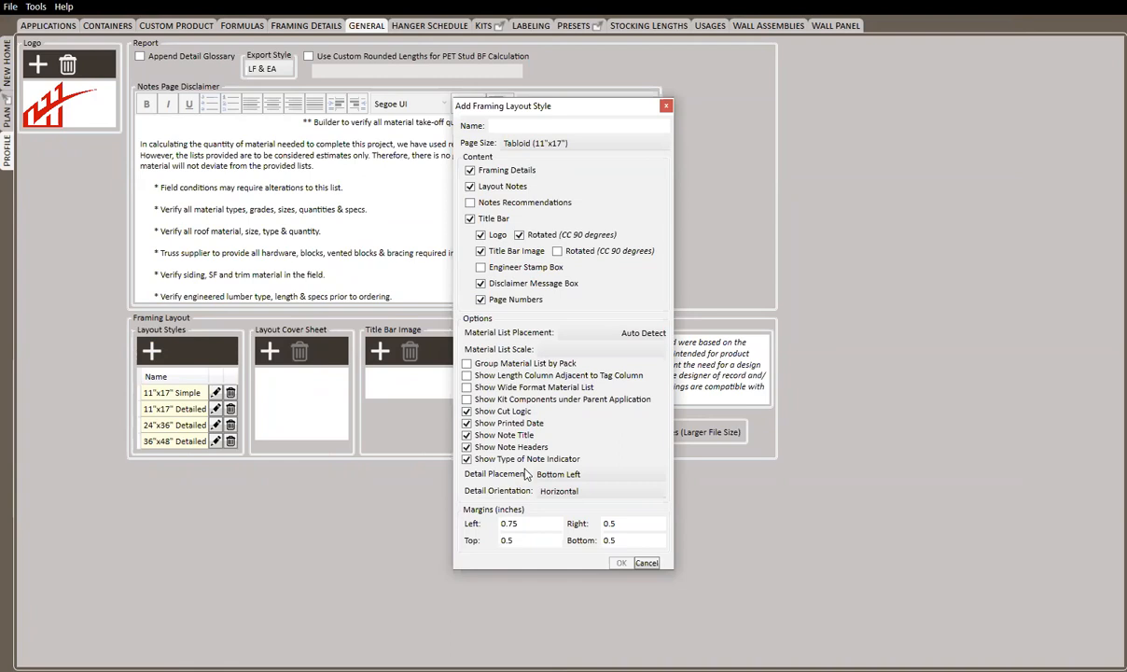
mouse_move(636, 562)
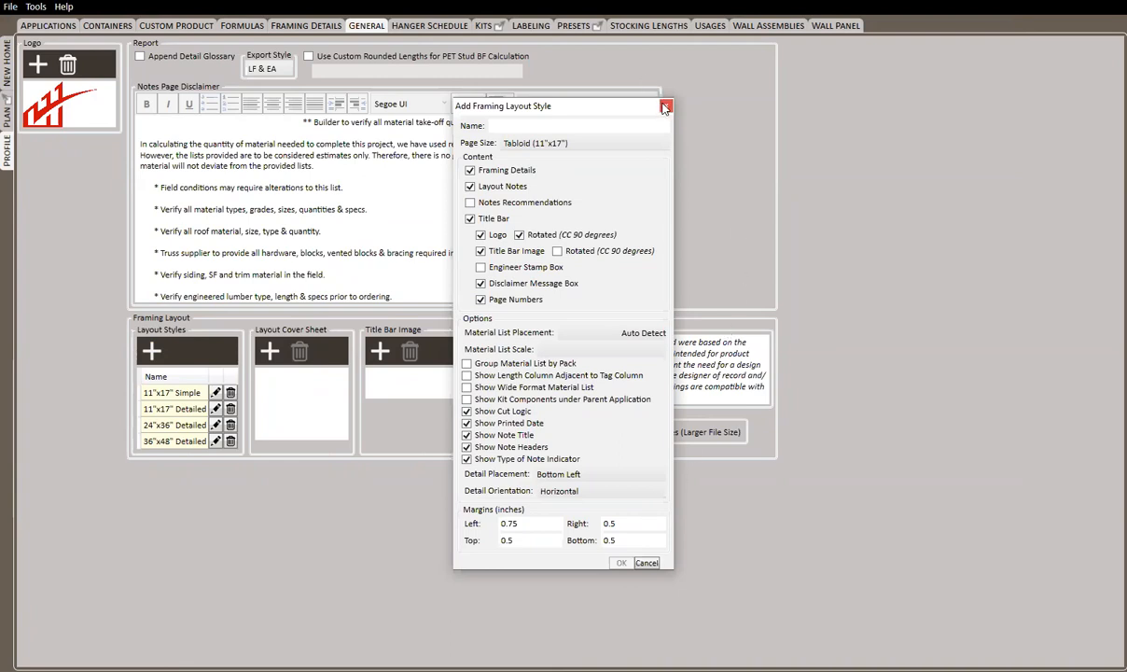
click(664, 107)
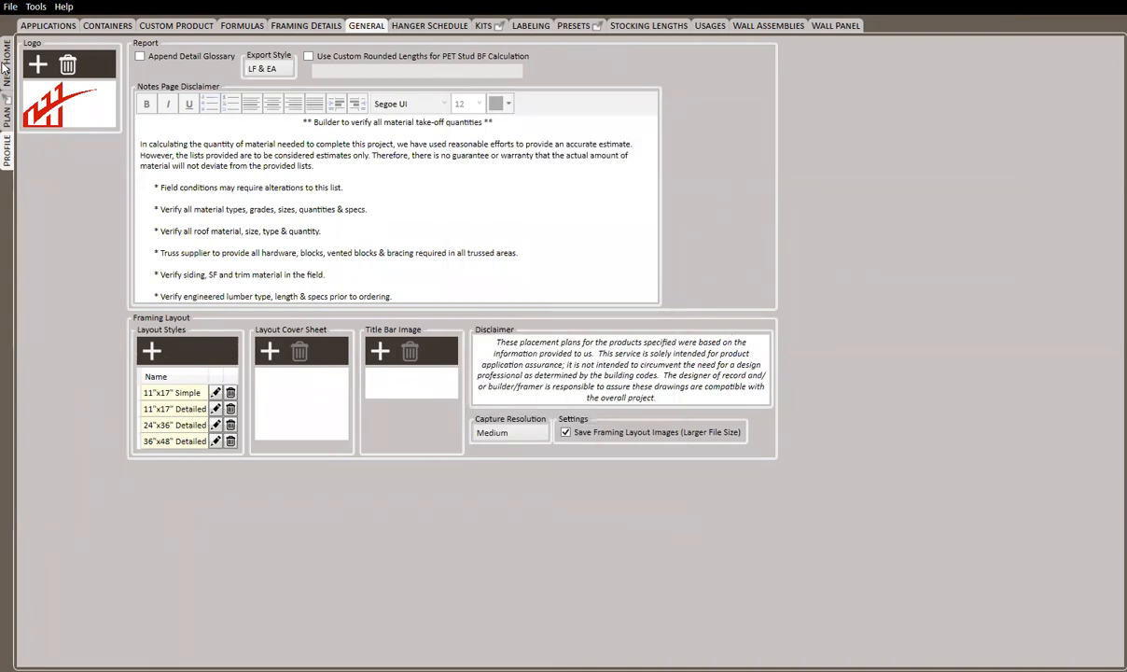
Return to the New Home project's list of framing layouts.
click(383, 25)
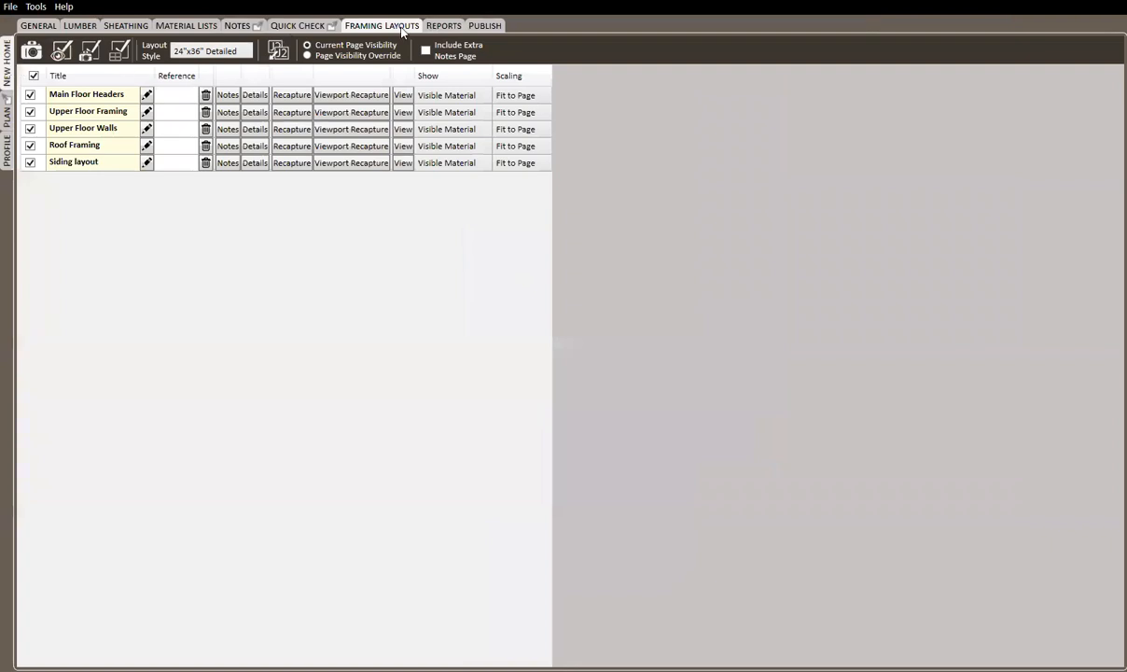
click(290, 94)
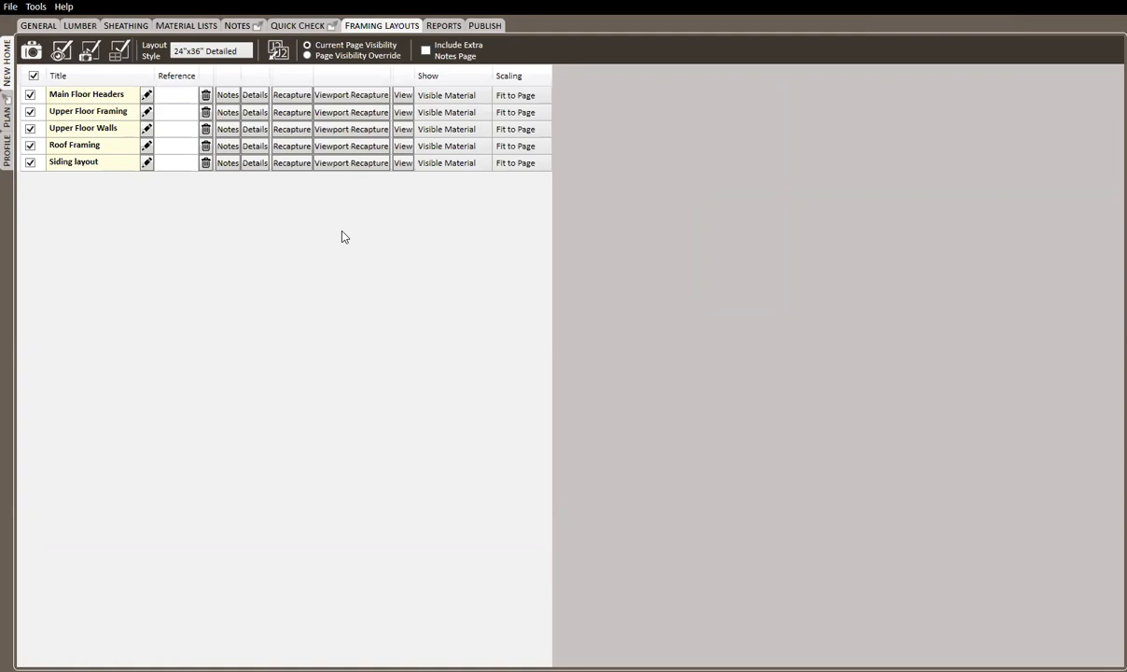
mouse_move(172, 224)
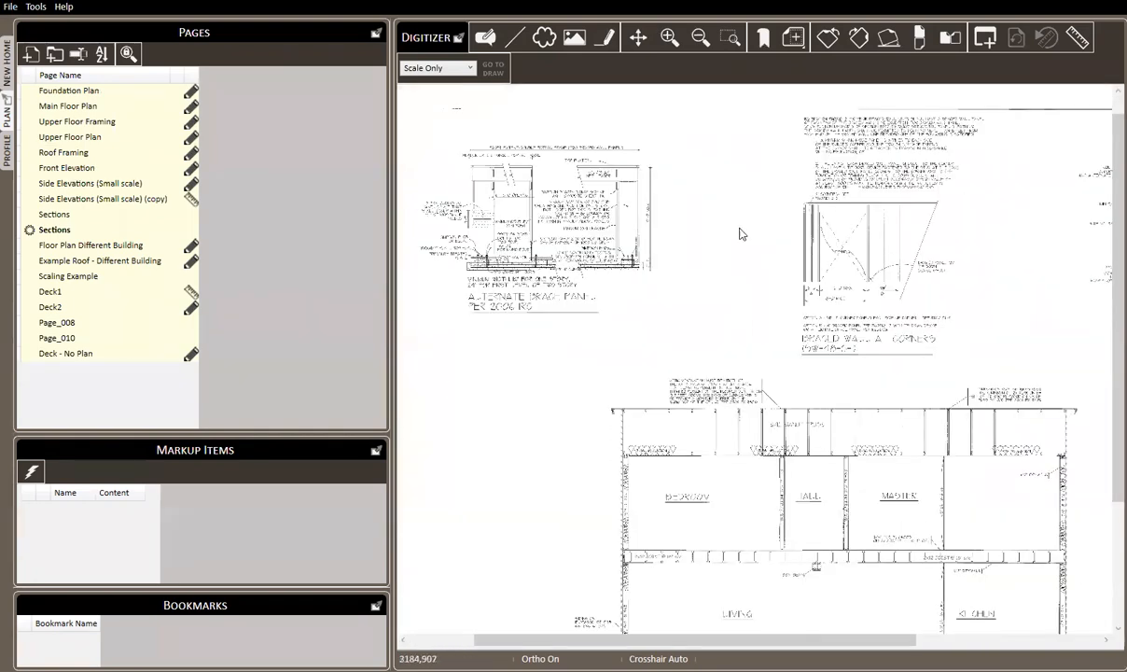
mouse_move(709, 201)
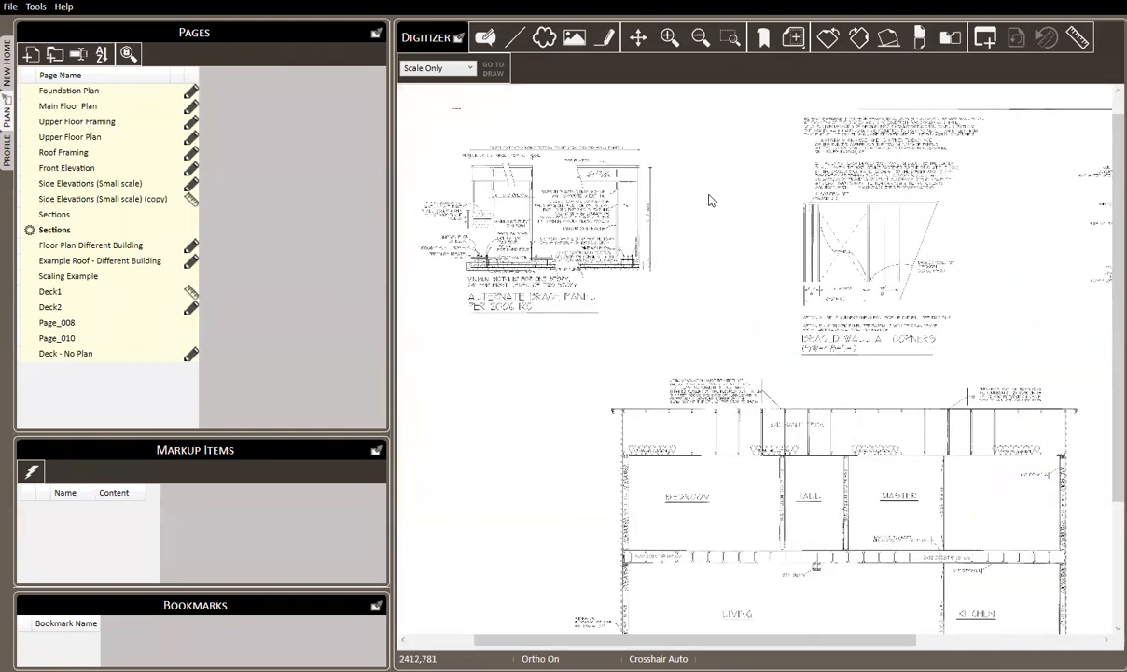
mouse_move(654, 147)
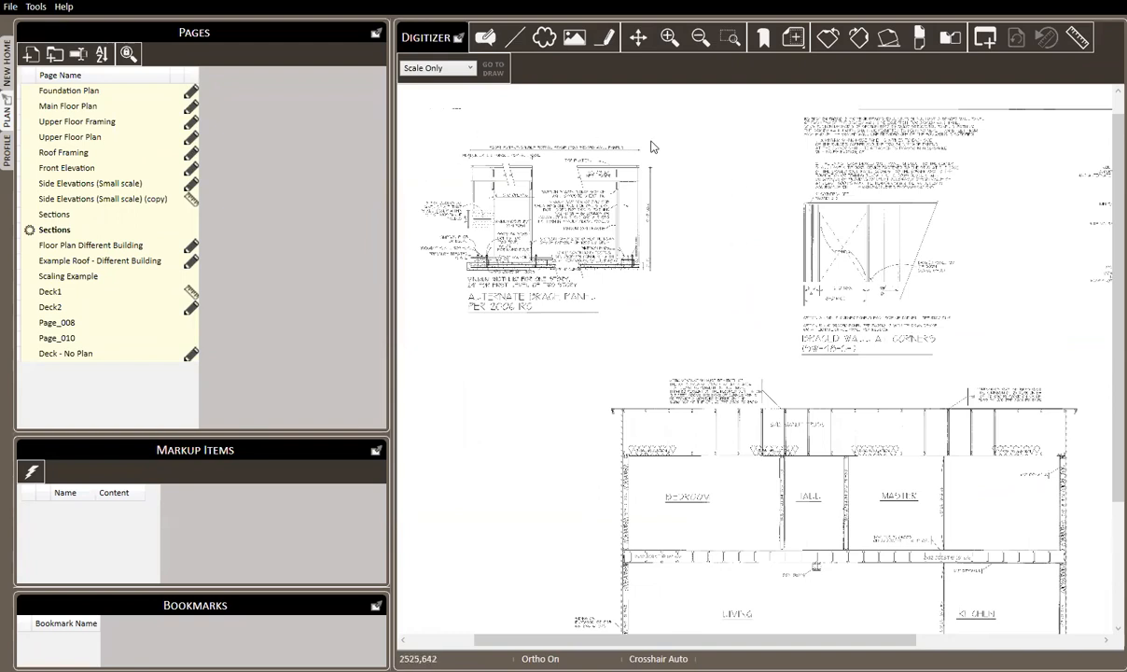
mouse_move(522, 174)
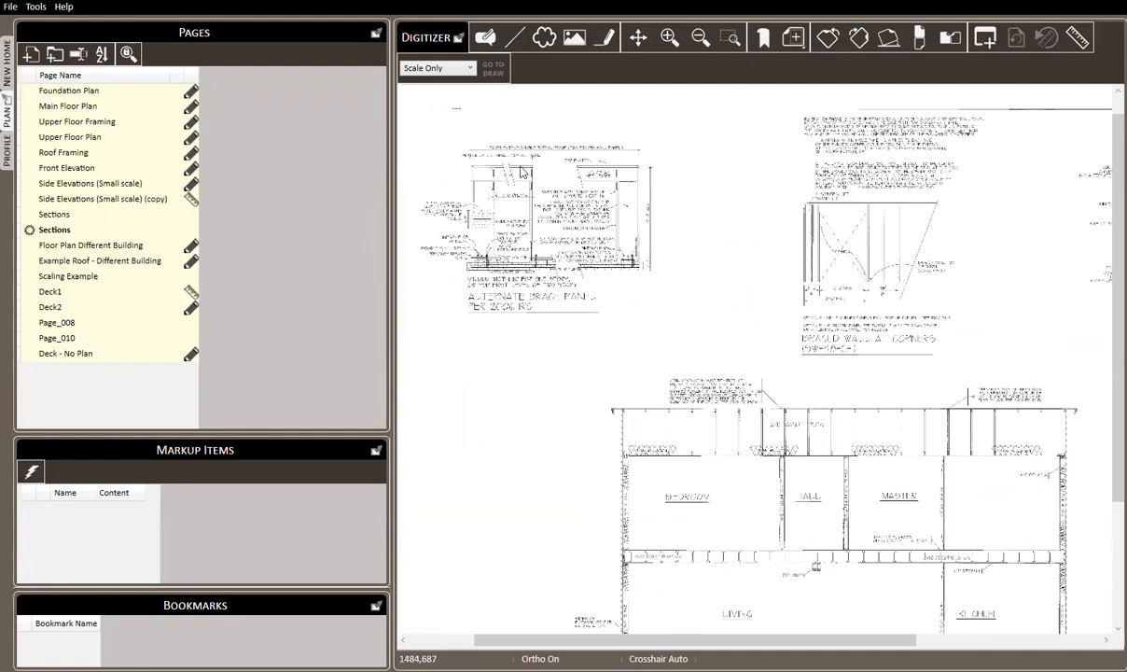
mouse_move(606, 287)
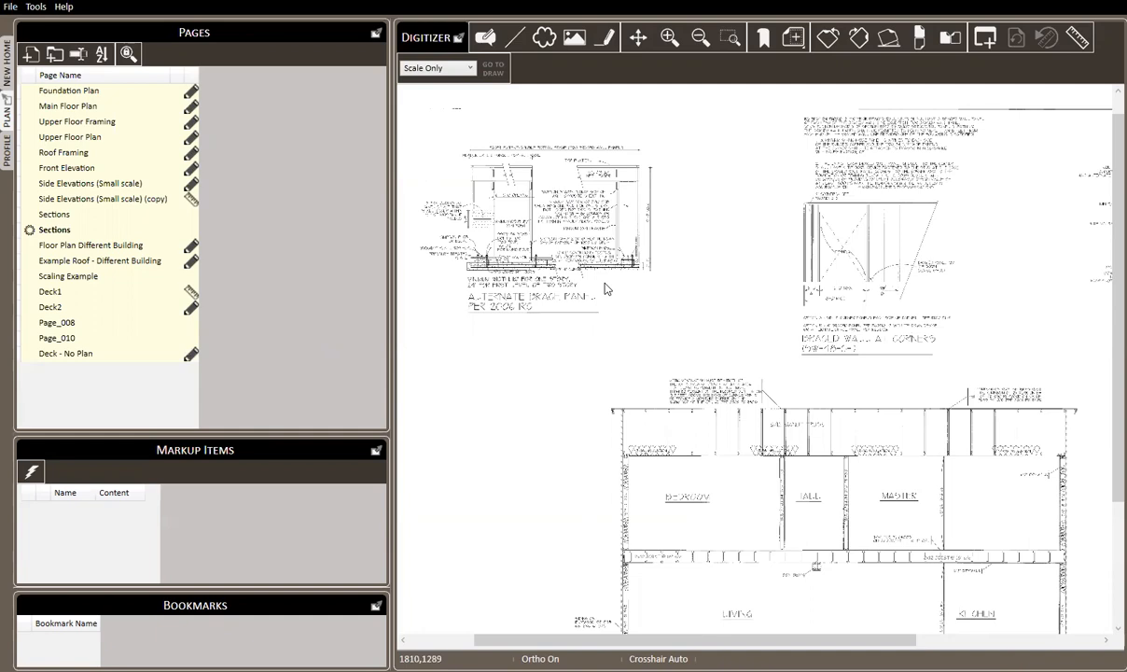